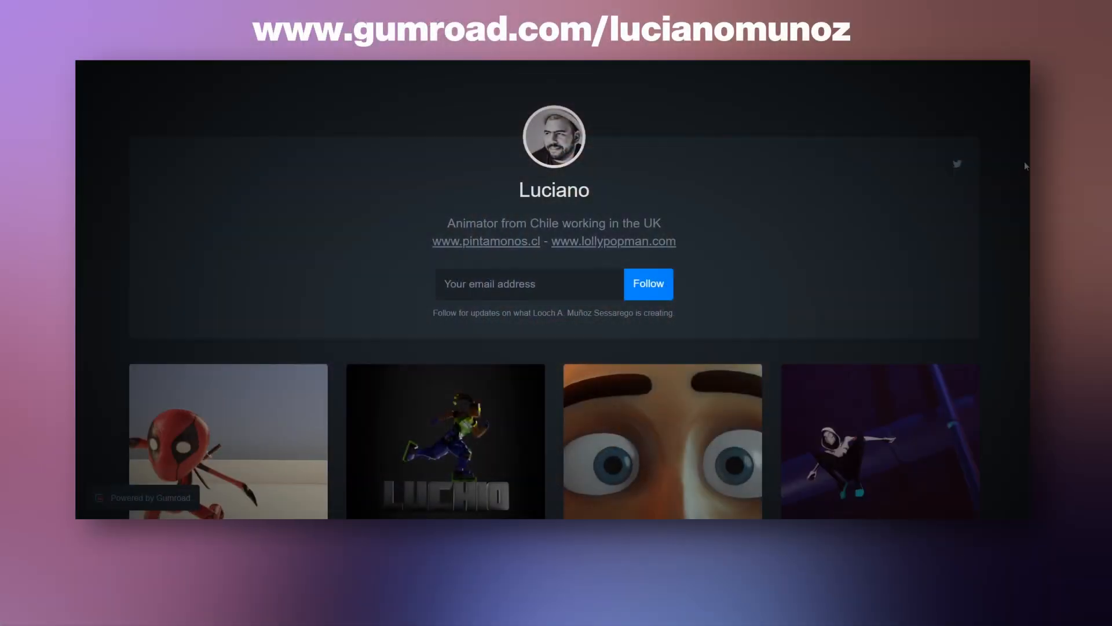
Step: Switch to the shot folder in File Explorer and browse into Scenes and Assets, selecting RocketGirl_V005.blend
scroll(down, 3)
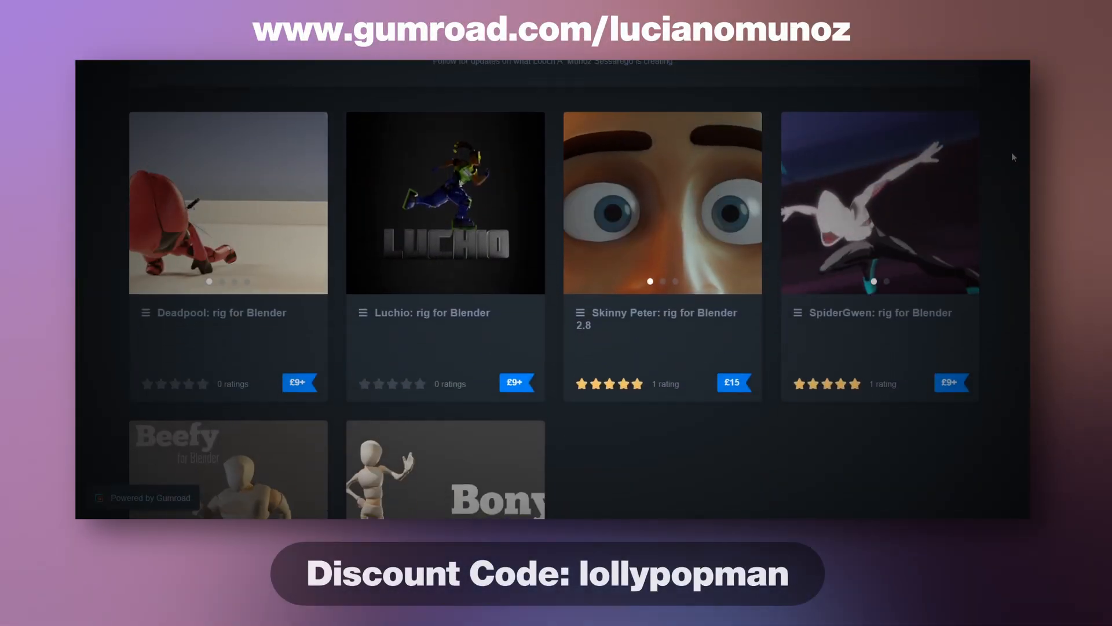
scroll(down, 3)
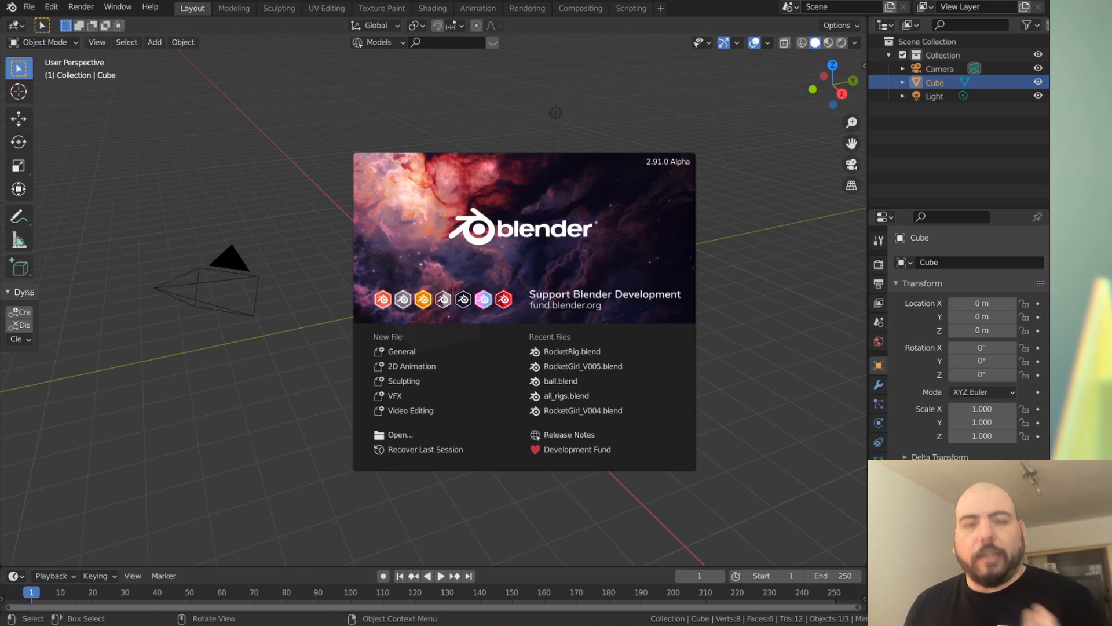
key(alt+tab)
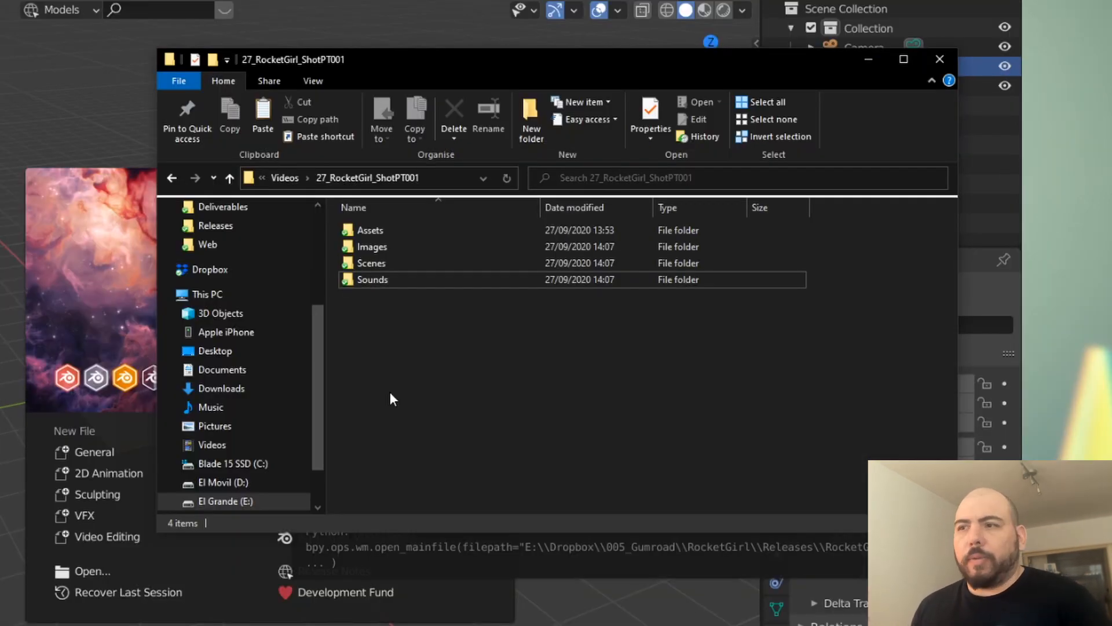
click(371, 263)
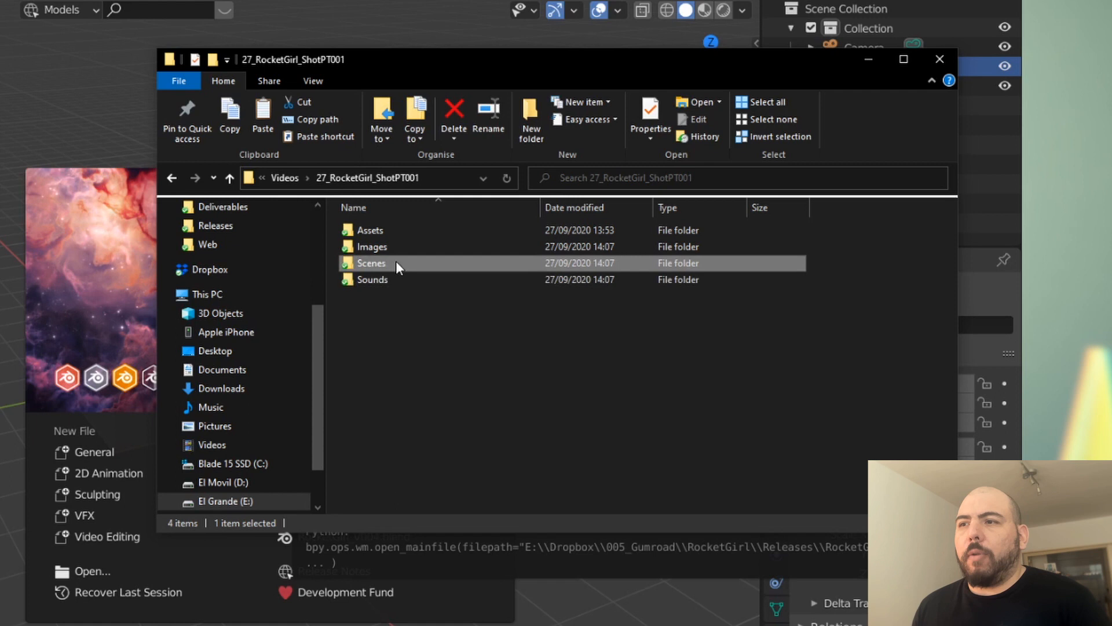
double_click(371, 263)
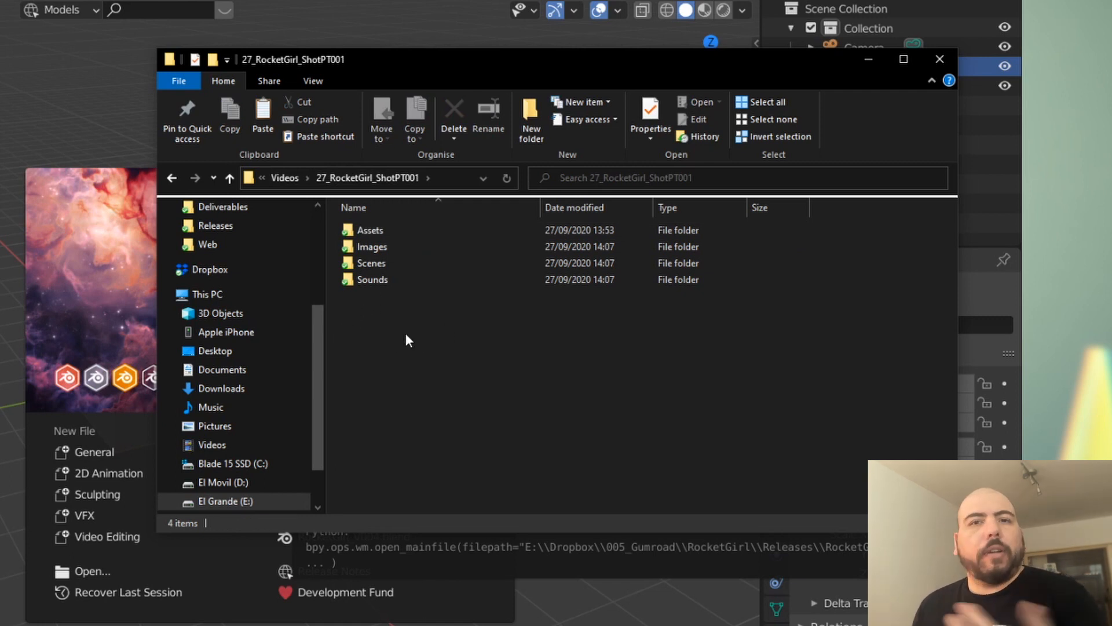
double_click(369, 230)
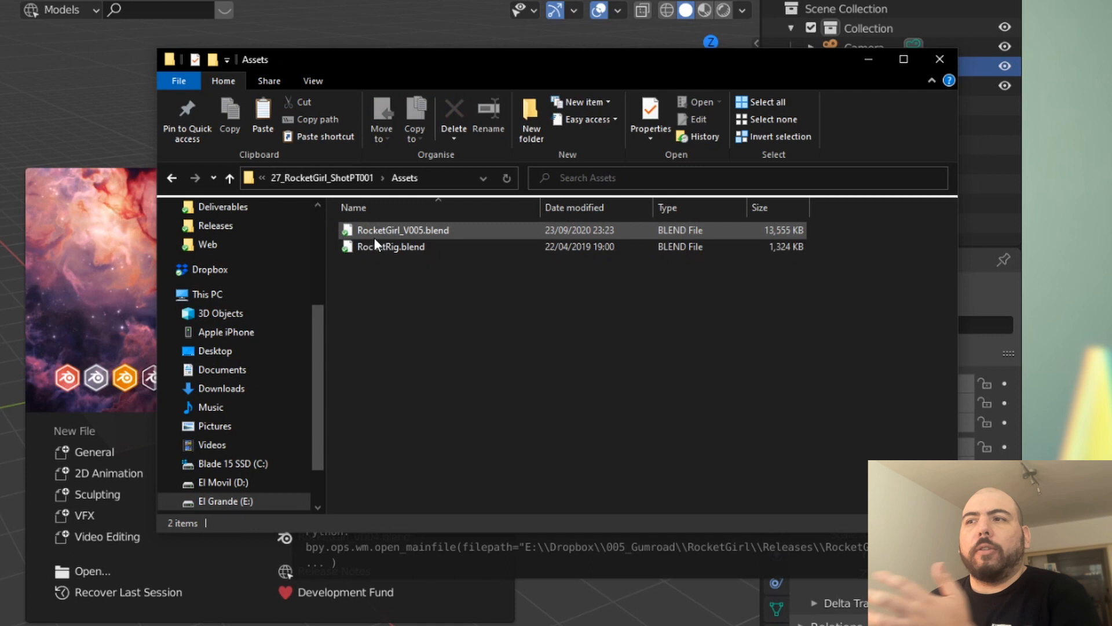
click(471, 371)
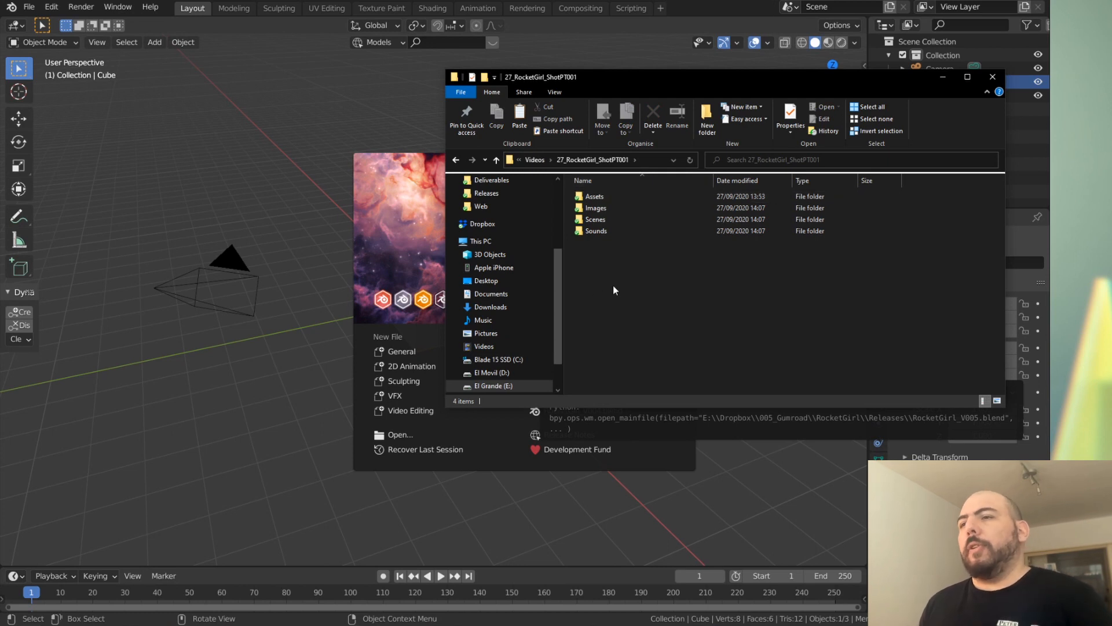
Step: Create a new folder in the shot folder named with the RocketGirl_ prefix
right_click(614, 290)
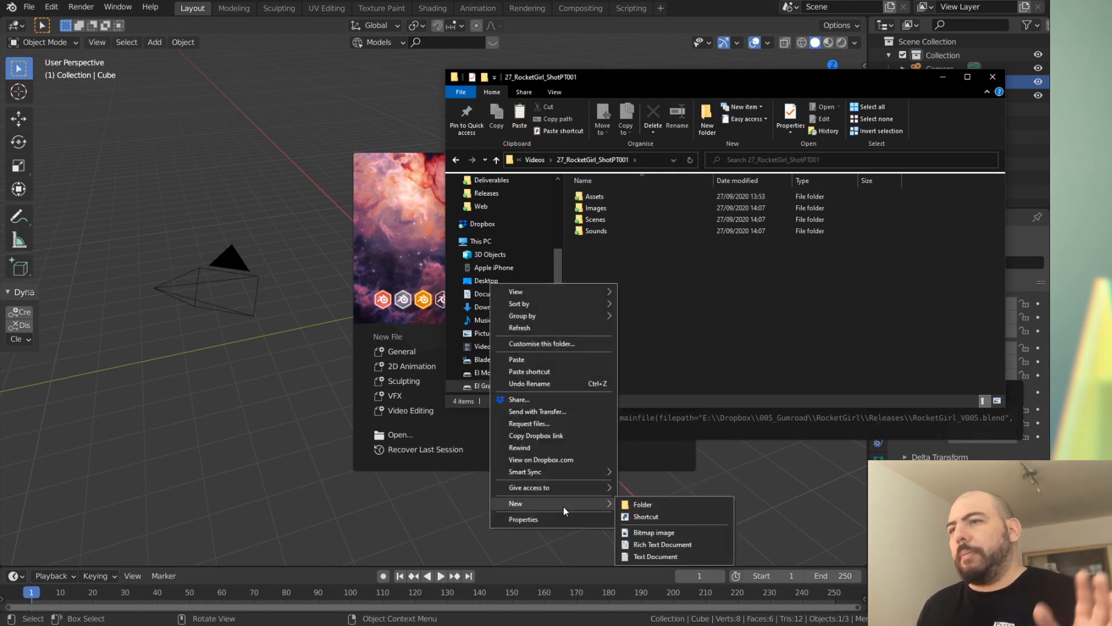
click(642, 505)
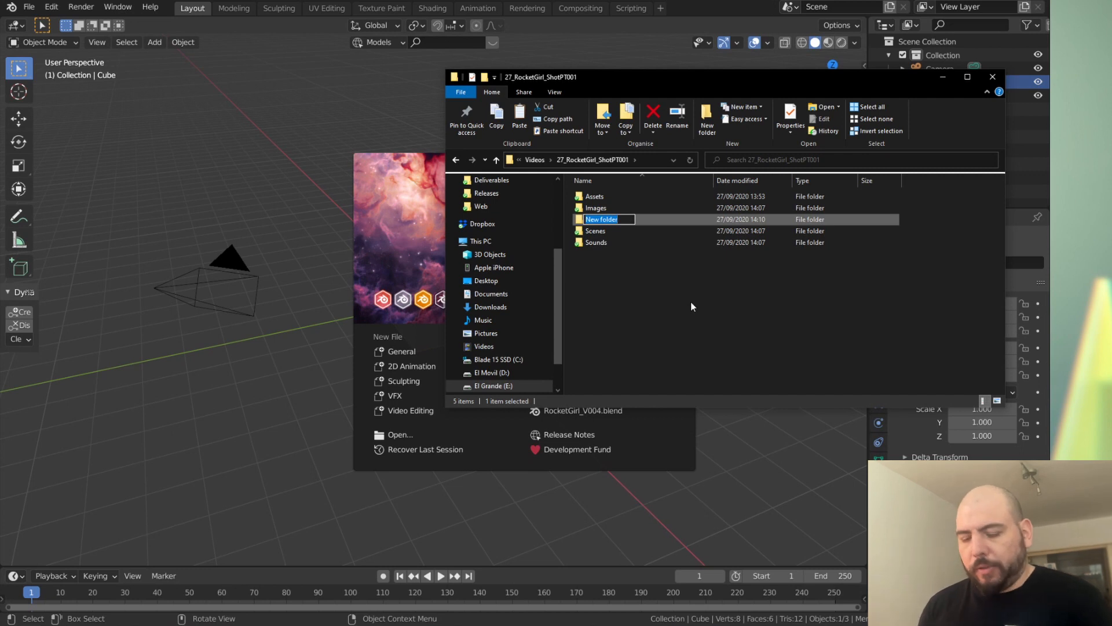
text(RocketGirl_)
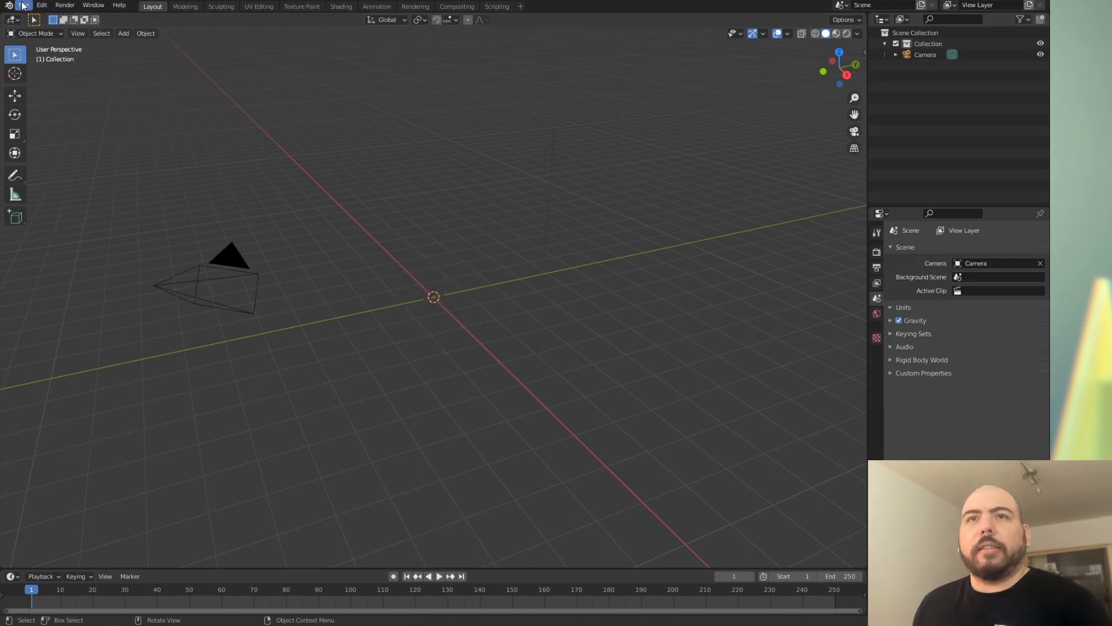
click(42, 4)
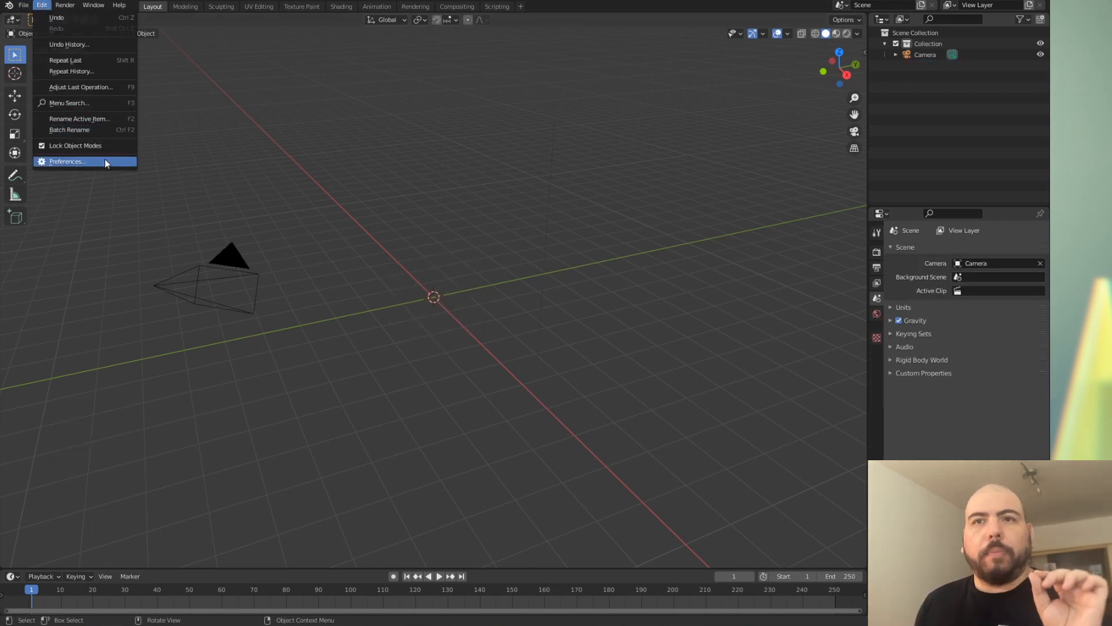
click(67, 161)
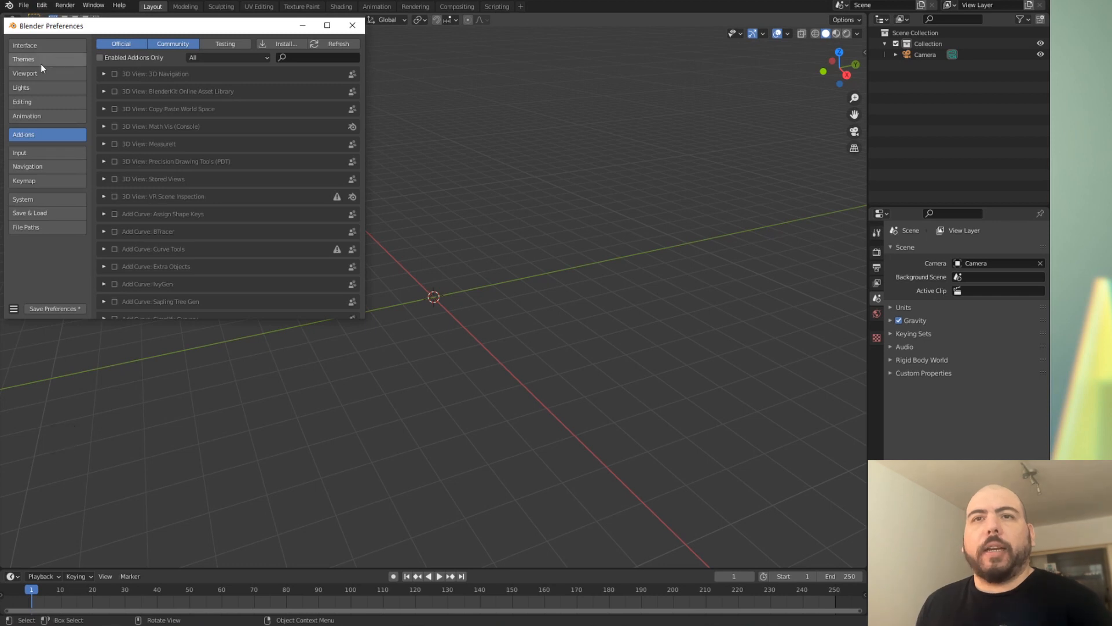
click(24, 45)
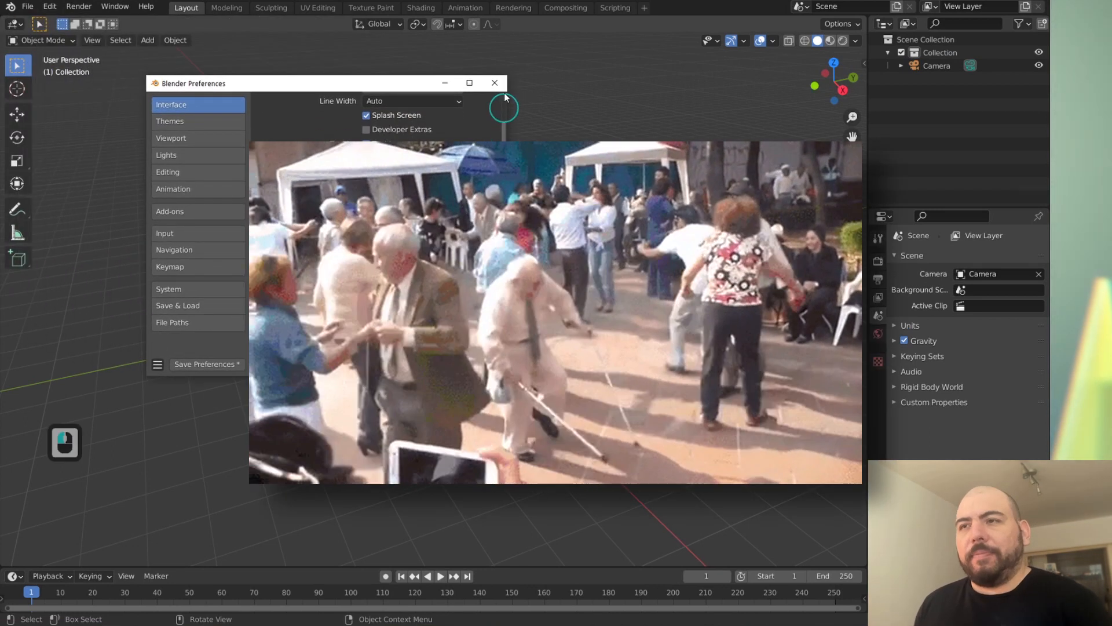
click(495, 83)
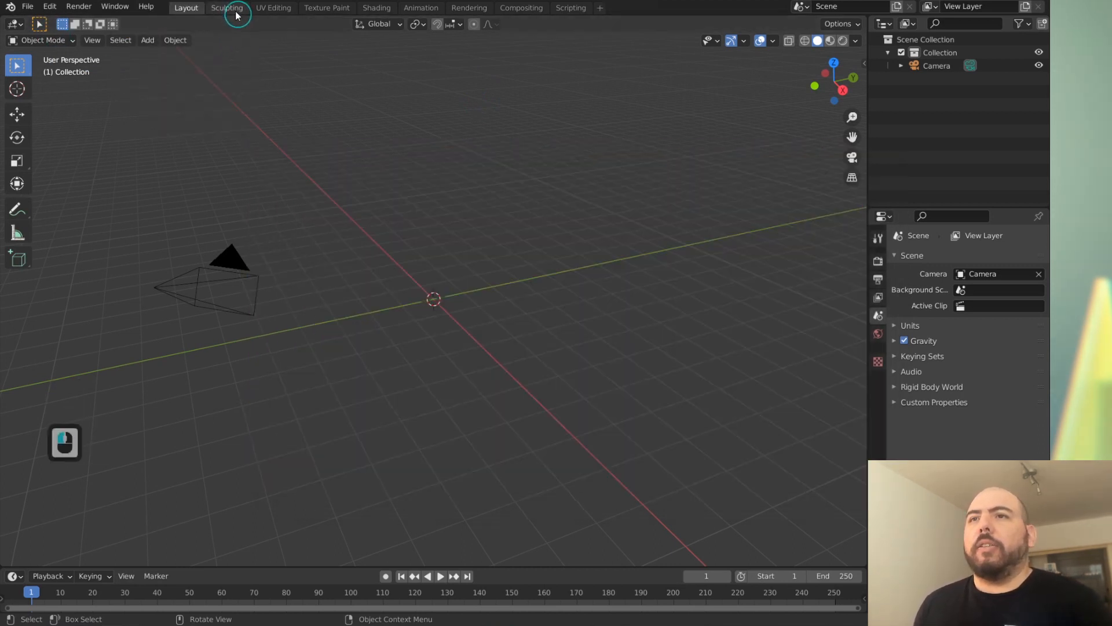
Step: Remove the Sculpting workspace and return to the Layout workspace
right_click(227, 8)
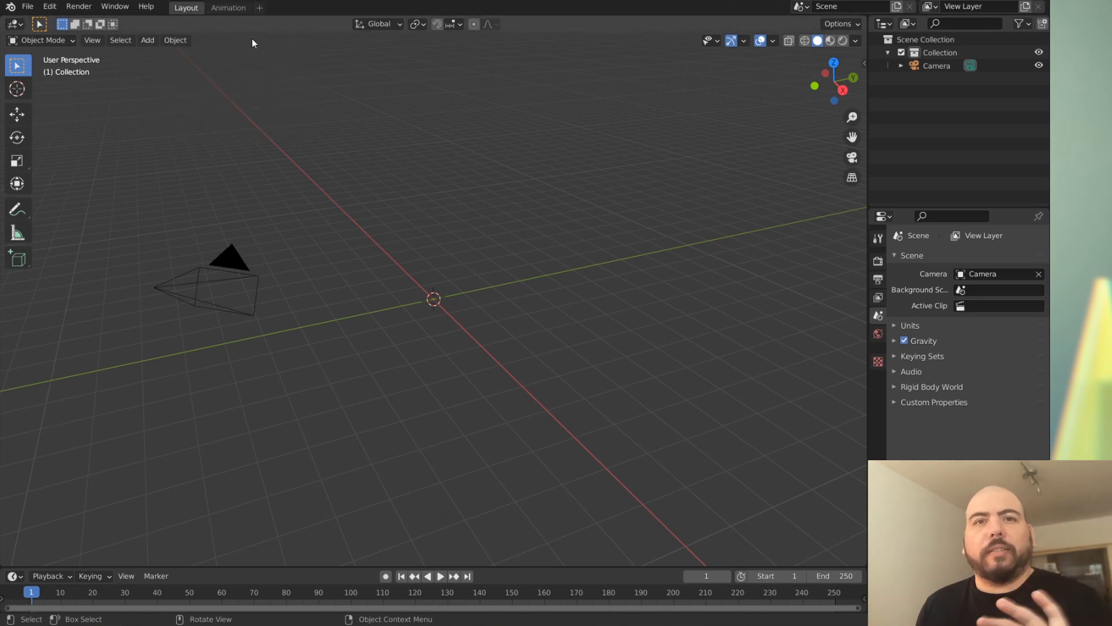
mouse_move(207, 43)
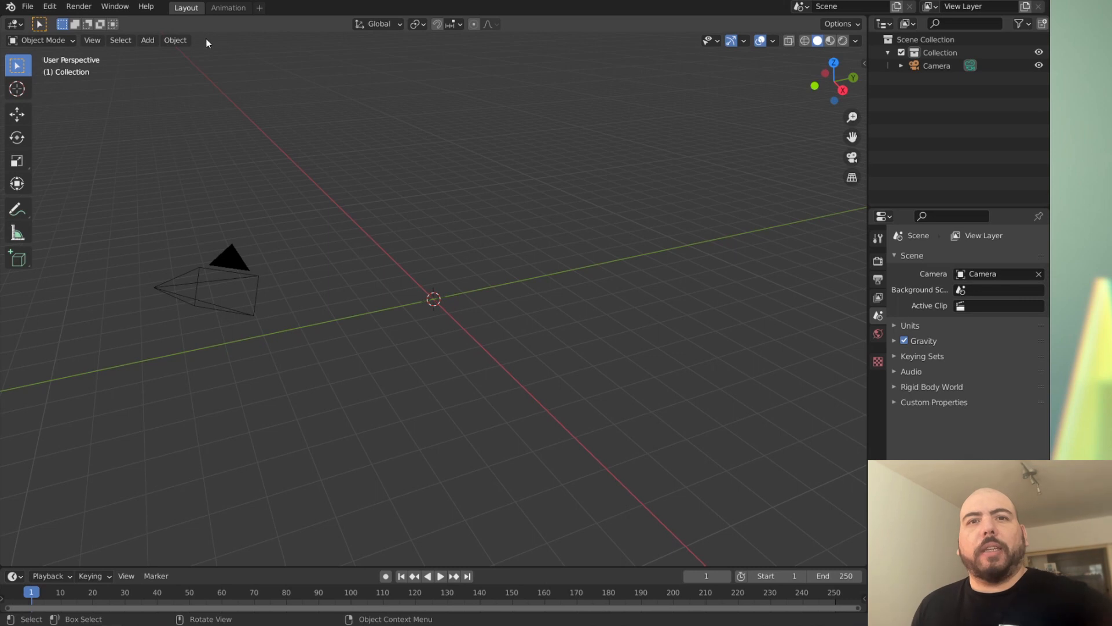
mouse_move(234, 87)
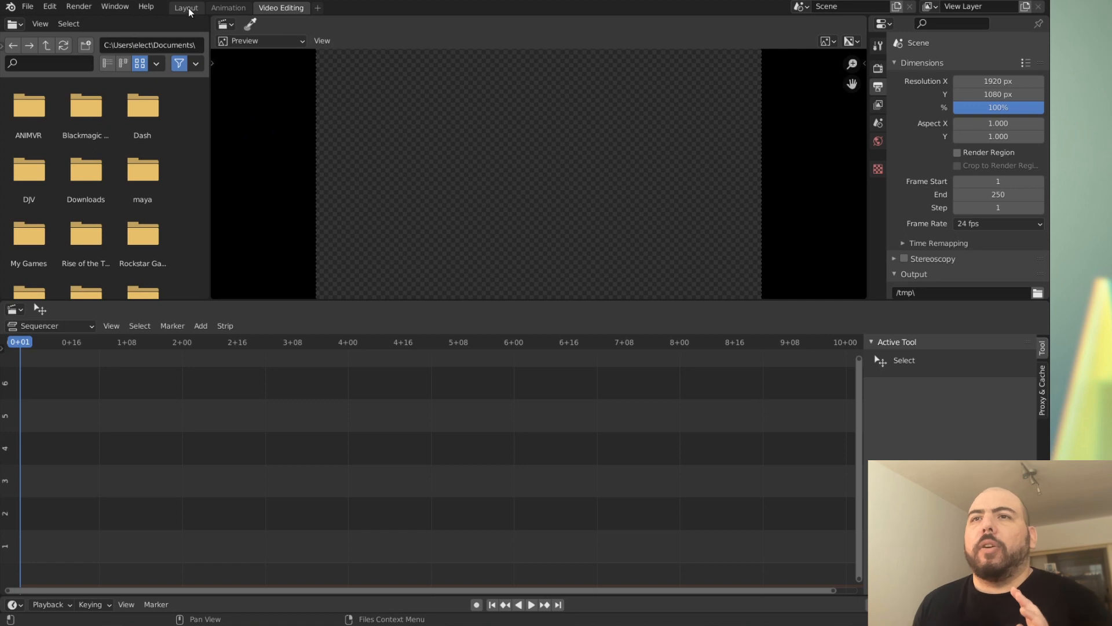
click(185, 8)
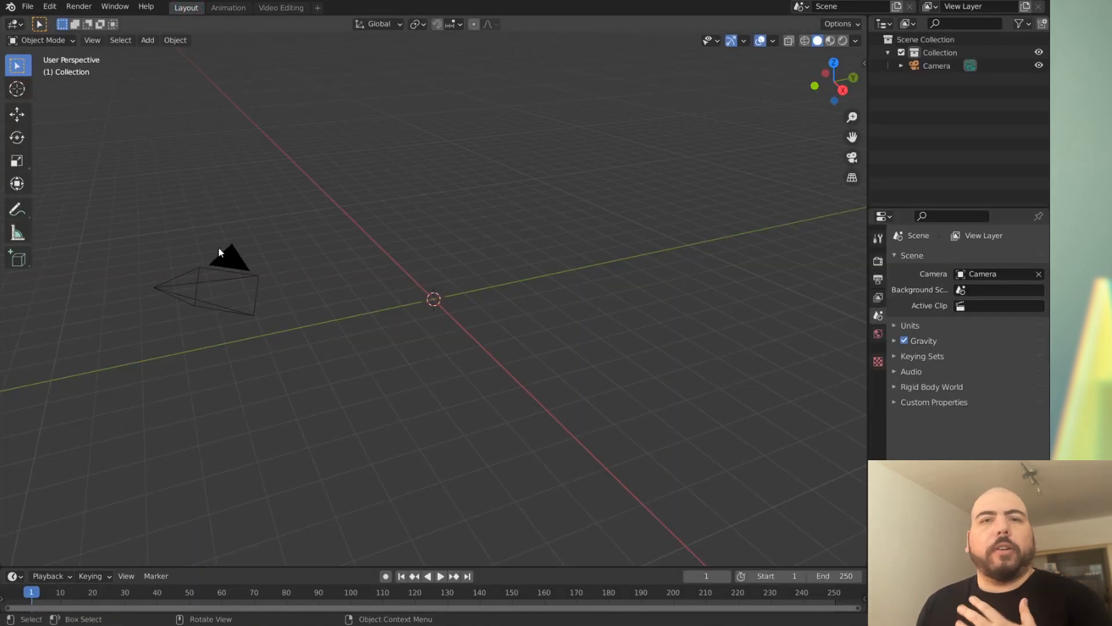
mouse_move(211, 245)
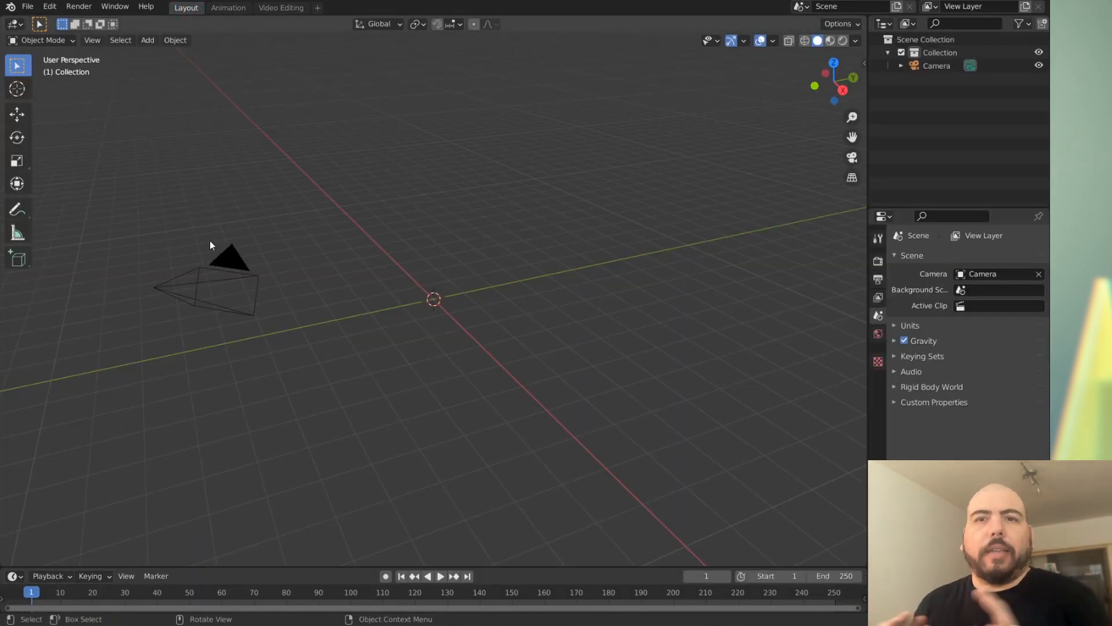
mouse_move(349, 217)
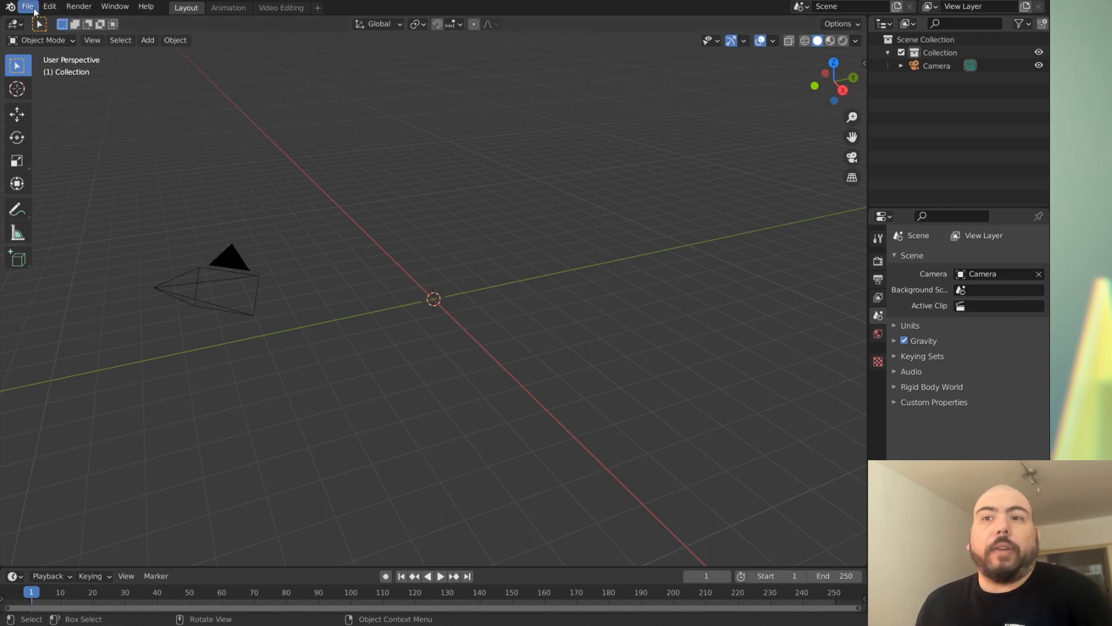
Step: Drag RocketGirl_V005.blend from the Assets folder into Blender and choose Link
key(alt+tab)
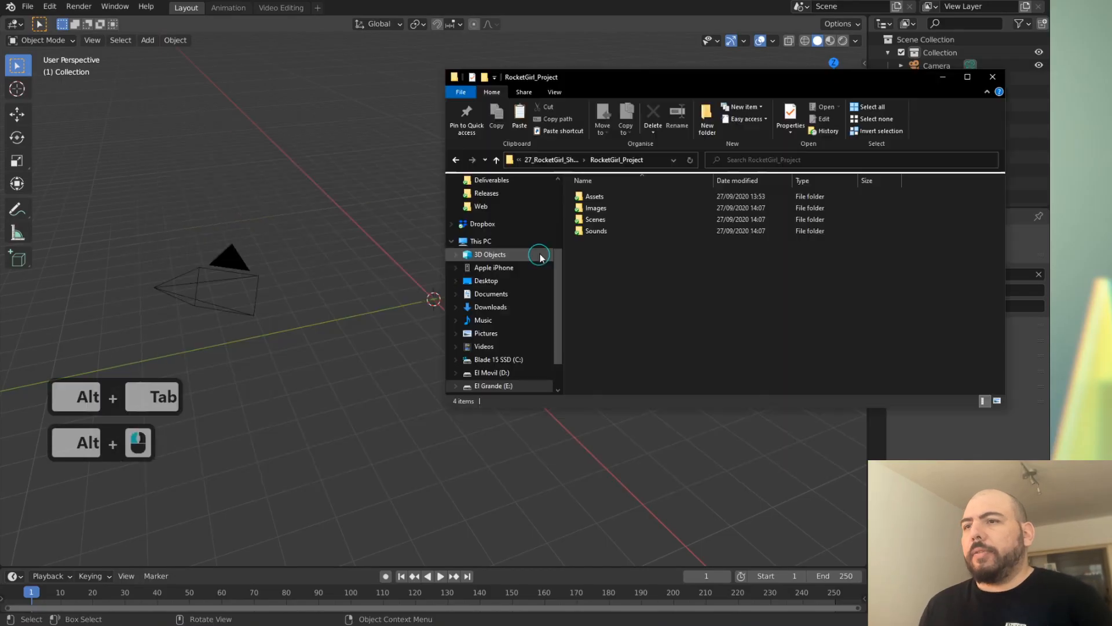
double_click(593, 196)
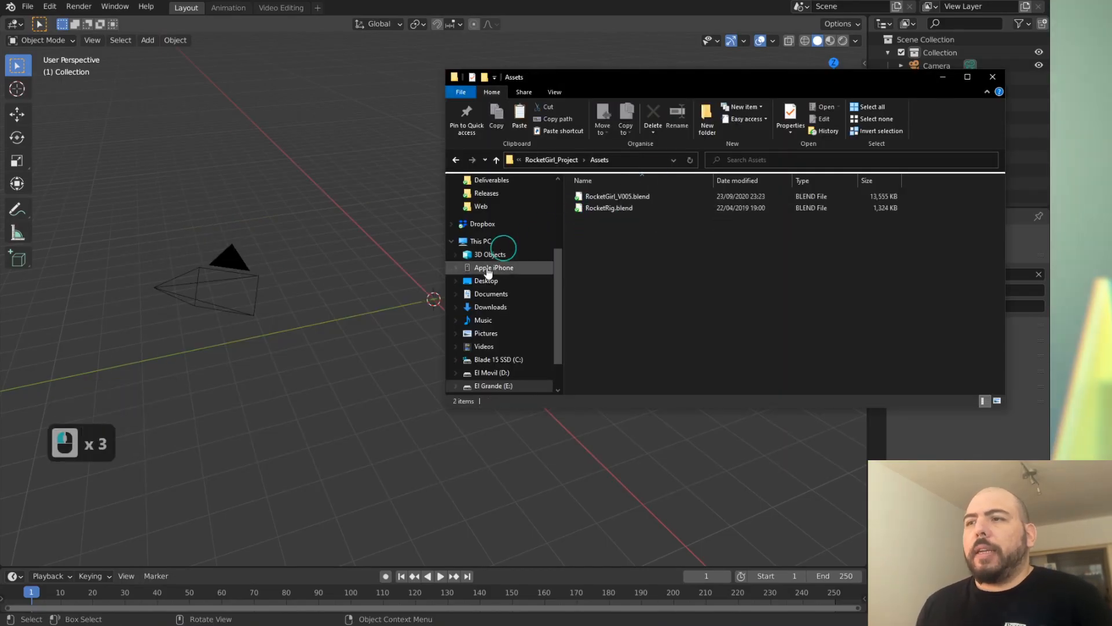
key(Escape)
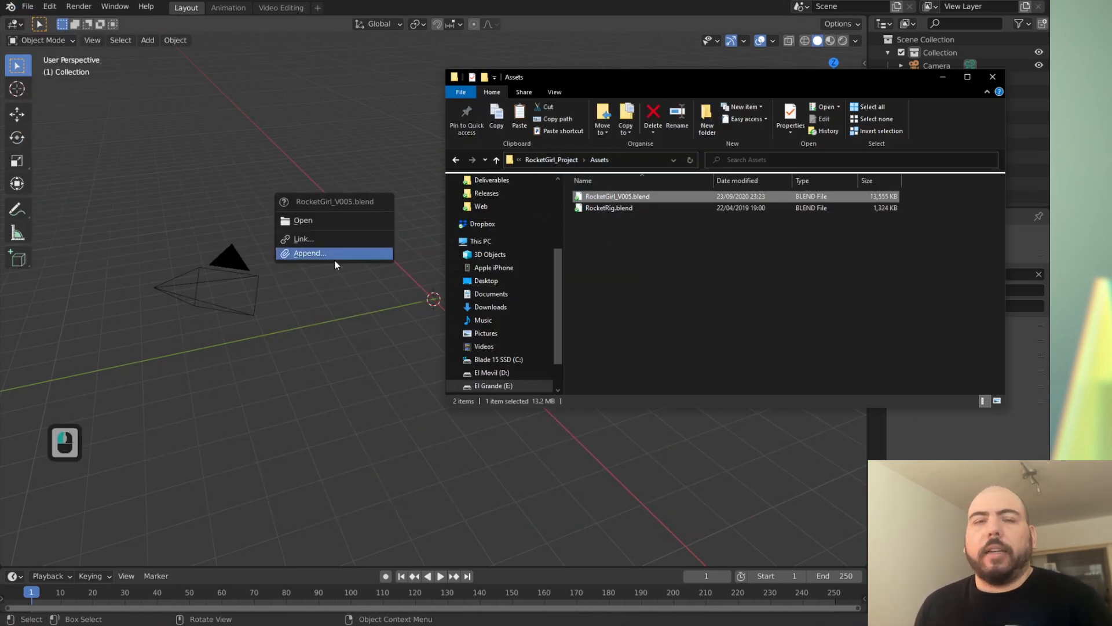
click(303, 239)
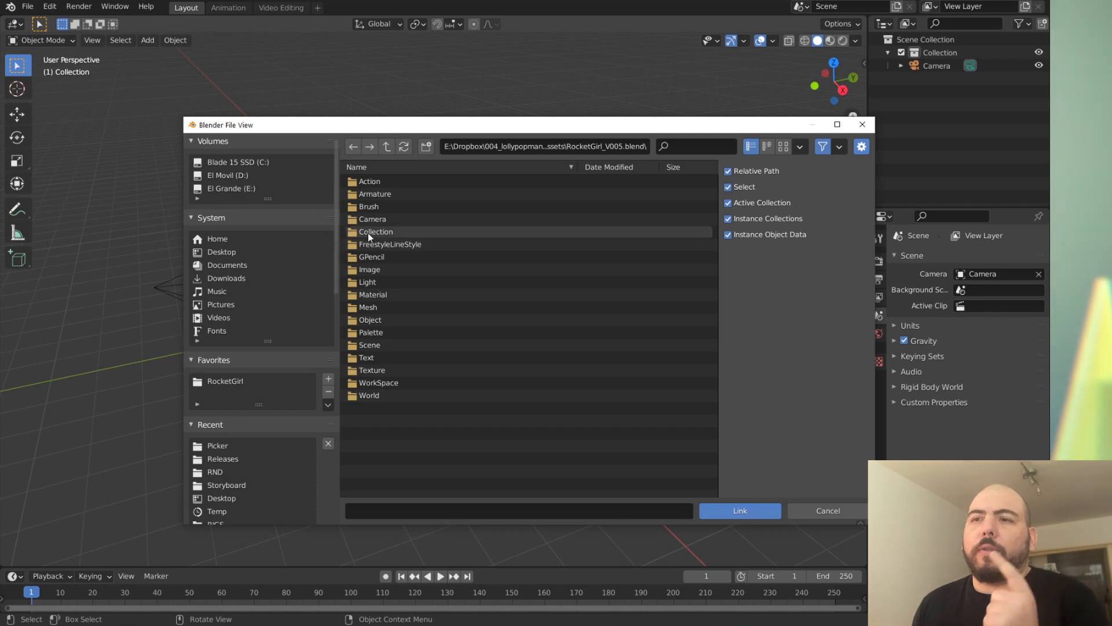
Step: Link the Character collection from RocketGirl_V005.blend into the scene
double_click(375, 232)
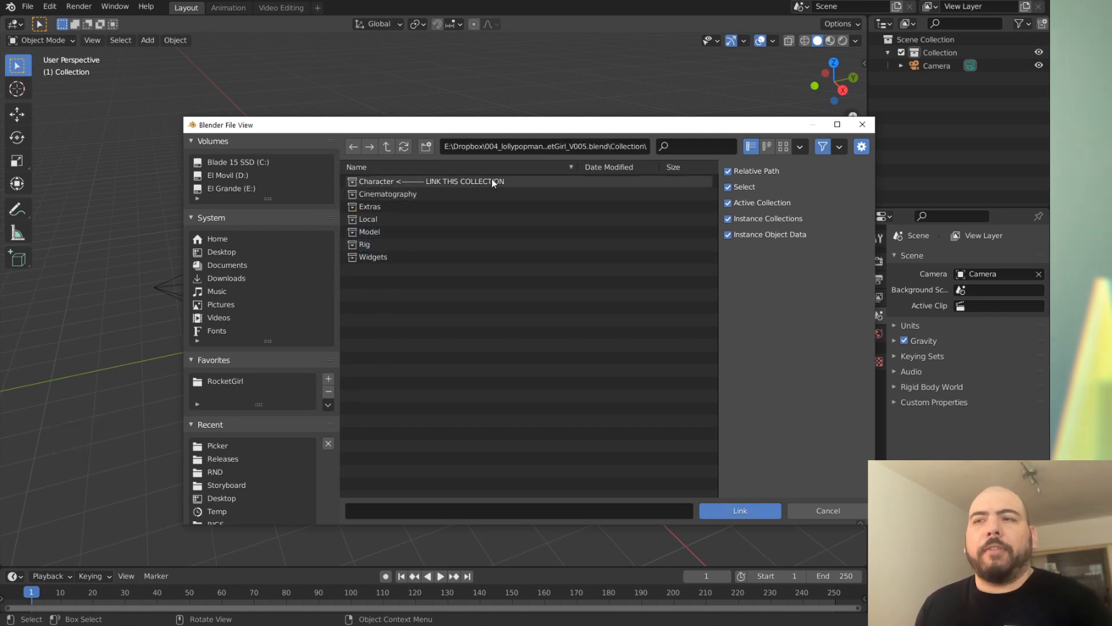
click(431, 181)
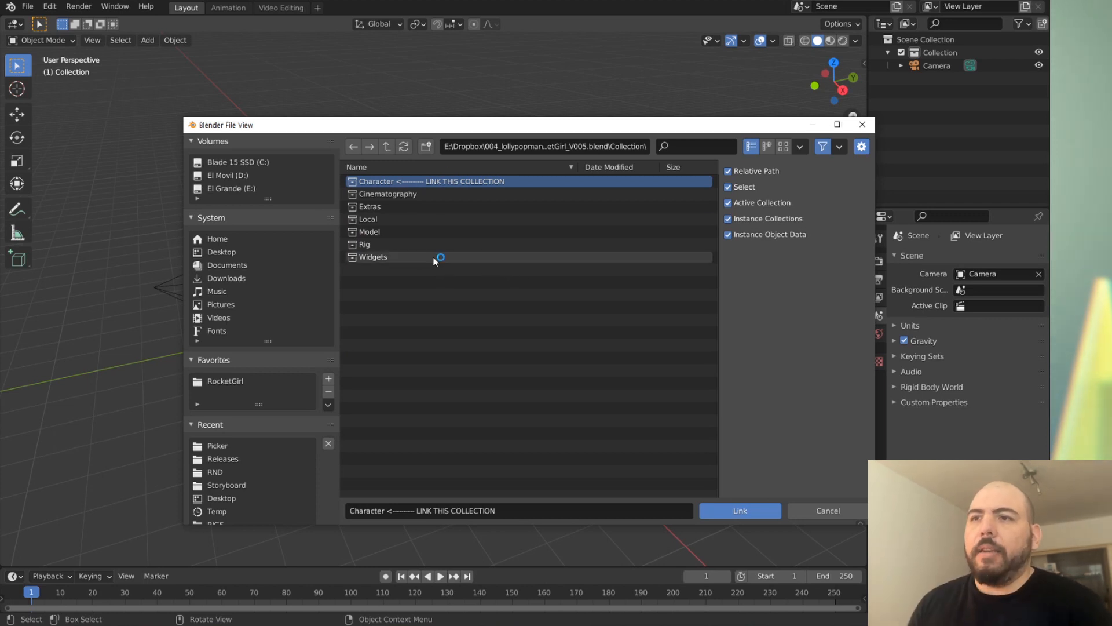
mouse_move(647, 278)
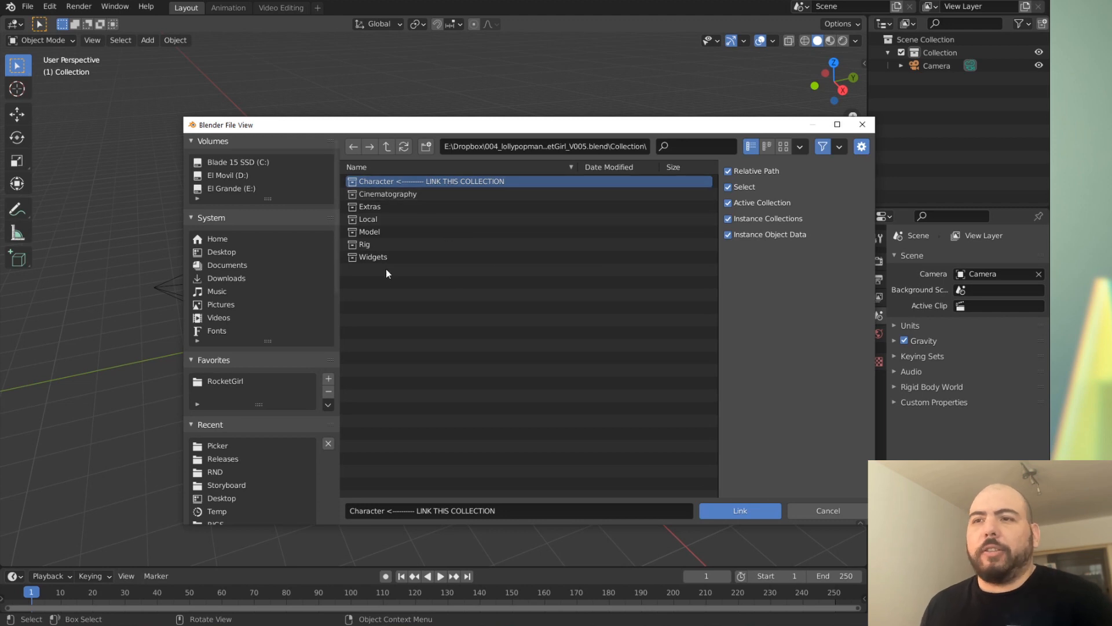
mouse_move(369, 245)
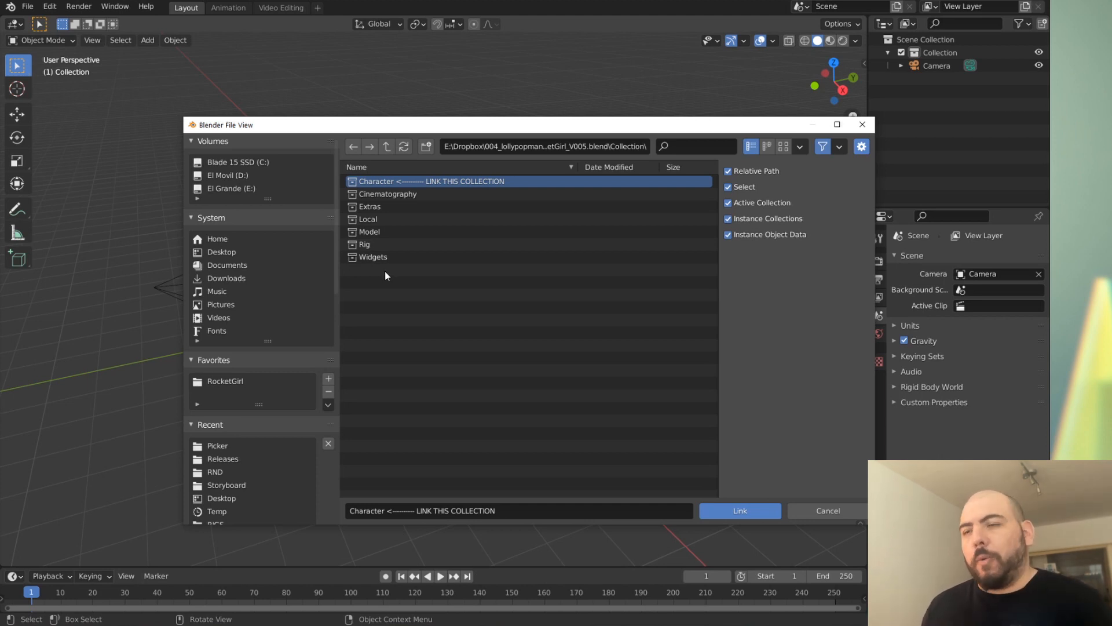
mouse_move(694, 465)
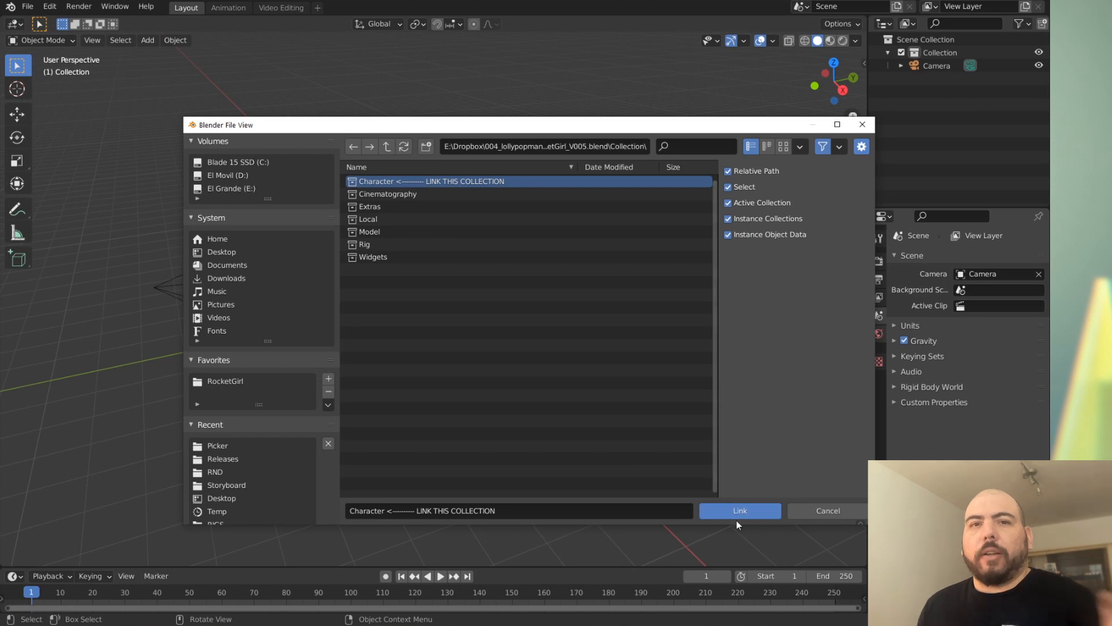
mouse_move(706, 546)
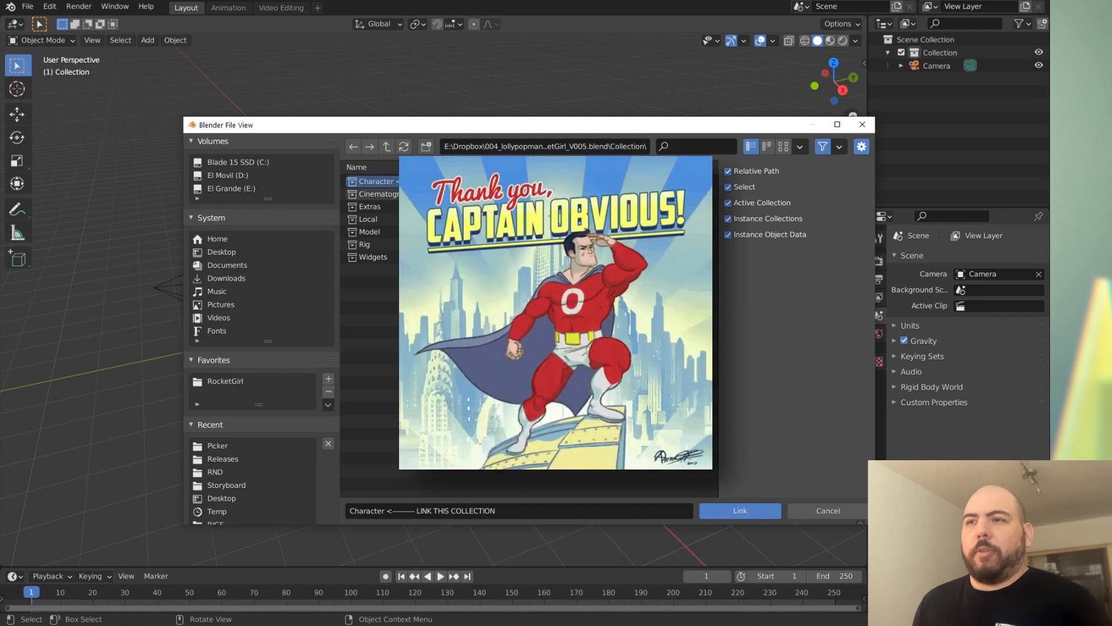
click(750, 146)
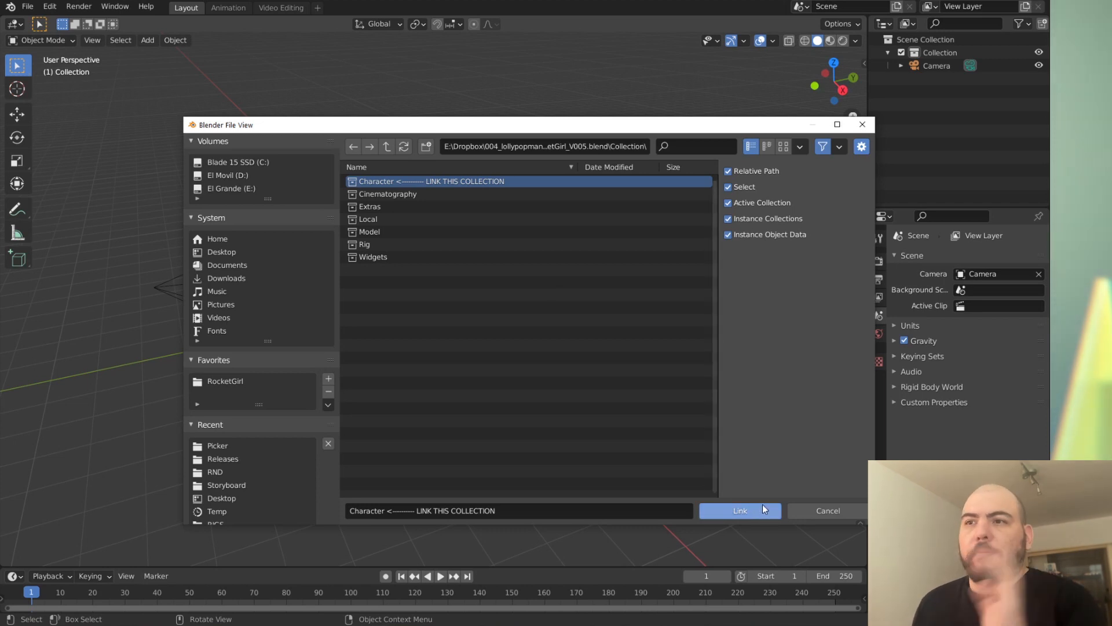
click(740, 510)
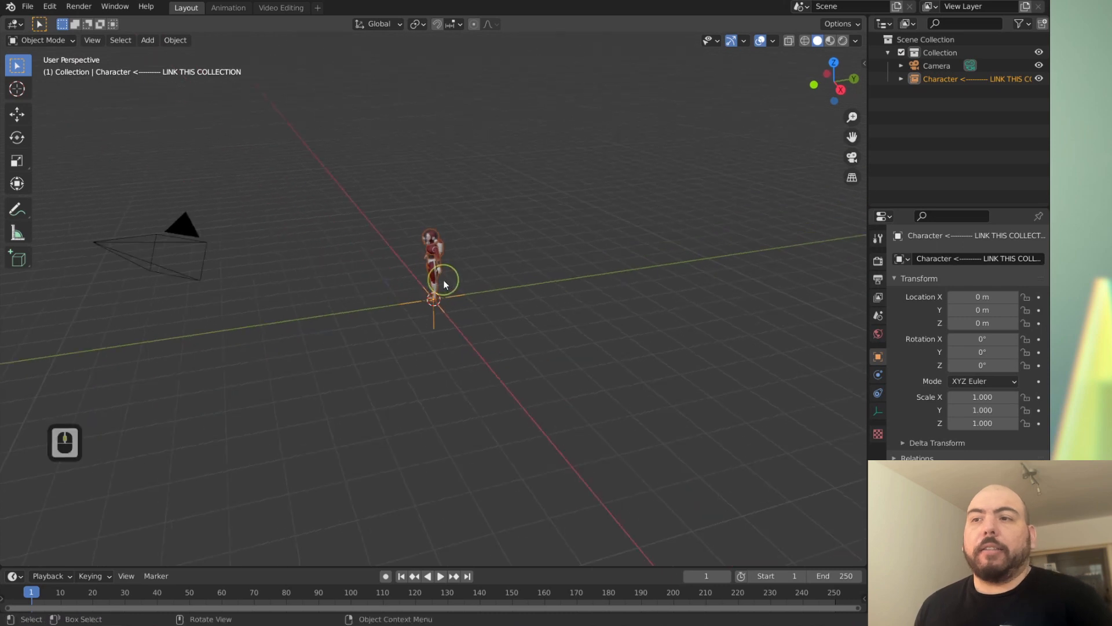
Step: Make a proxy of Rig_RocketGirl and group character and proxy in a new collection
click(175, 39)
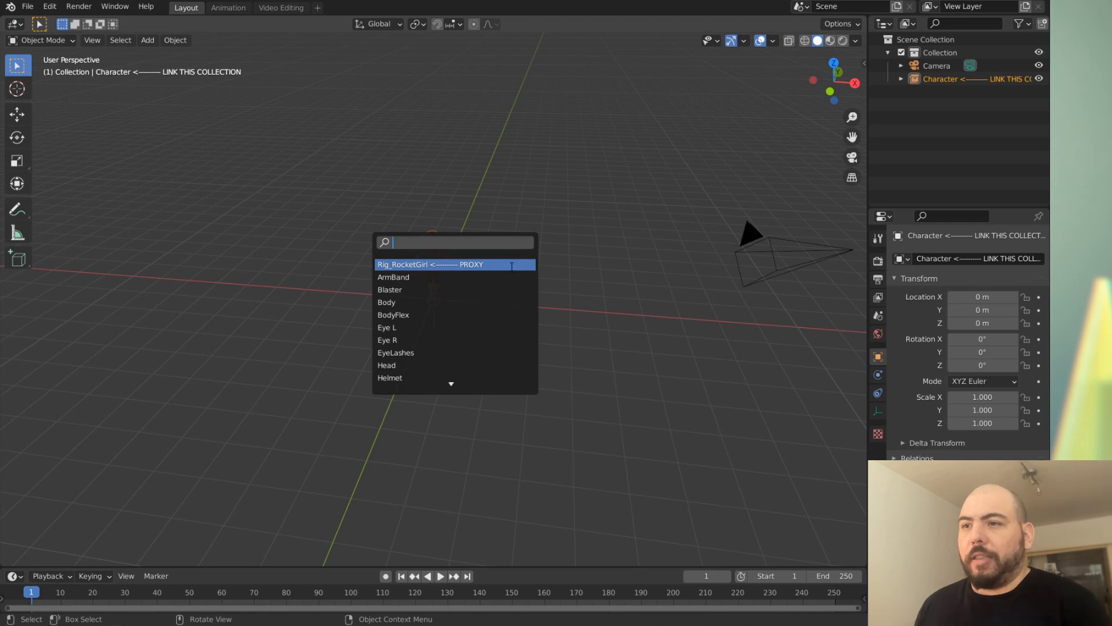
click(429, 264)
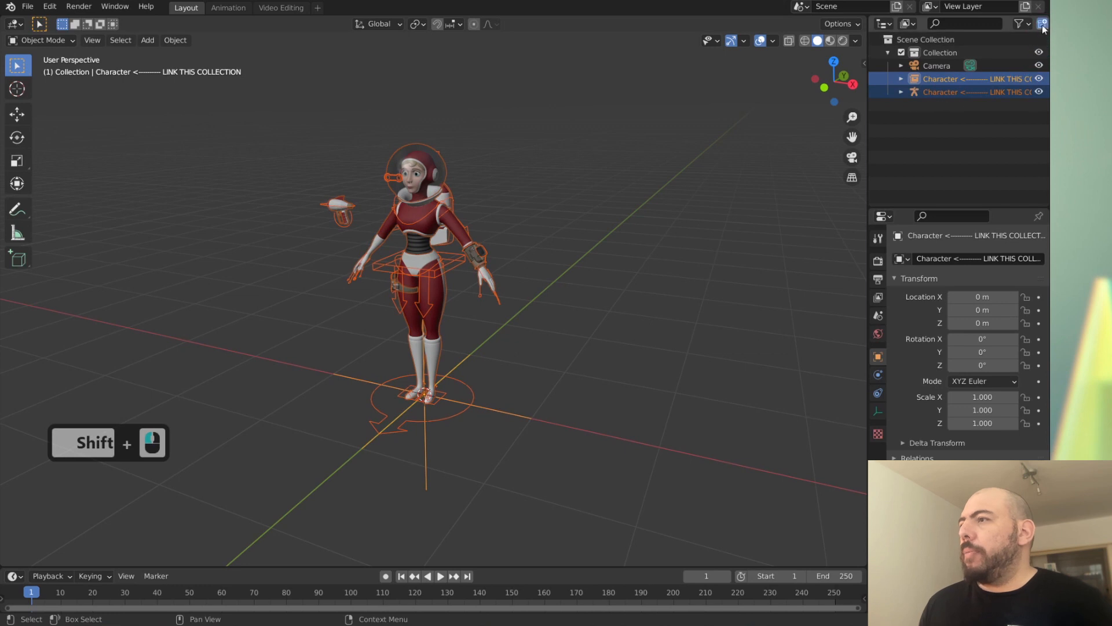
click(1043, 24)
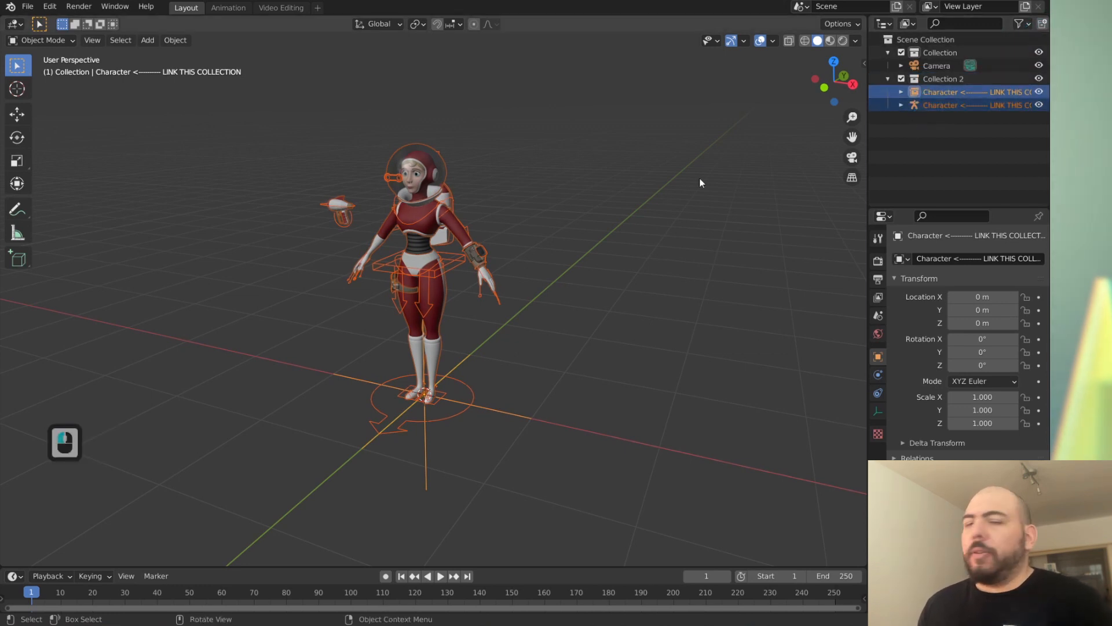
mouse_move(862, 190)
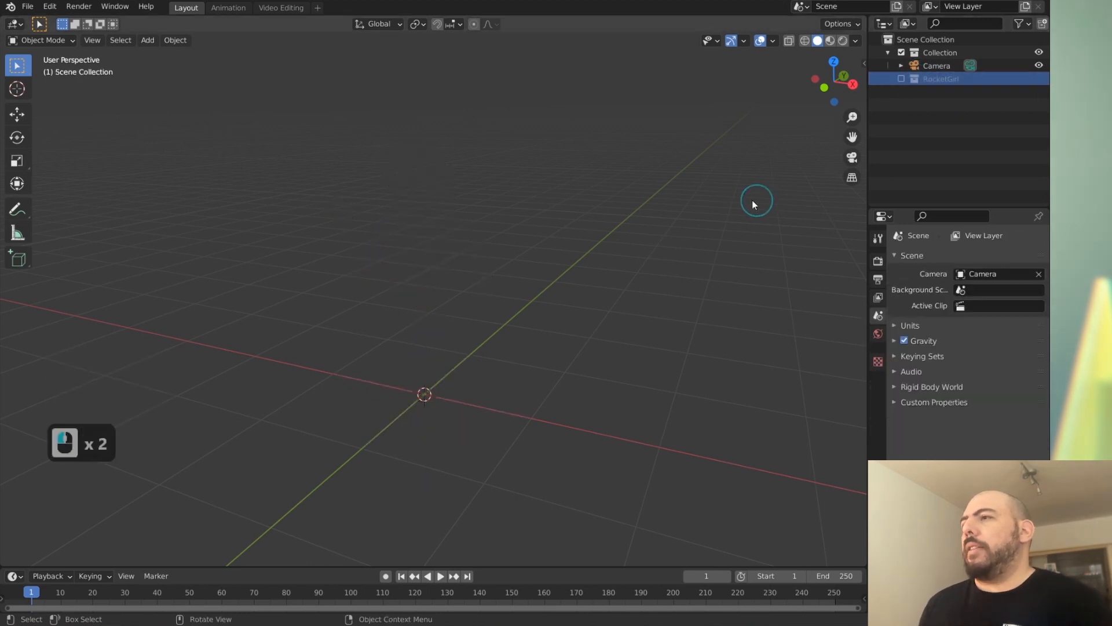
Step: Move the Camera into a new collection of its own via M
click(936, 65)
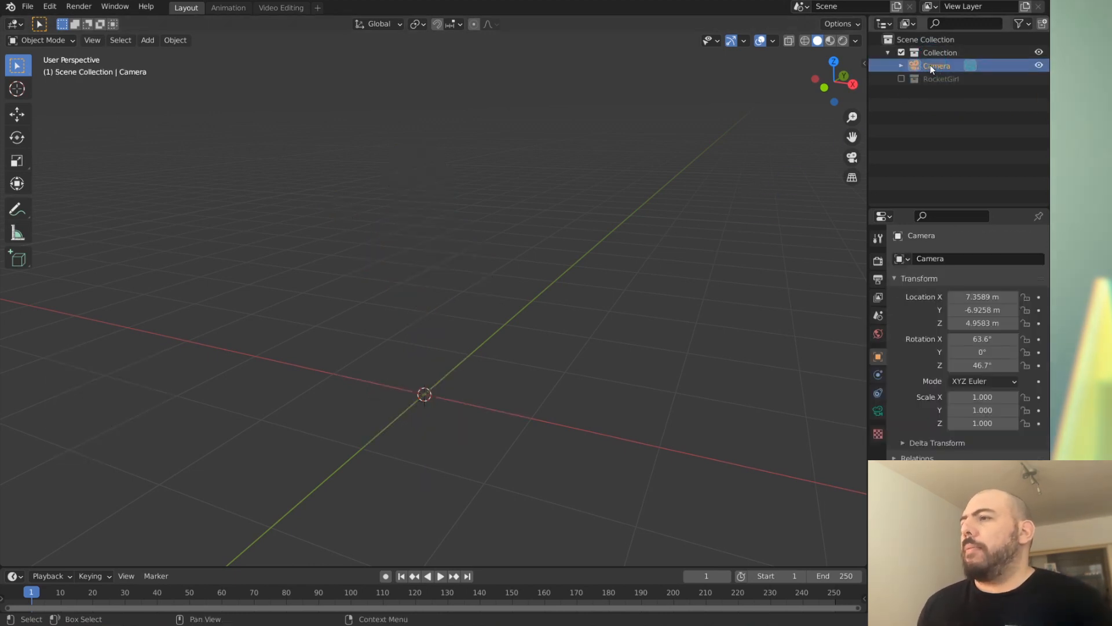
key(m)
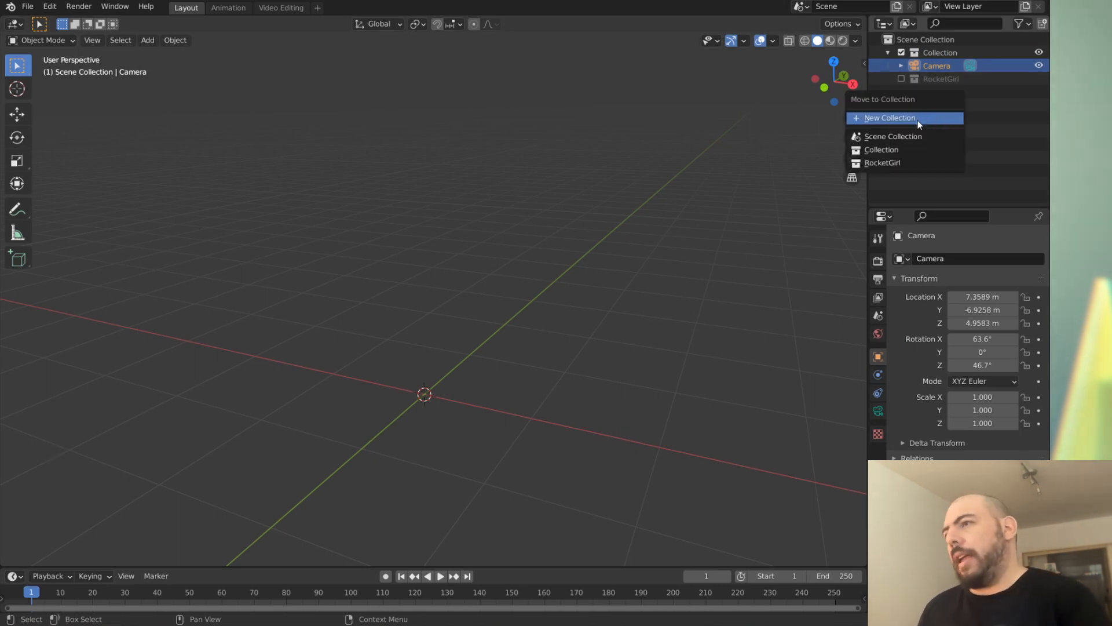
click(890, 117)
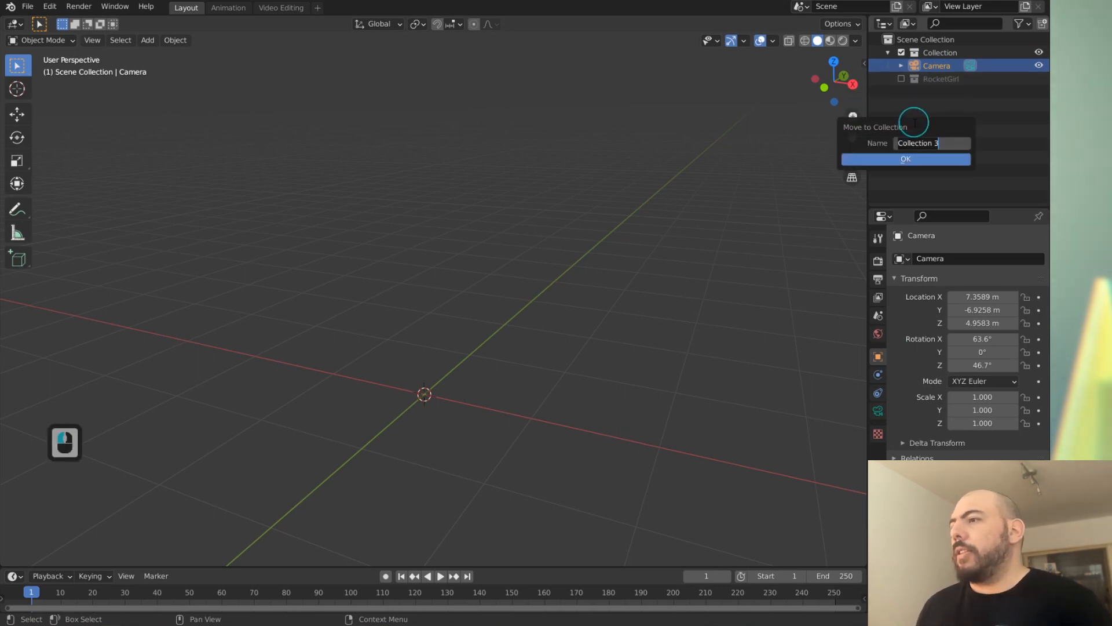
click(907, 158)
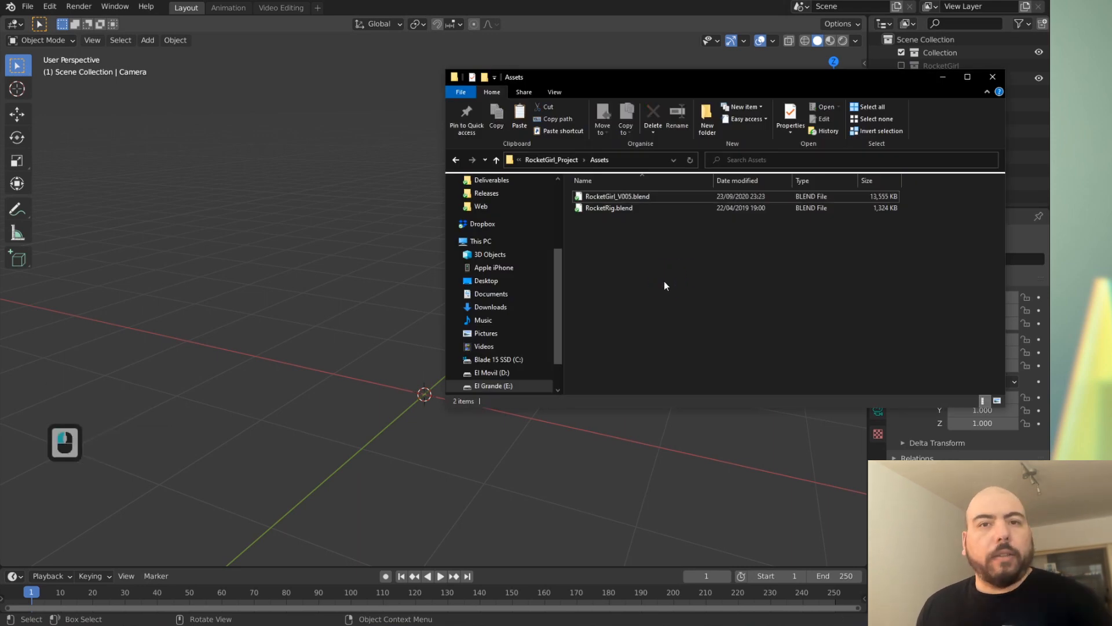
mouse_move(350, 235)
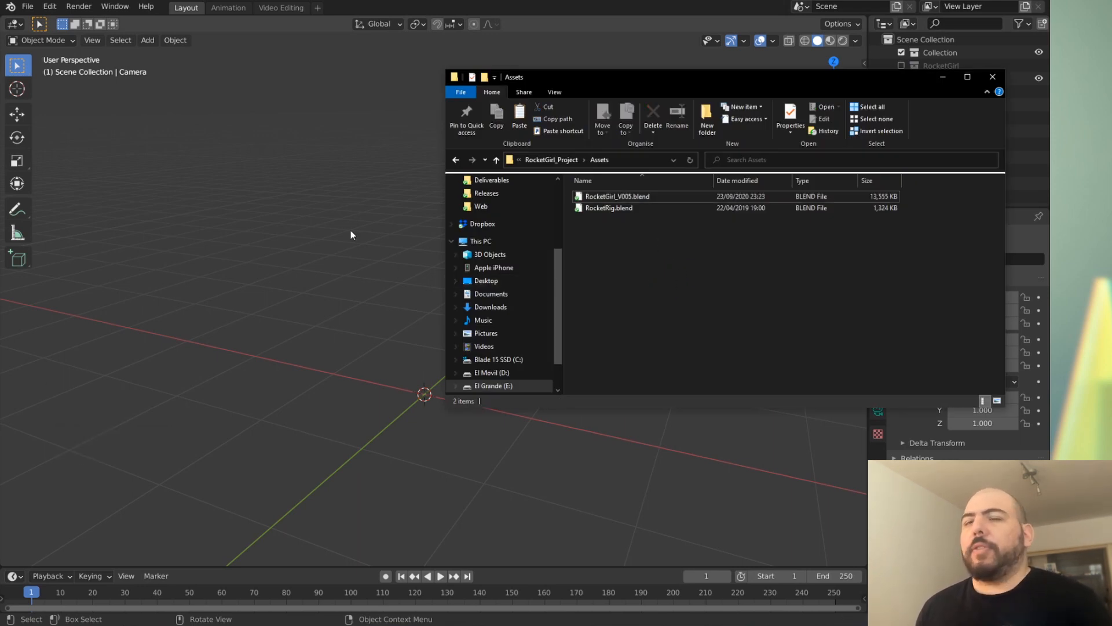
Step: Link the rocket's Collection from RocketRig.blend into the scene
click(26, 7)
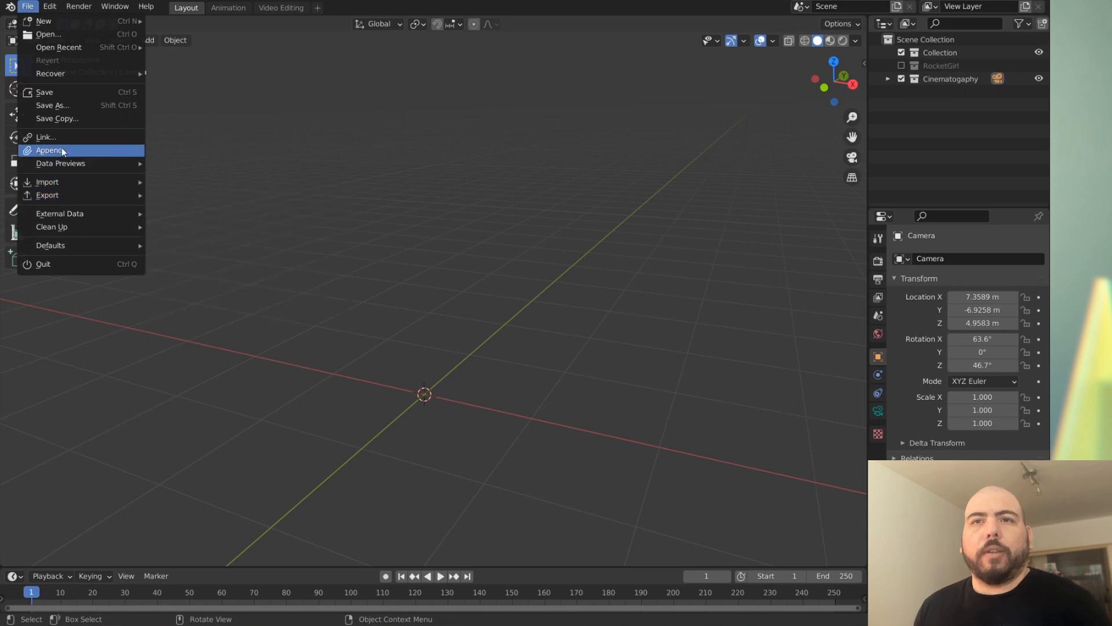
click(45, 136)
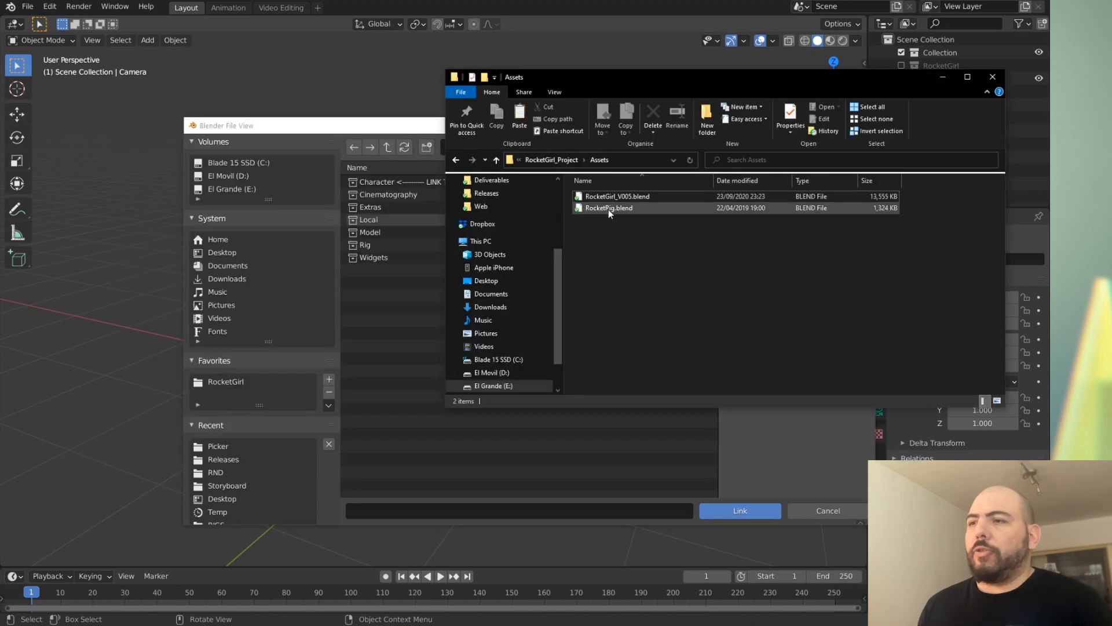
click(609, 207)
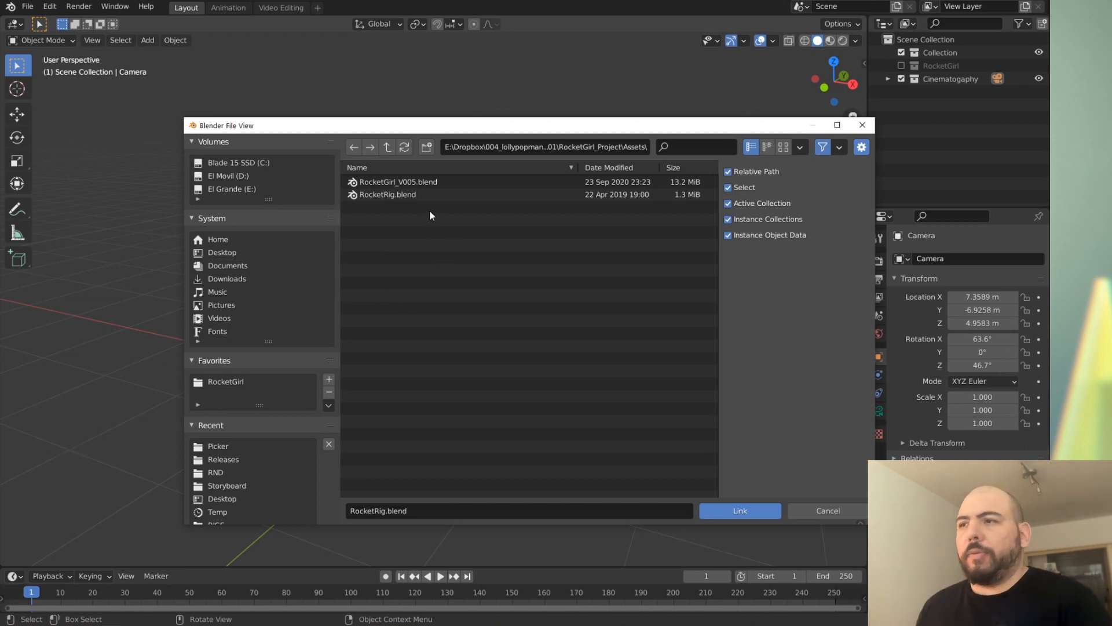
mouse_move(451, 241)
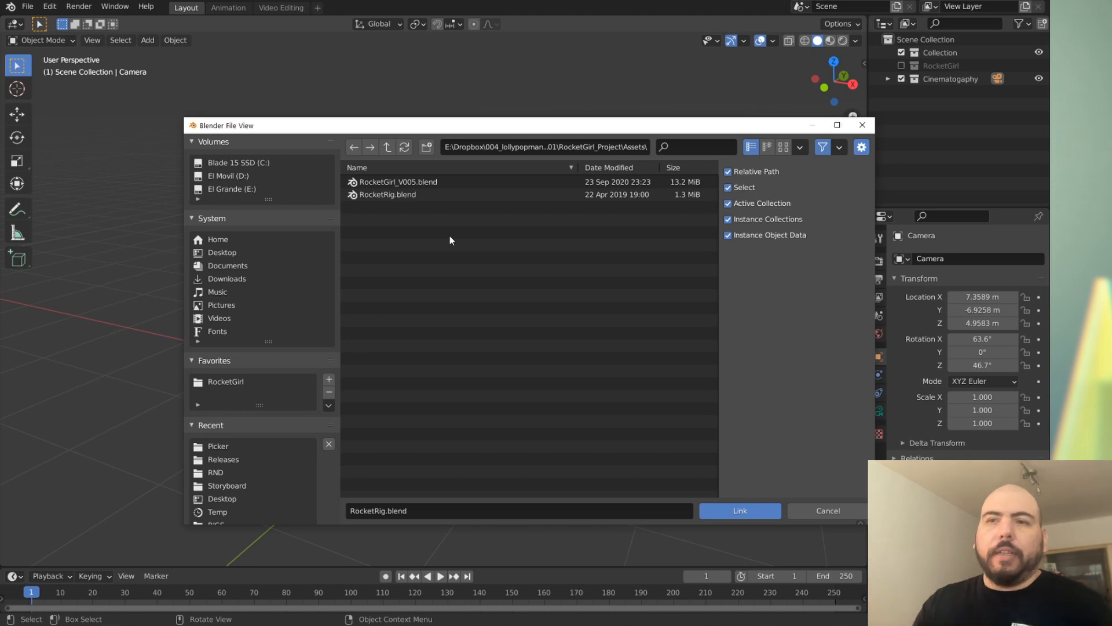
mouse_move(367, 261)
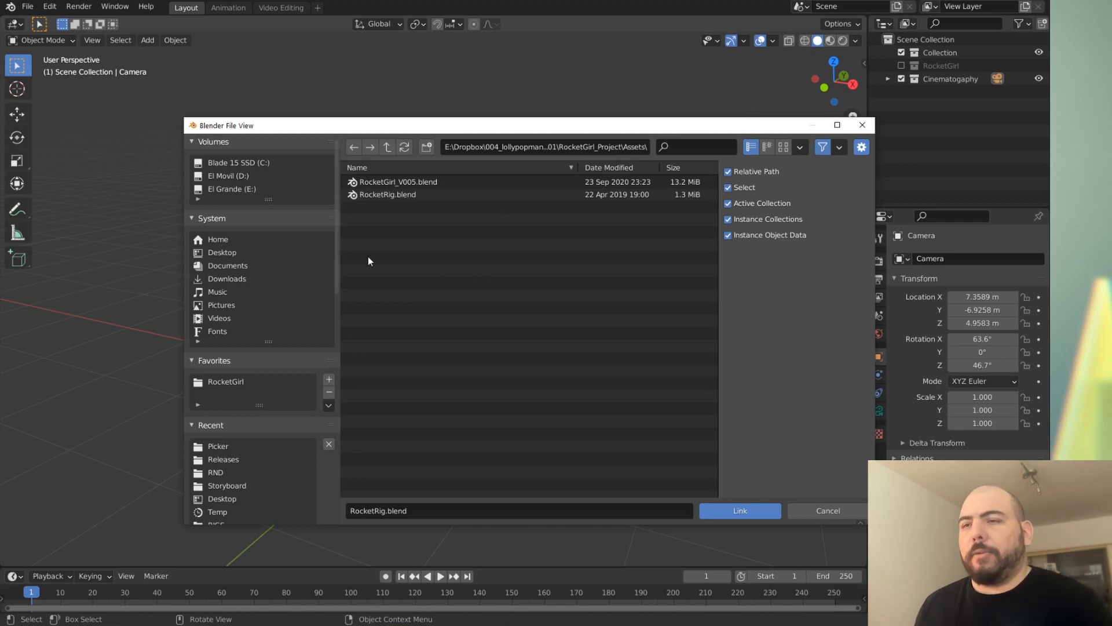
double_click(387, 194)
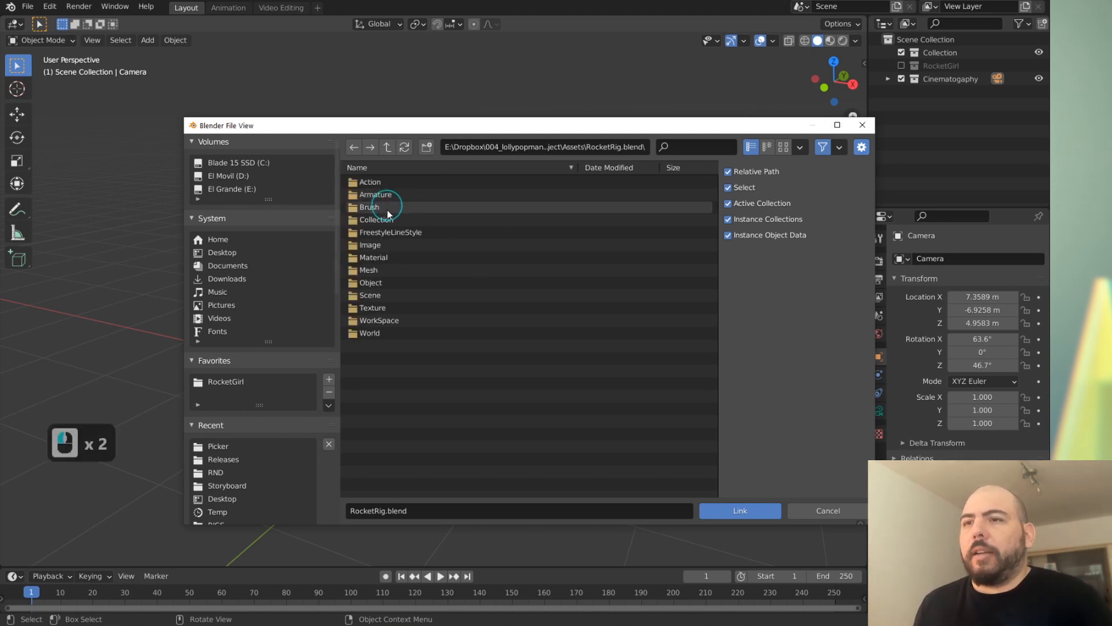
double_click(377, 219)
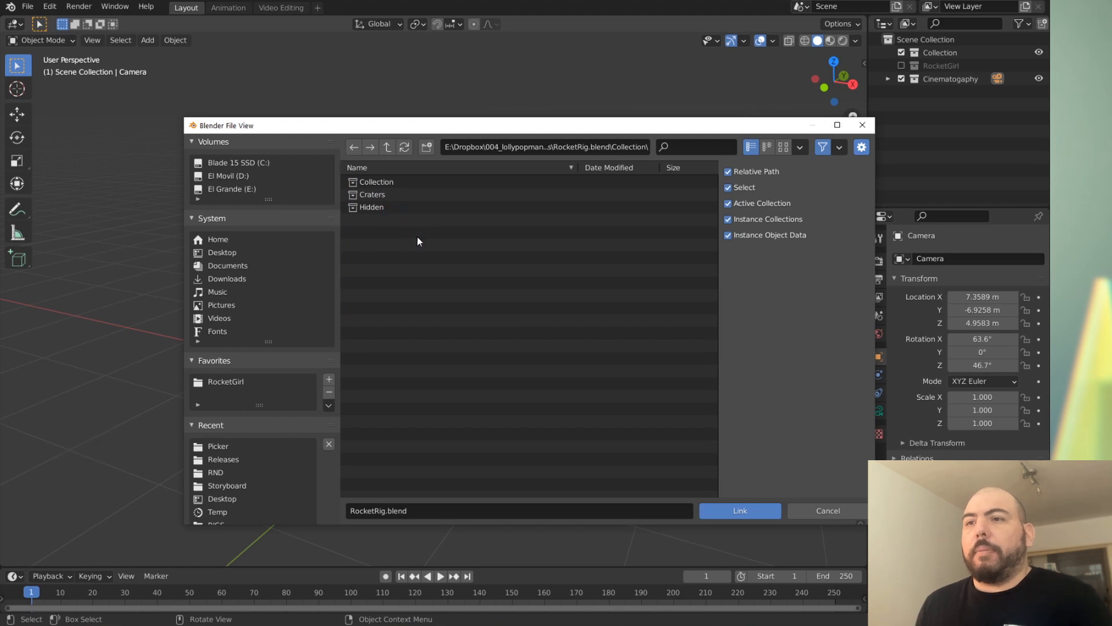
click(372, 207)
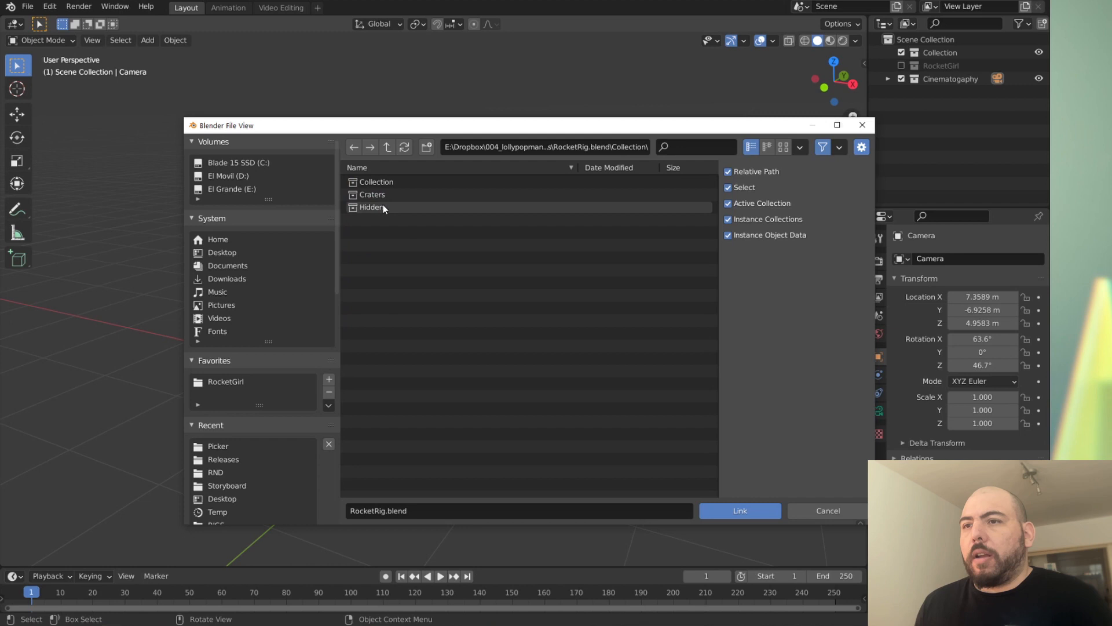
click(739, 510)
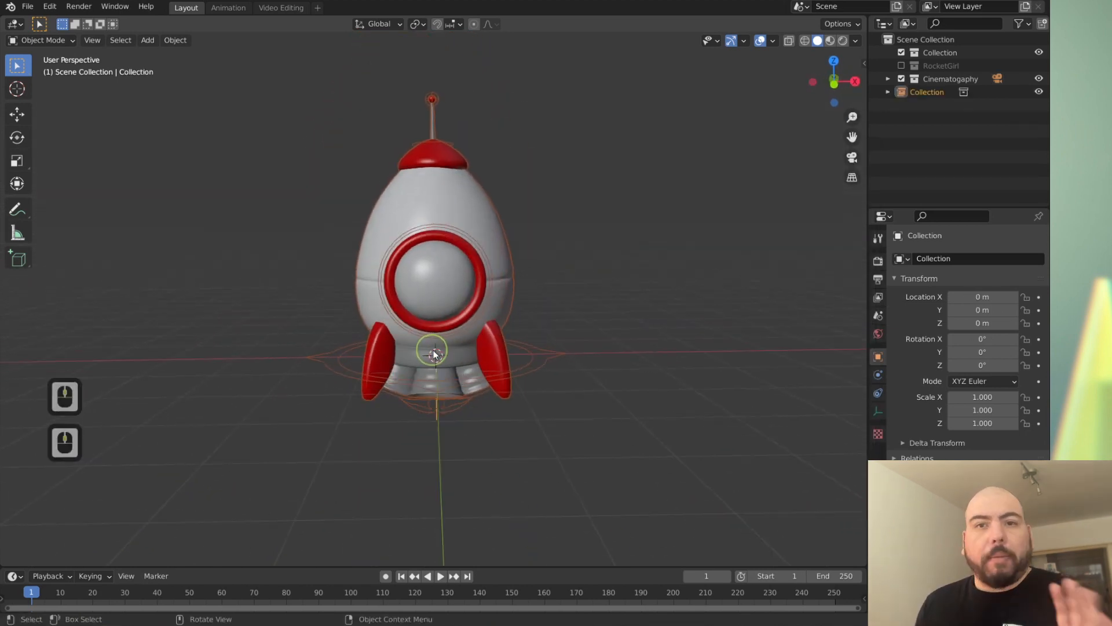
Step: Make a proxy of the linked rocket's Armature
click(175, 39)
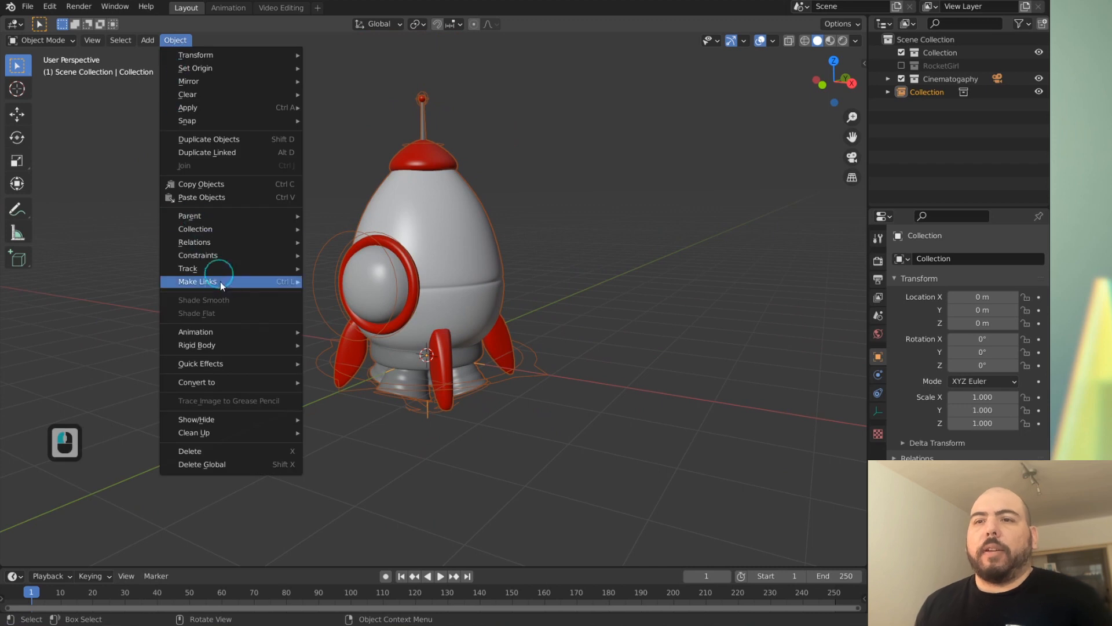
click(197, 280)
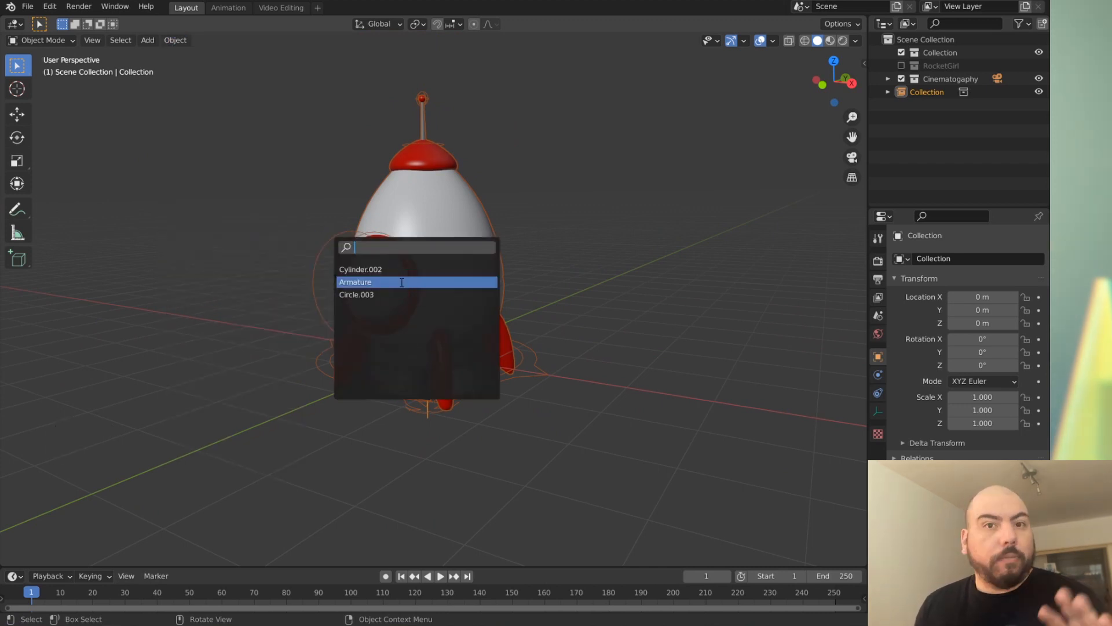
click(355, 281)
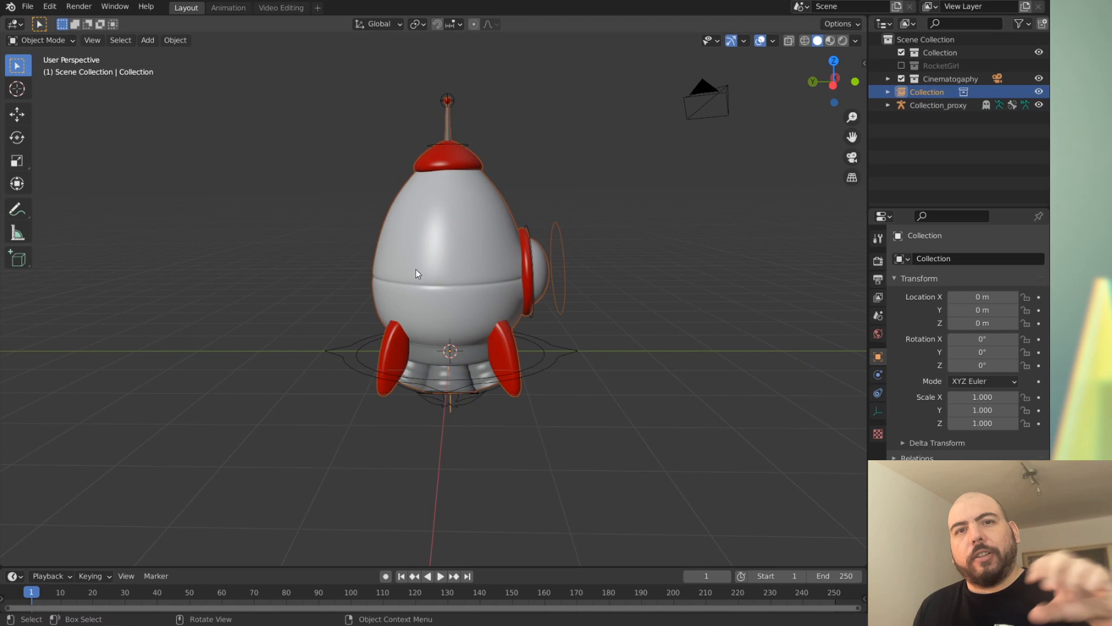
click(455, 258)
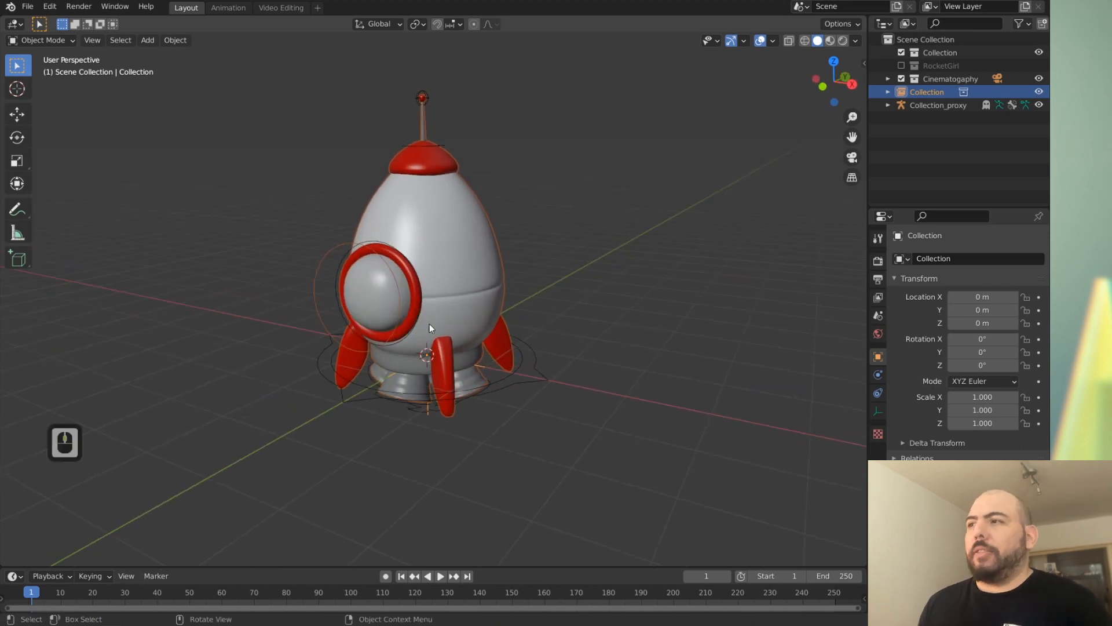
Step: Move the rocket and its Collection_proxy into a new Rocket collection and make it active
click(938, 105)
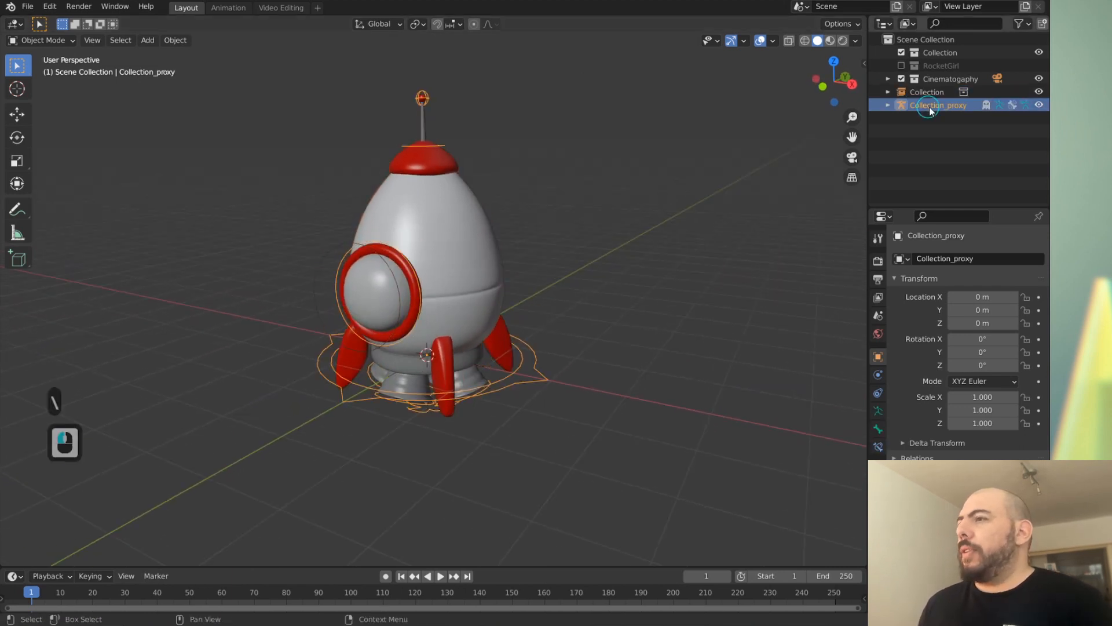
key(m)
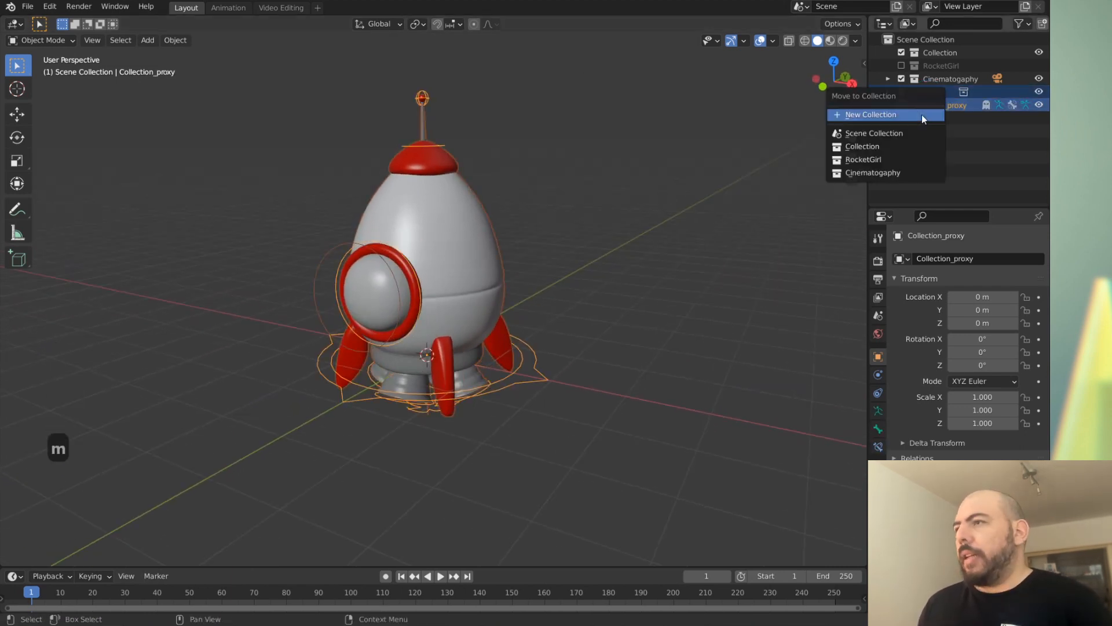
click(871, 115)
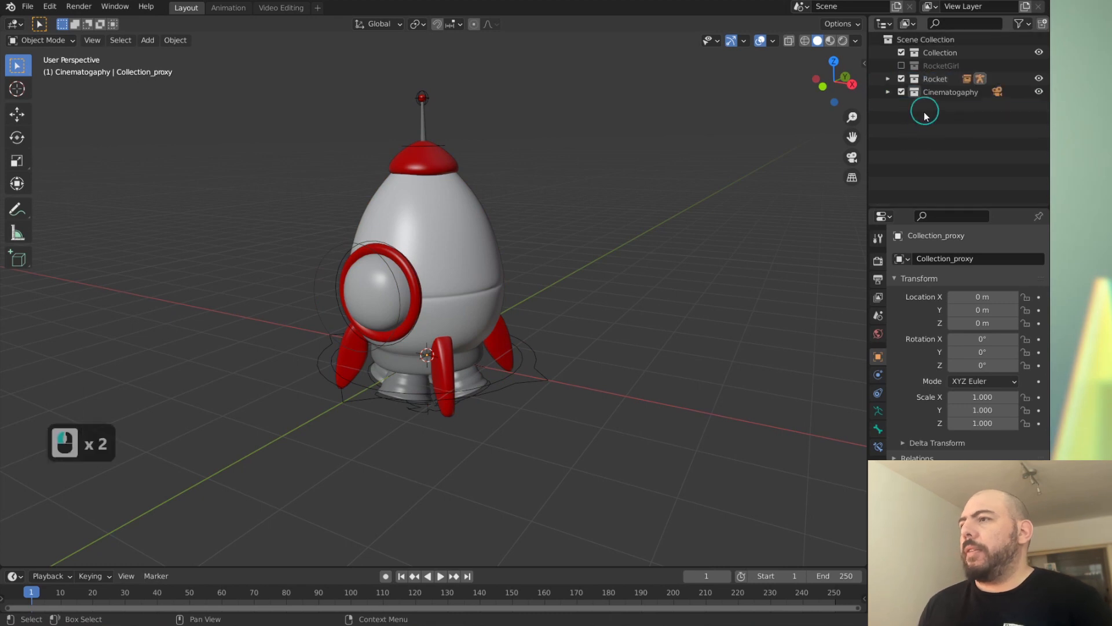
click(939, 52)
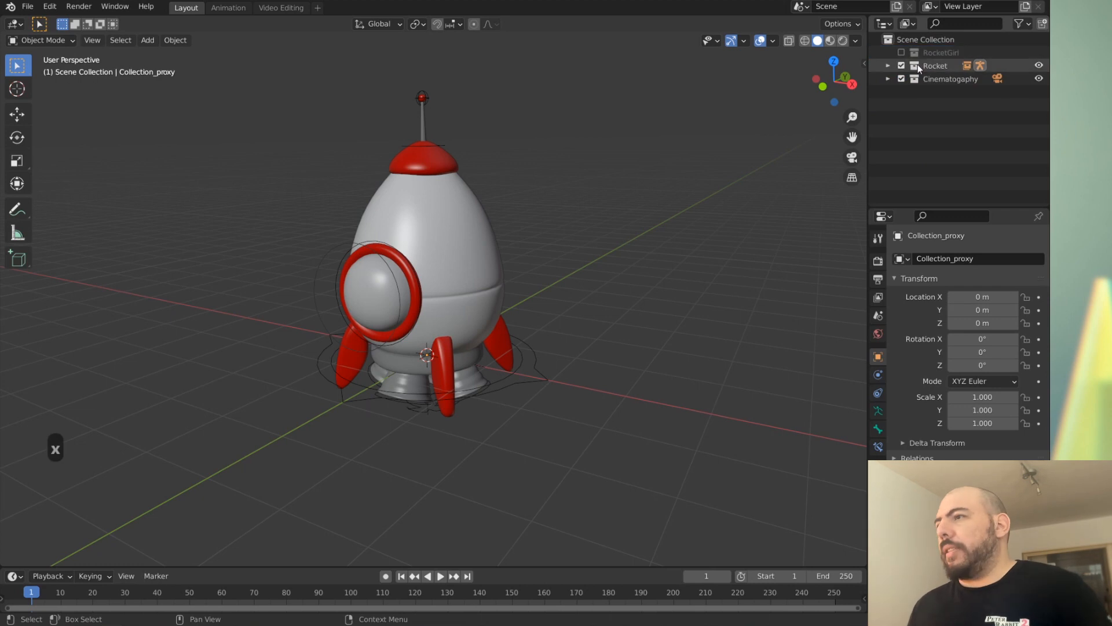
click(950, 78)
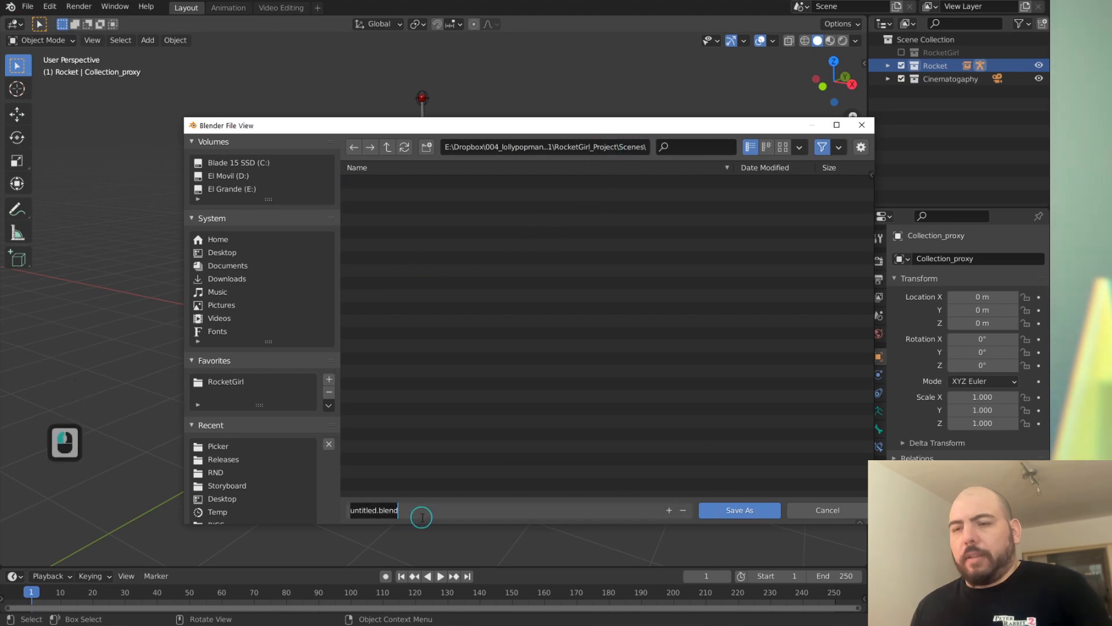
Step: Save the scene as Scene_001 in the project's Scenes folder
text(Scene_001.0001)
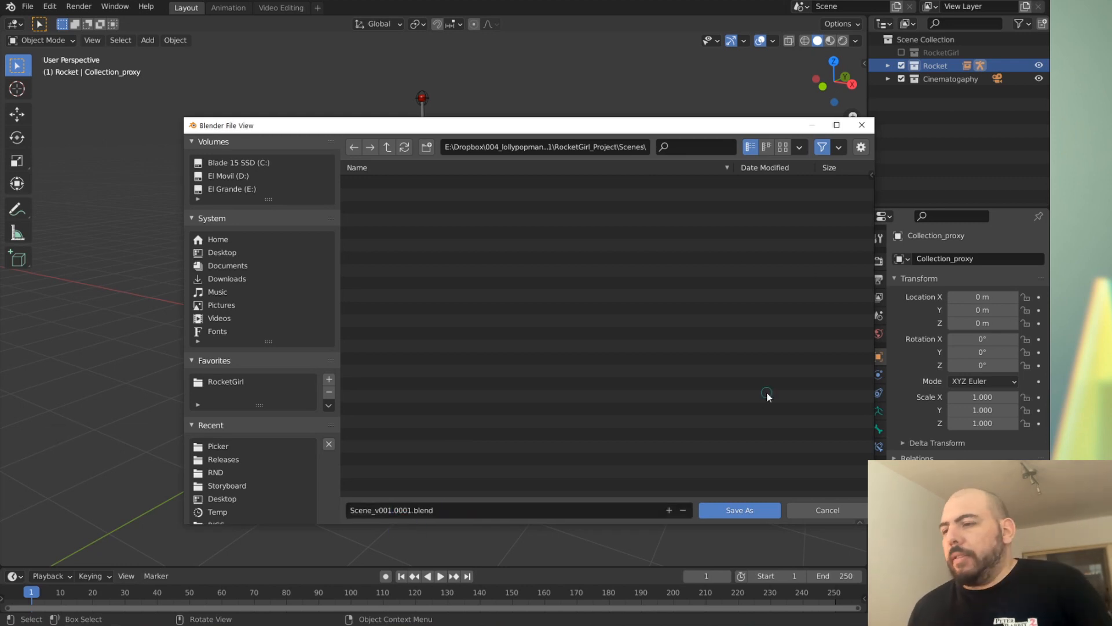
click(826, 510)
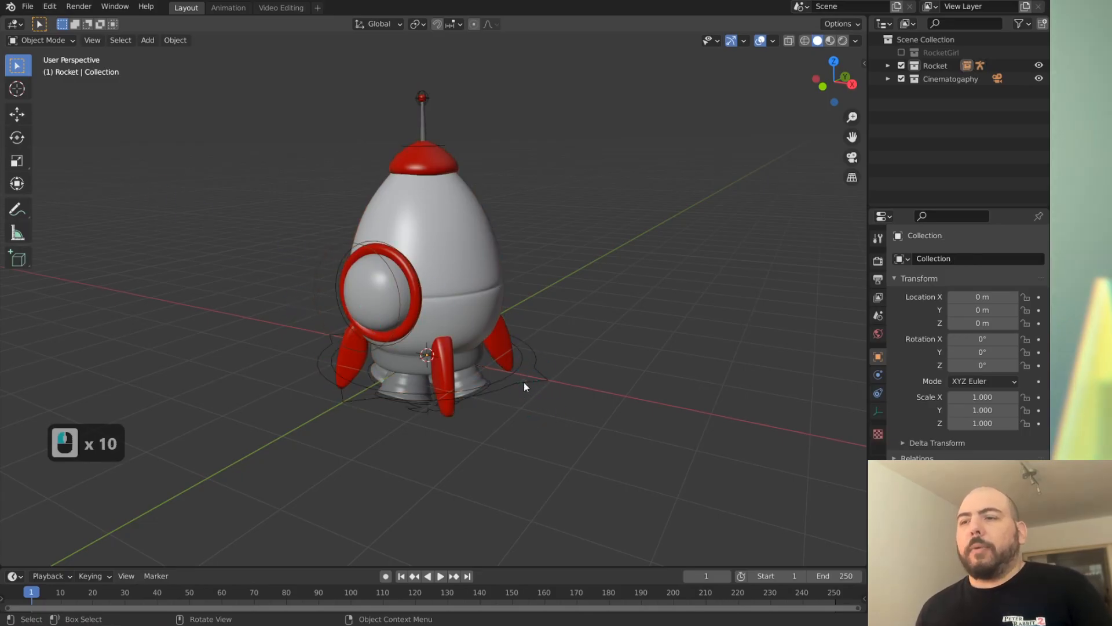
Step: Attempt to switch the rocket rig proxy's mode with Tab, which errors repeatedly
key(Tab)
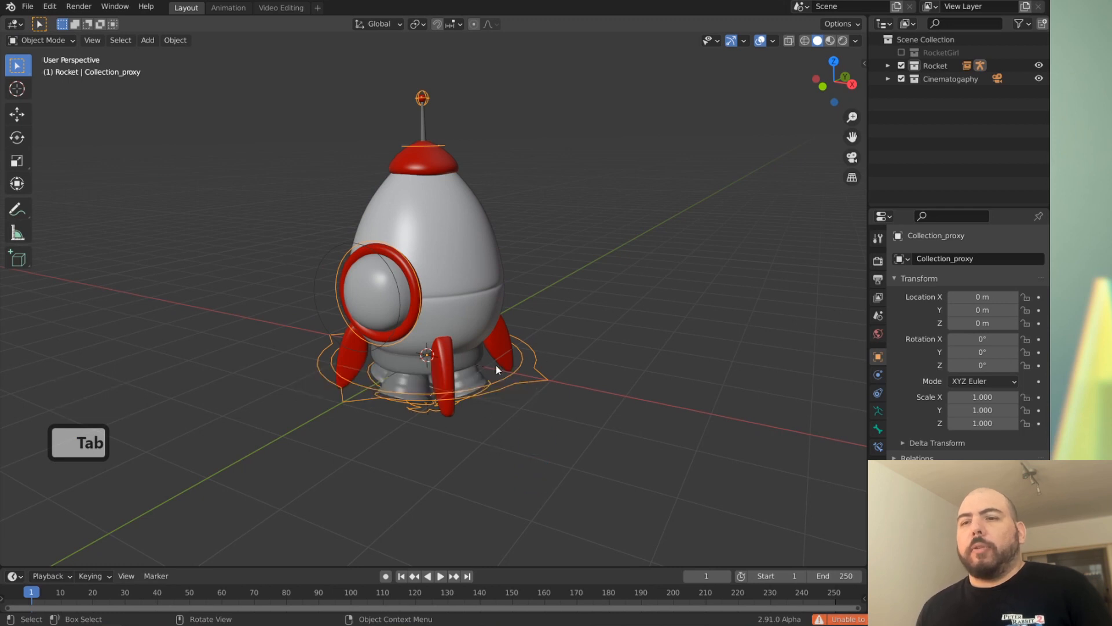
key(Tab)
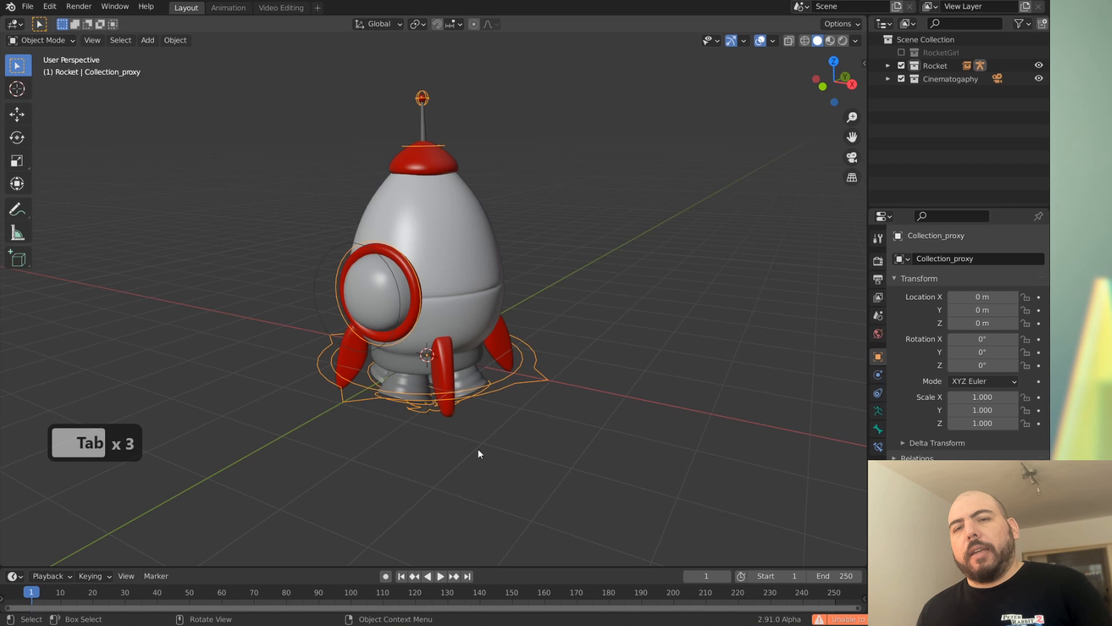
key(Tab)
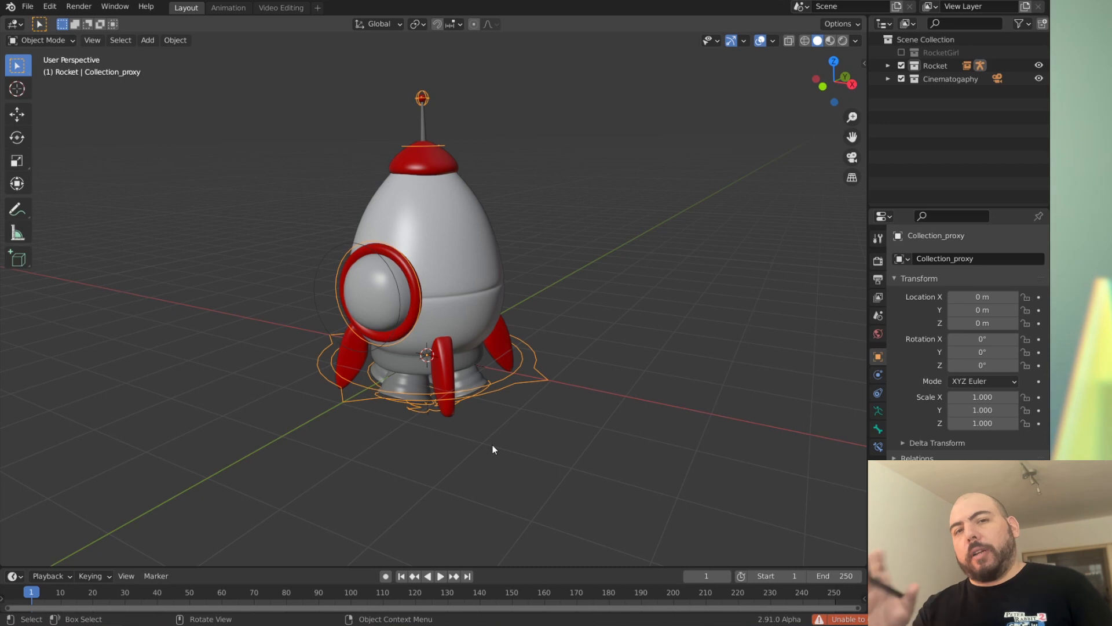
key(Tab)
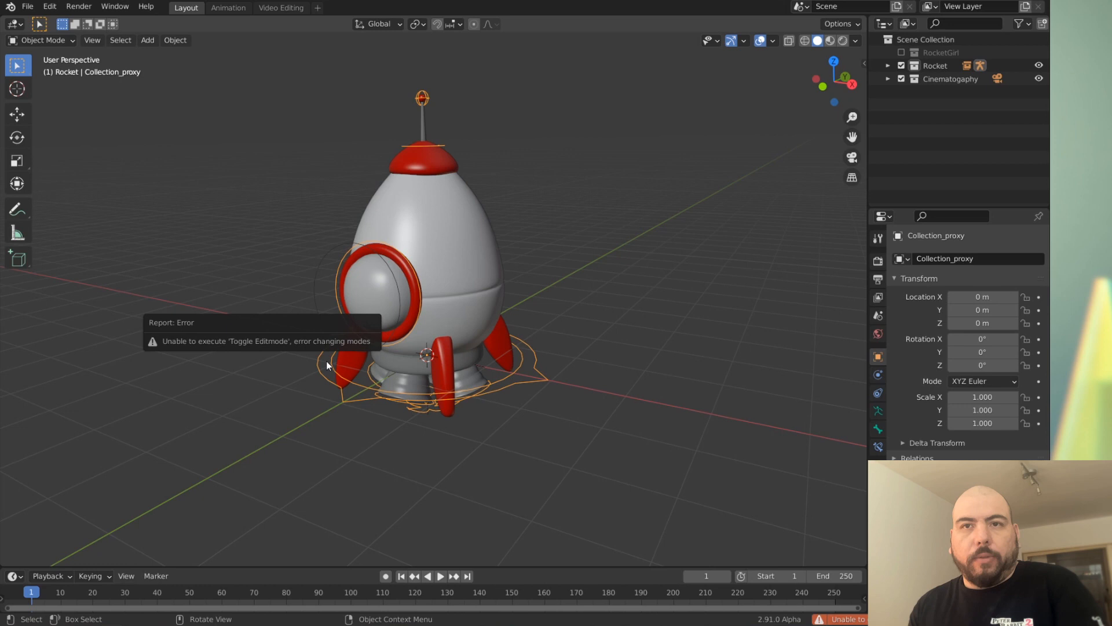
mouse_move(384, 296)
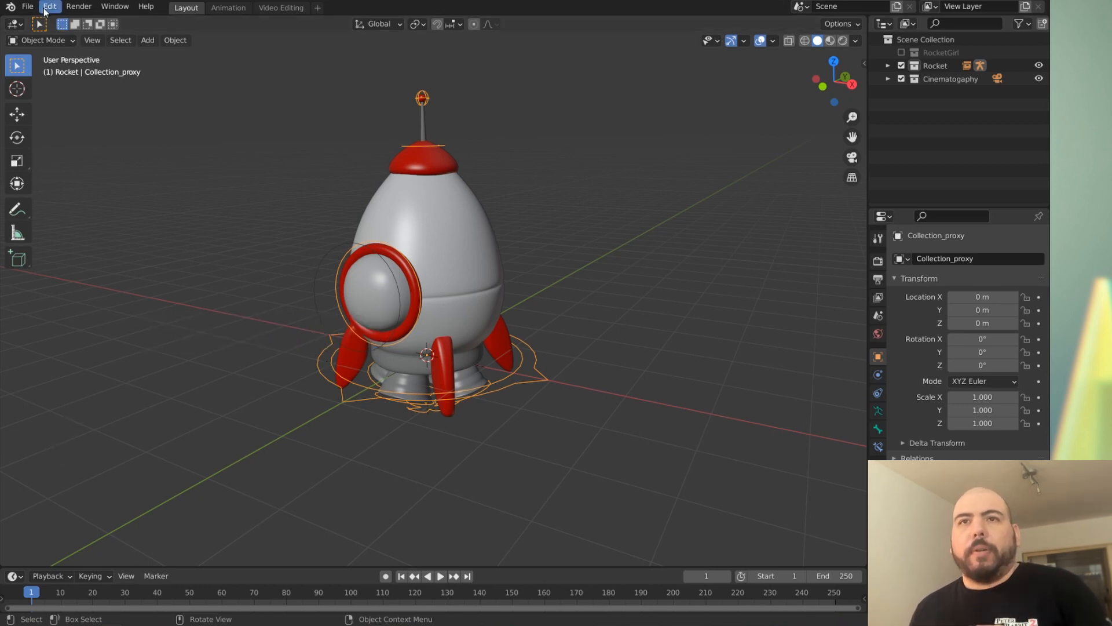
Step: Check the Keymap in Preferences, then toggle the rig proxy into pose mode and back to object mode
click(48, 7)
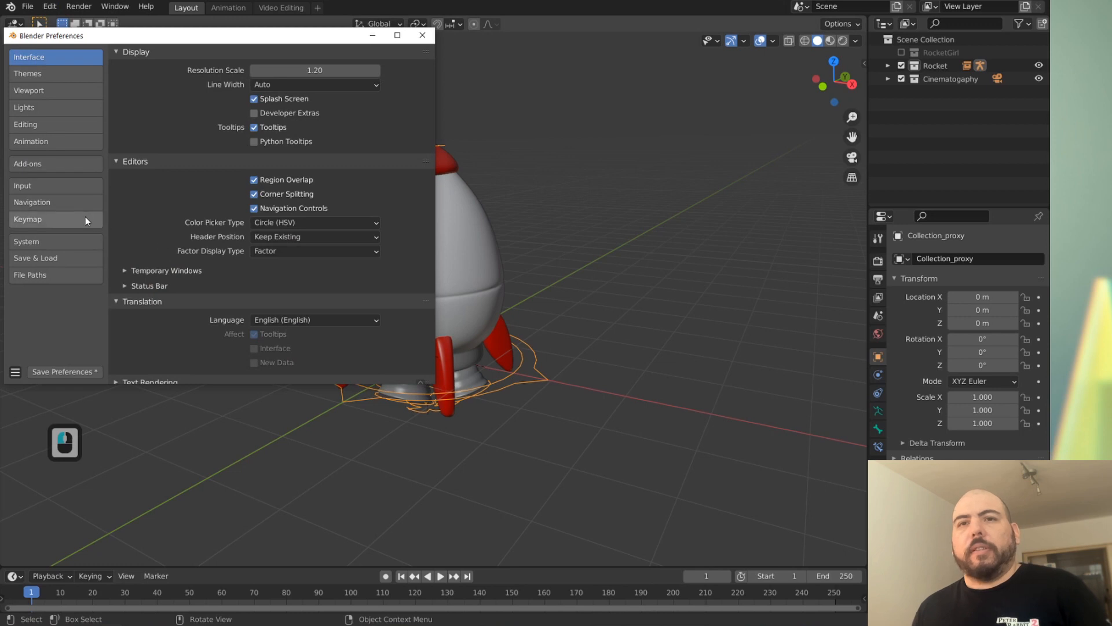
click(28, 219)
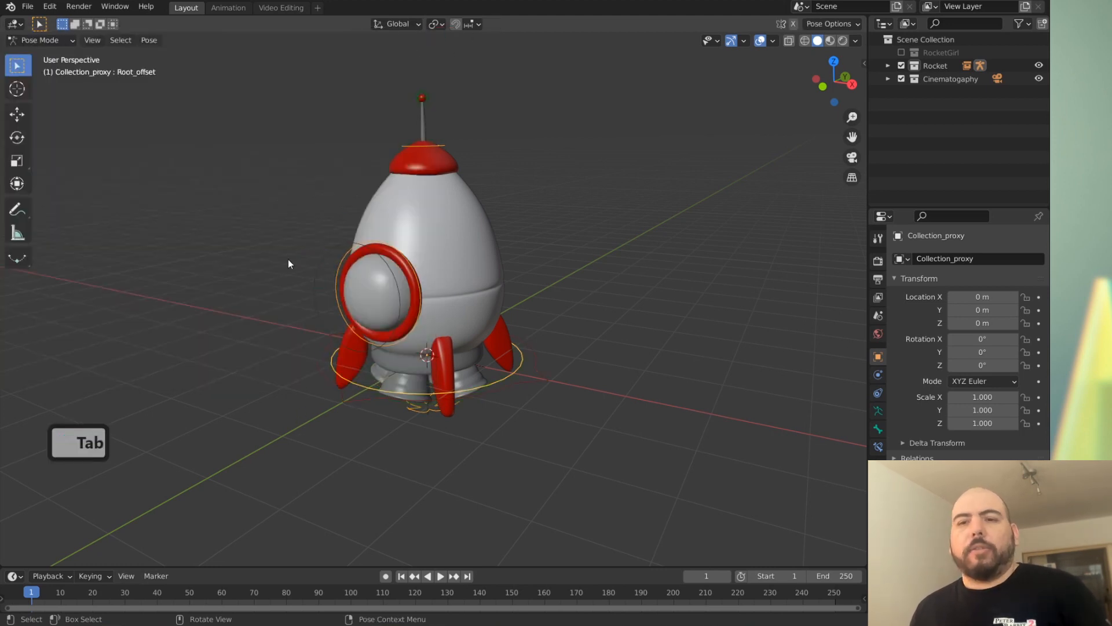
key(Tab)
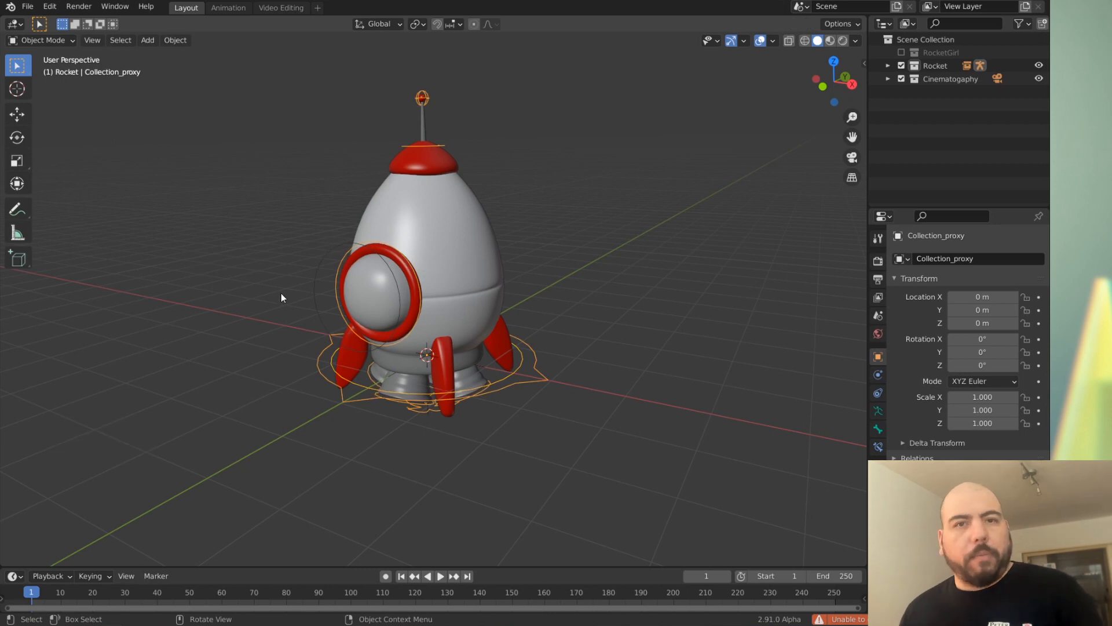
key(Tab)
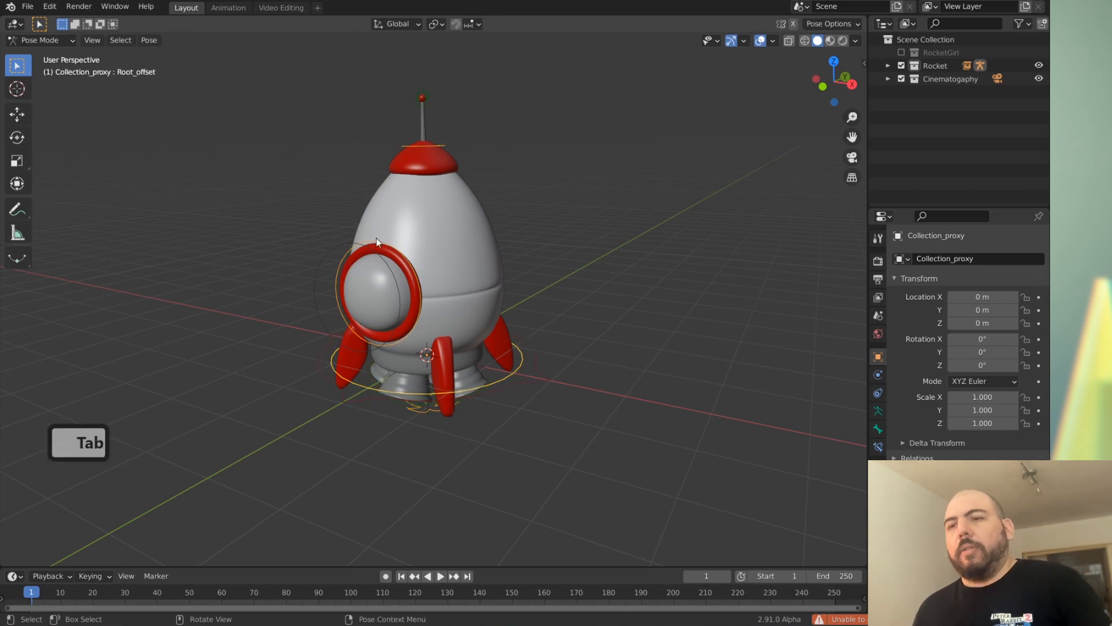
key(Tab)
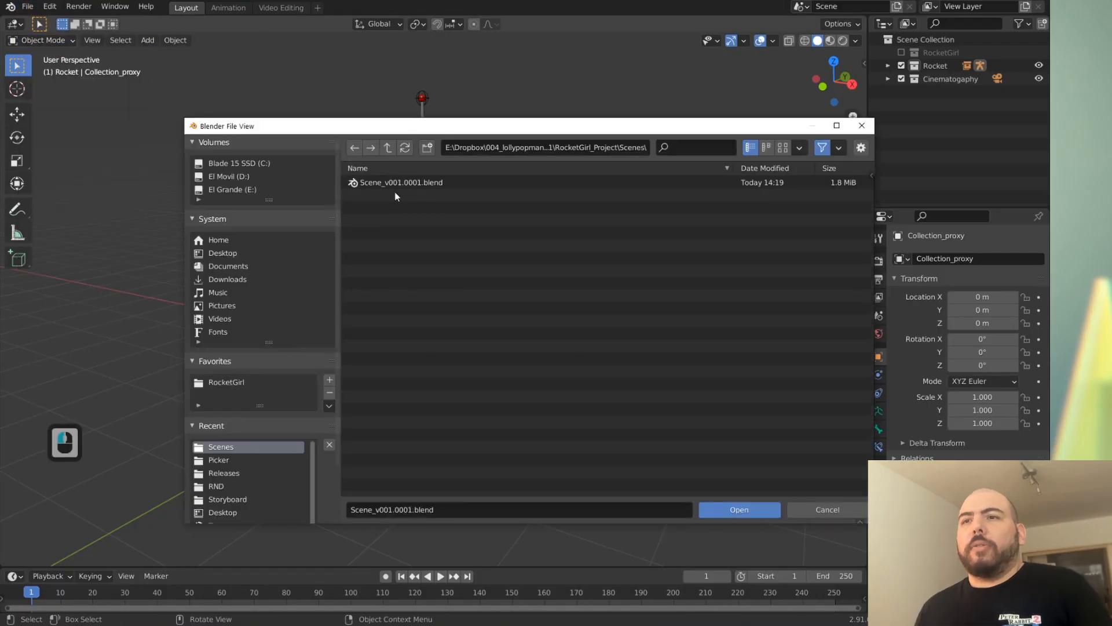
Step: Load RocketRig.blend from the Assets folder and show the Outliner's extra visibility switches
key(Alt+Tab)
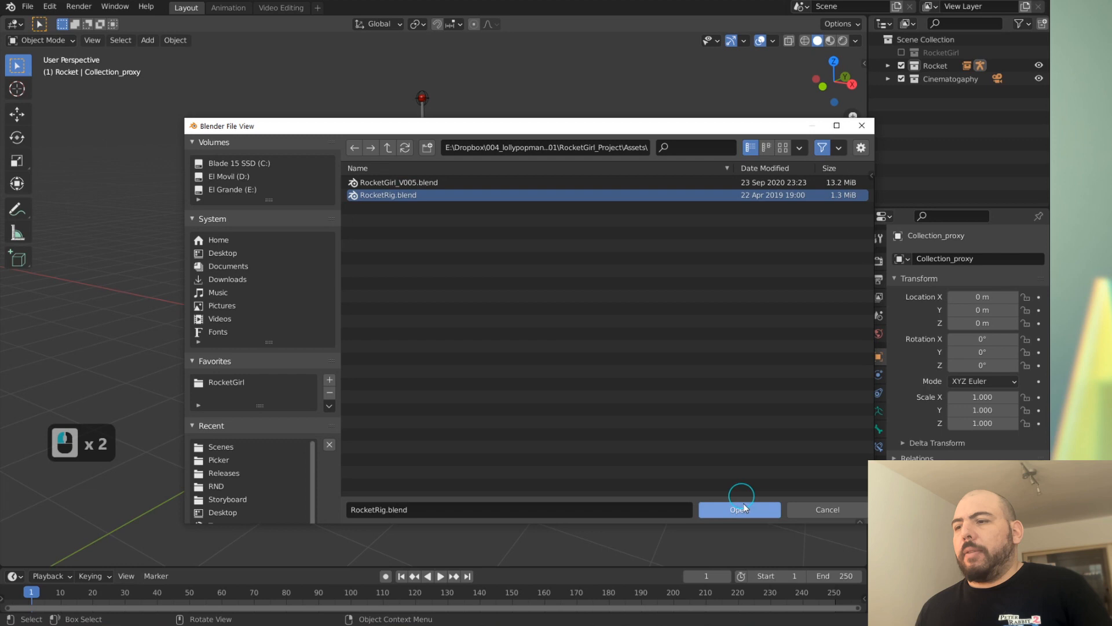
click(739, 510)
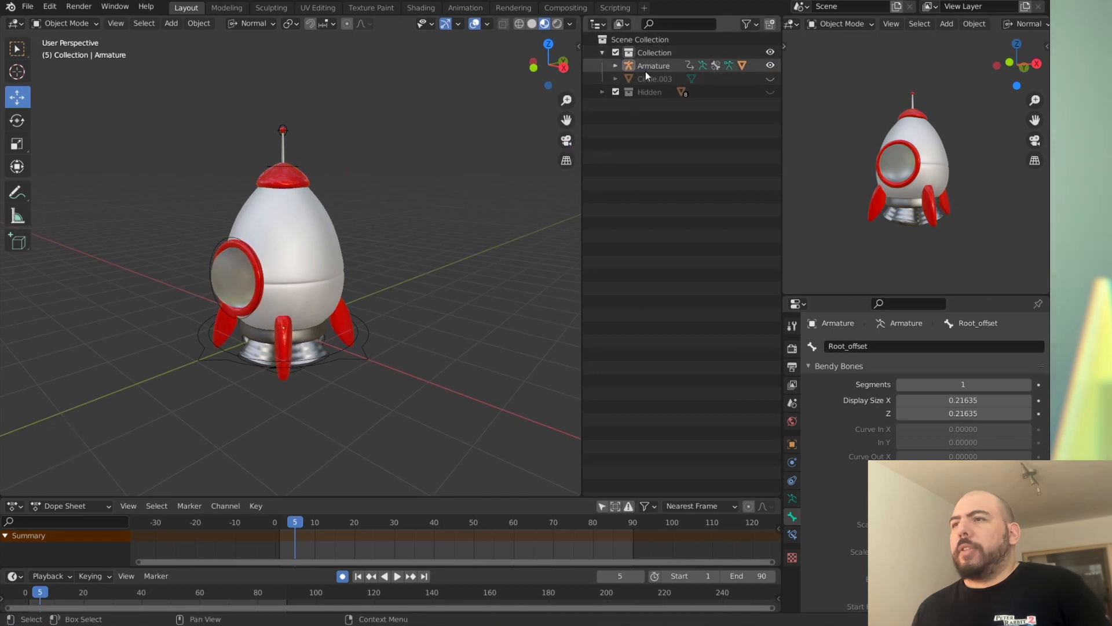
click(653, 77)
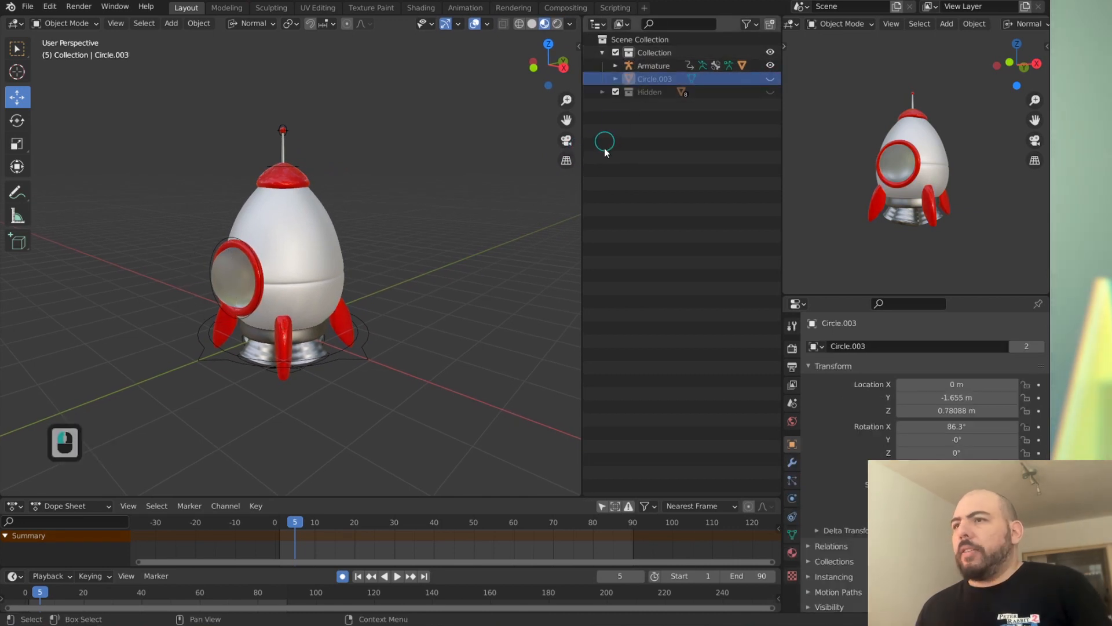
click(750, 23)
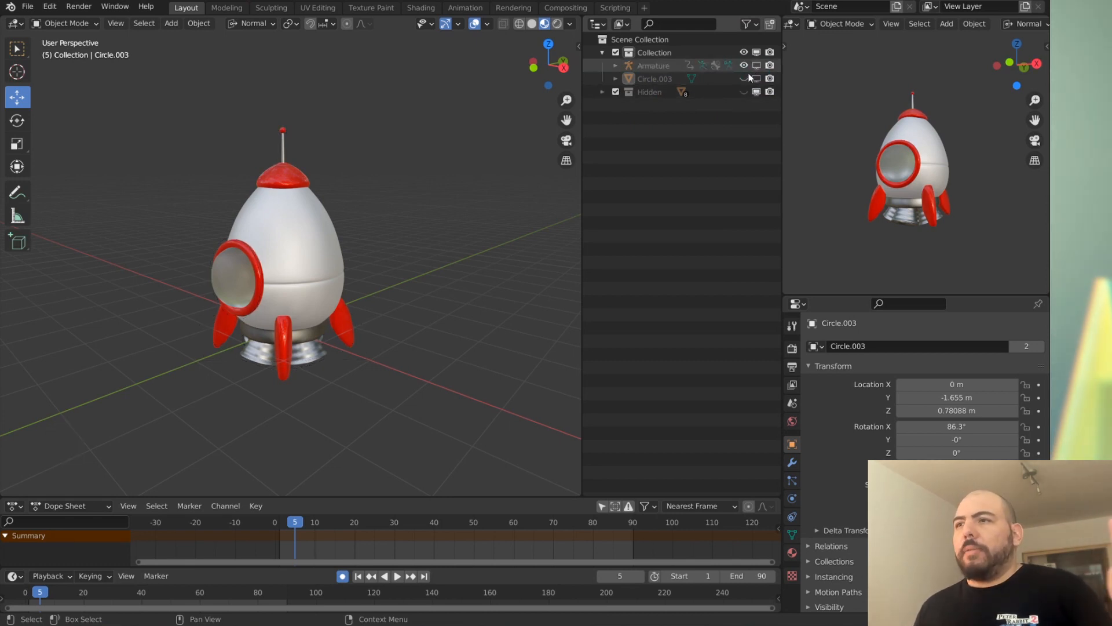
Step: Rename the Armature object to Rocket_Rig in the Outliner
click(652, 65)
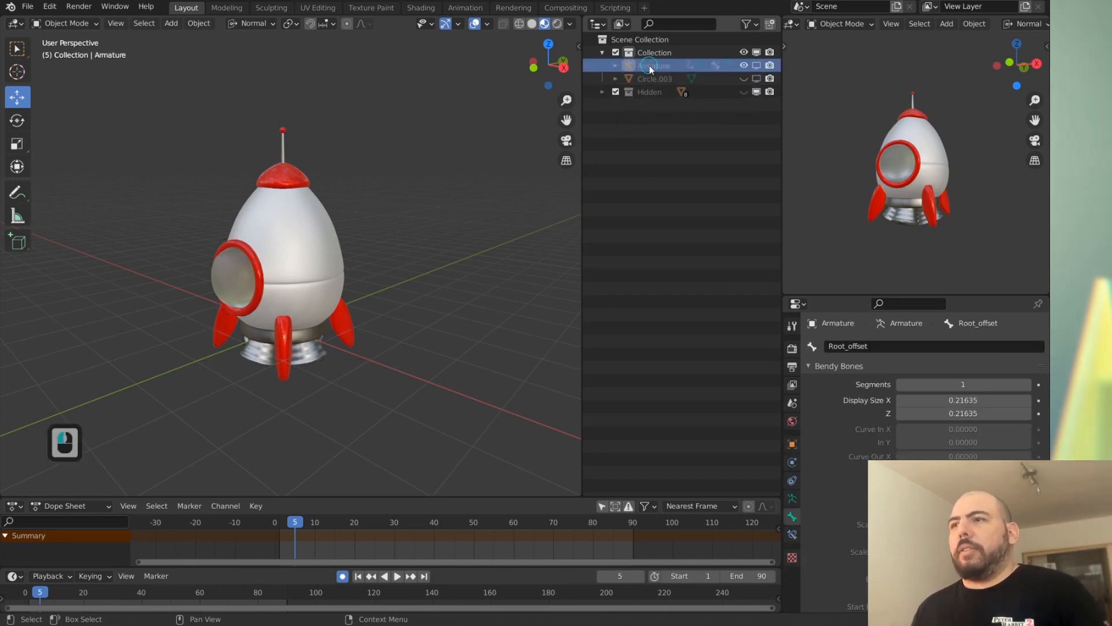
double_click(653, 65)
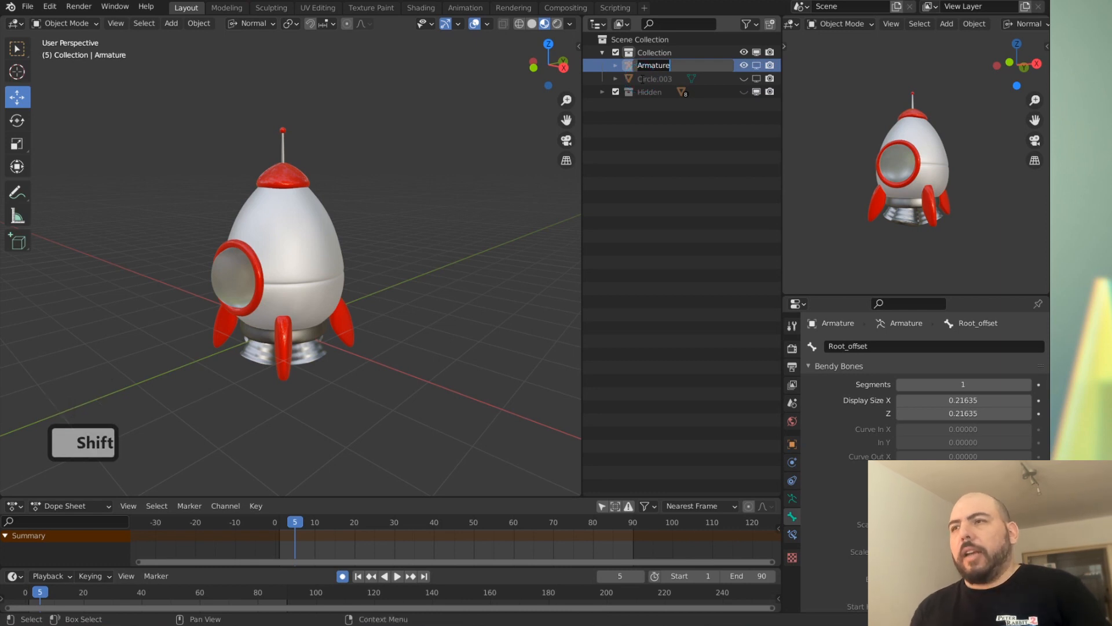
click(642, 65)
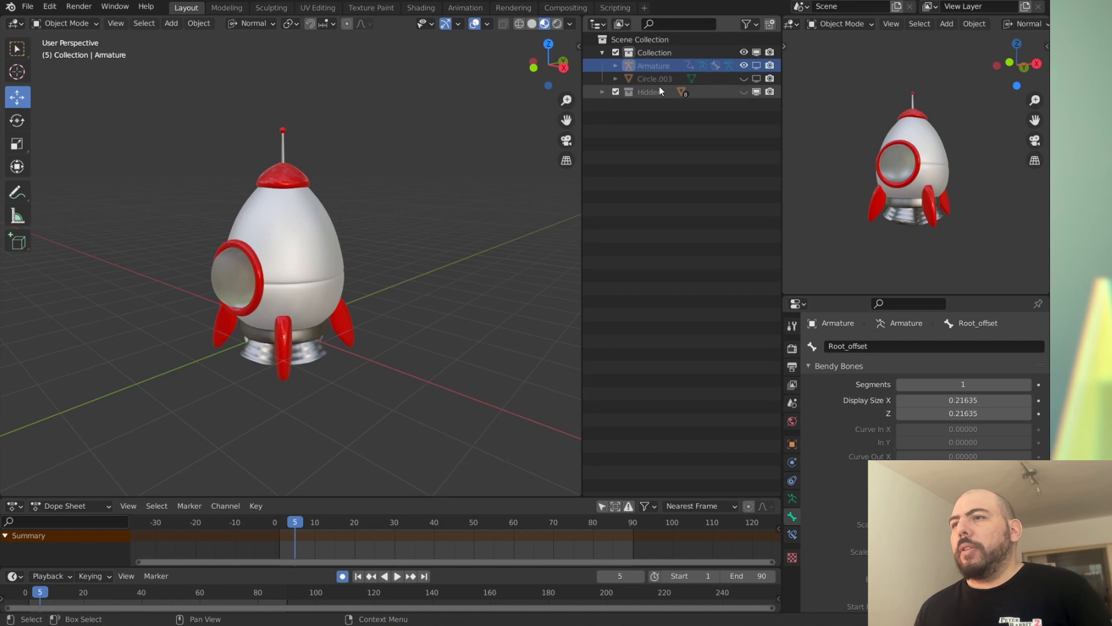
double_click(653, 65)
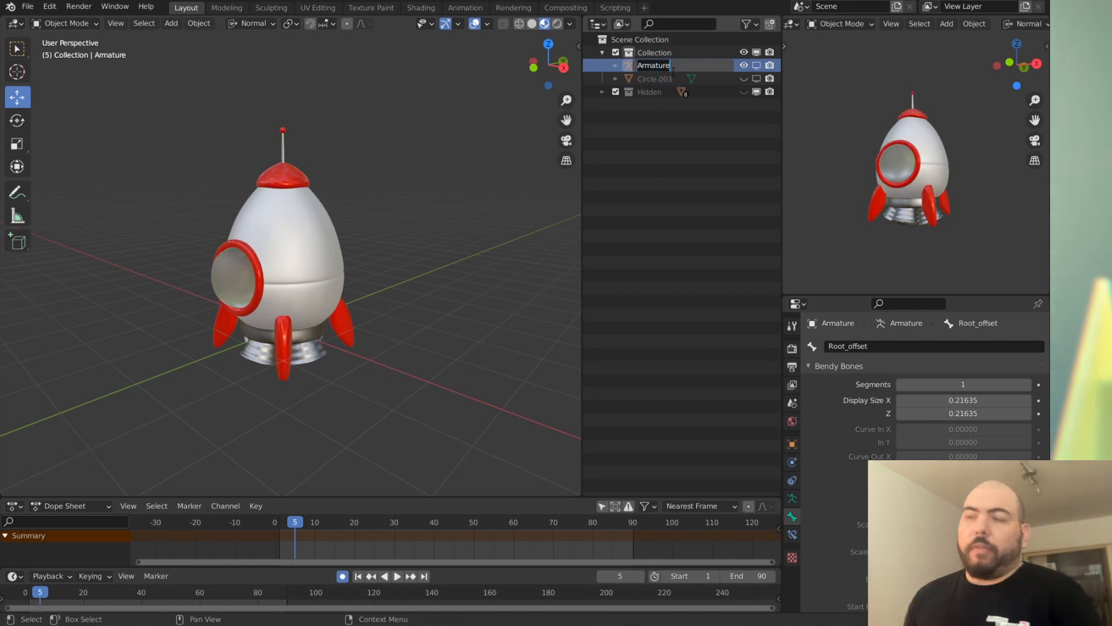
key(shift)
text(Ro)
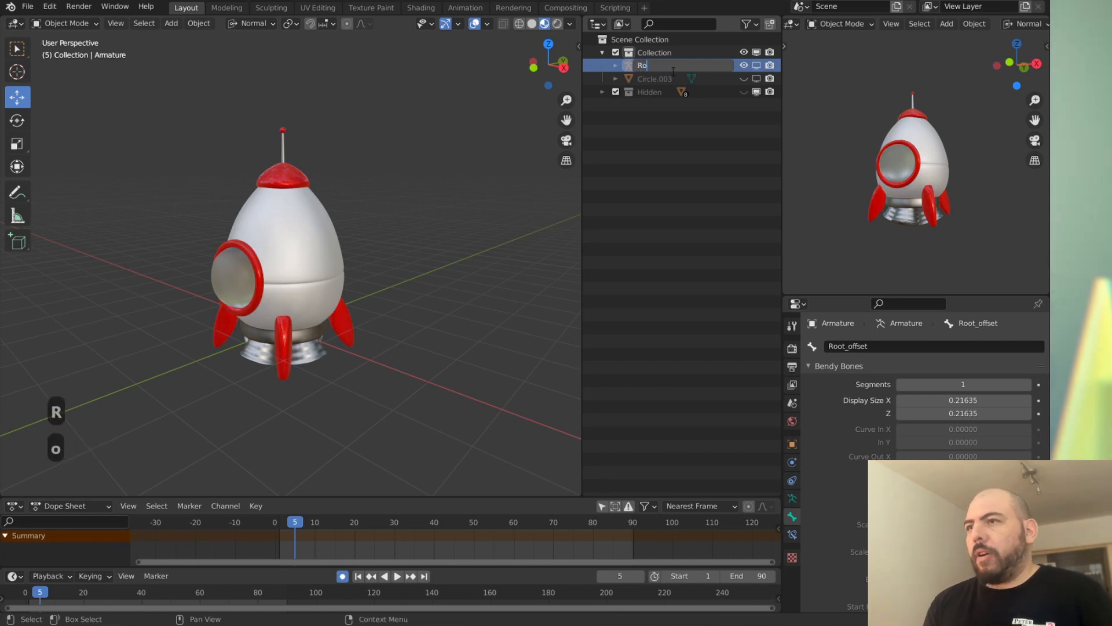
click(603, 91)
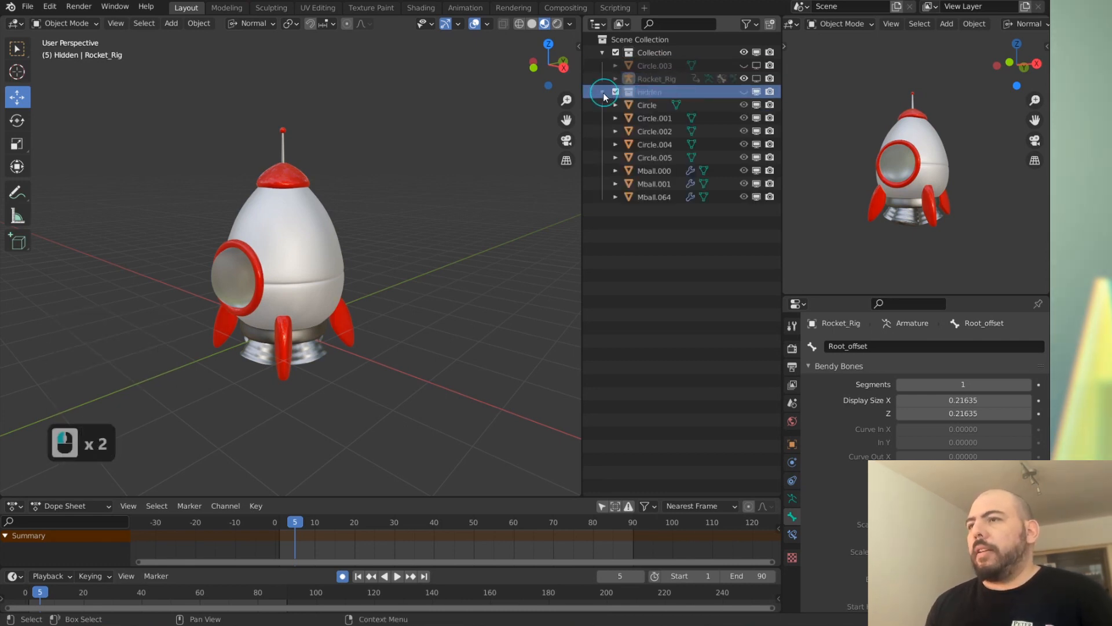
click(602, 92)
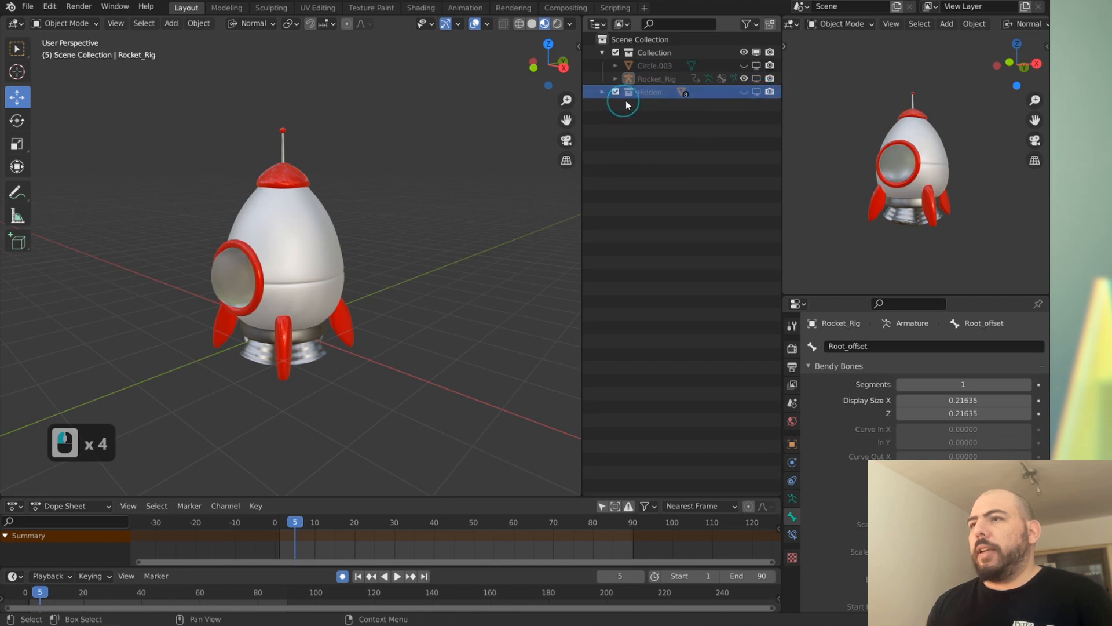
click(652, 65)
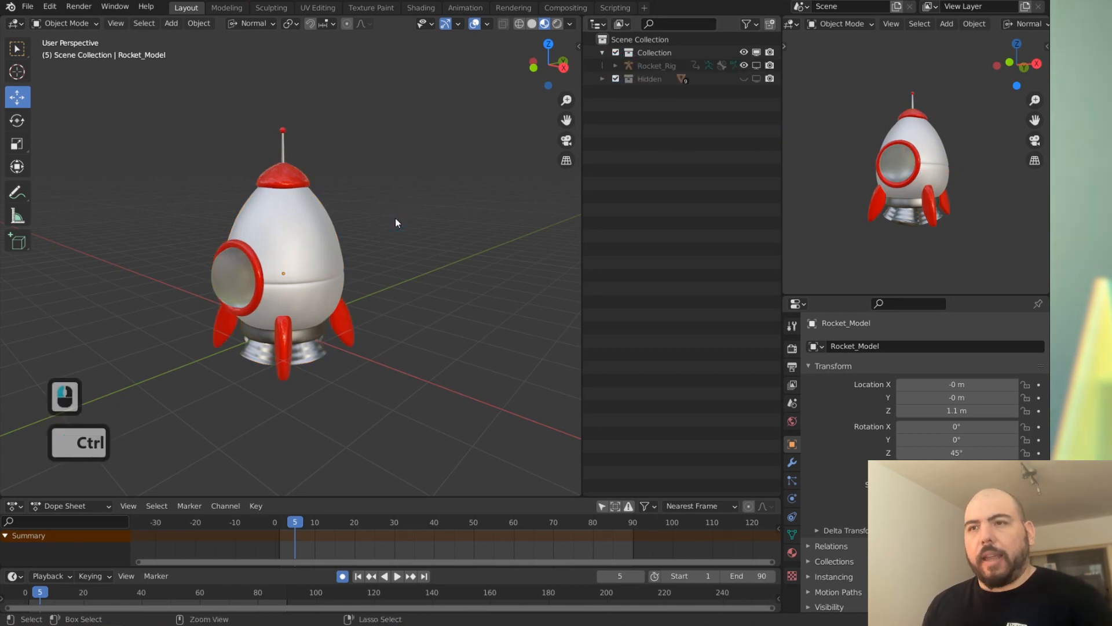
Step: Reopen Scene_v001.0001 from recent files and permanently allow its scripts past the security warning
click(28, 7)
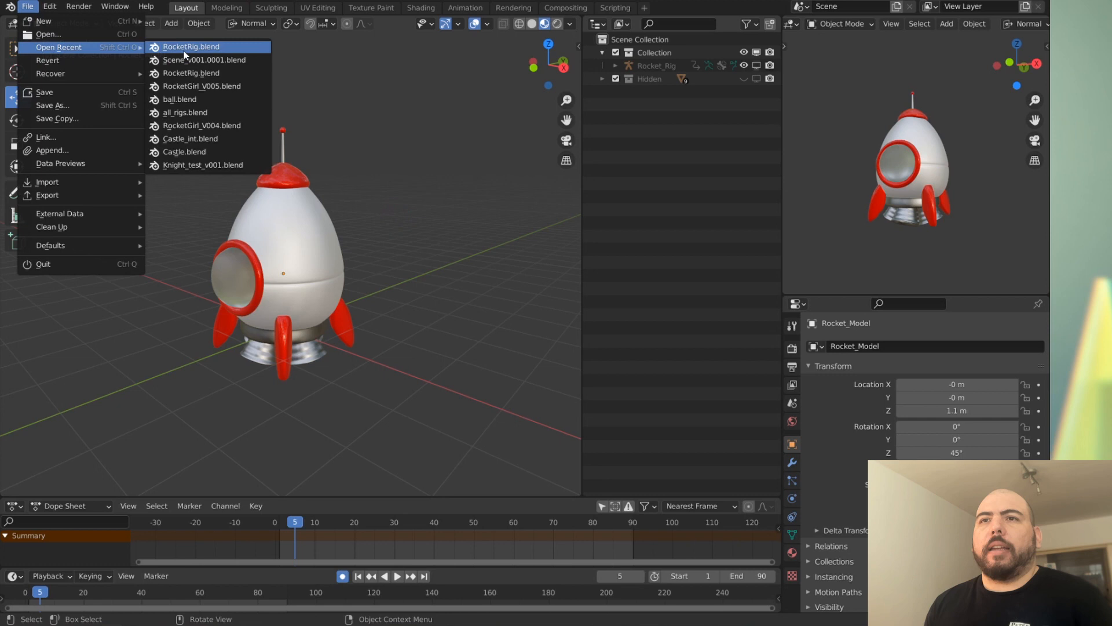
click(191, 46)
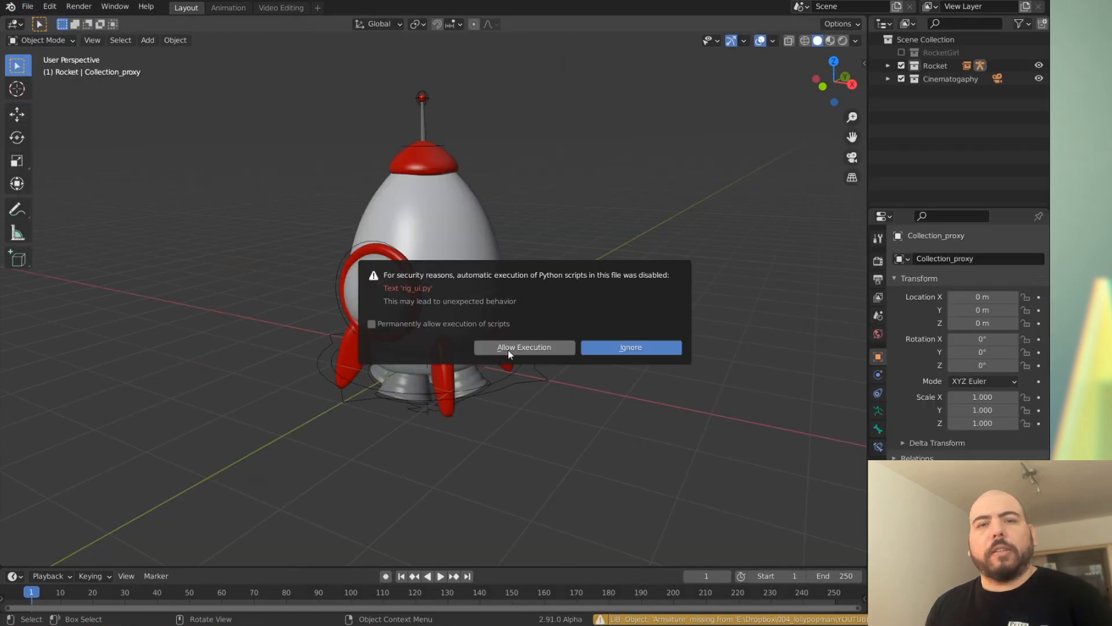
click(372, 323)
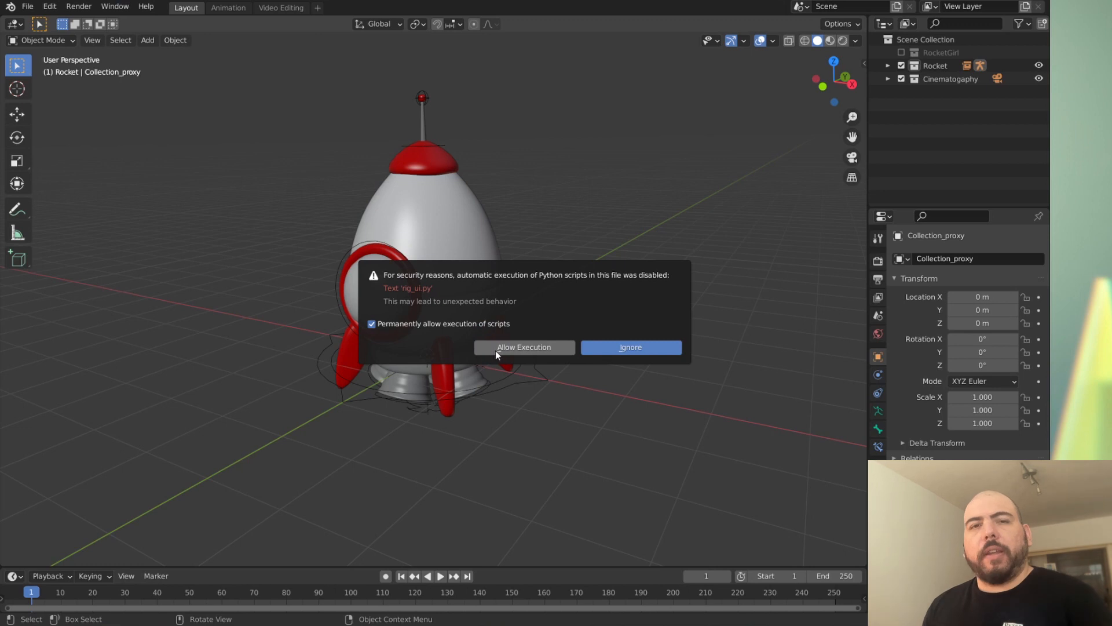
mouse_move(504, 356)
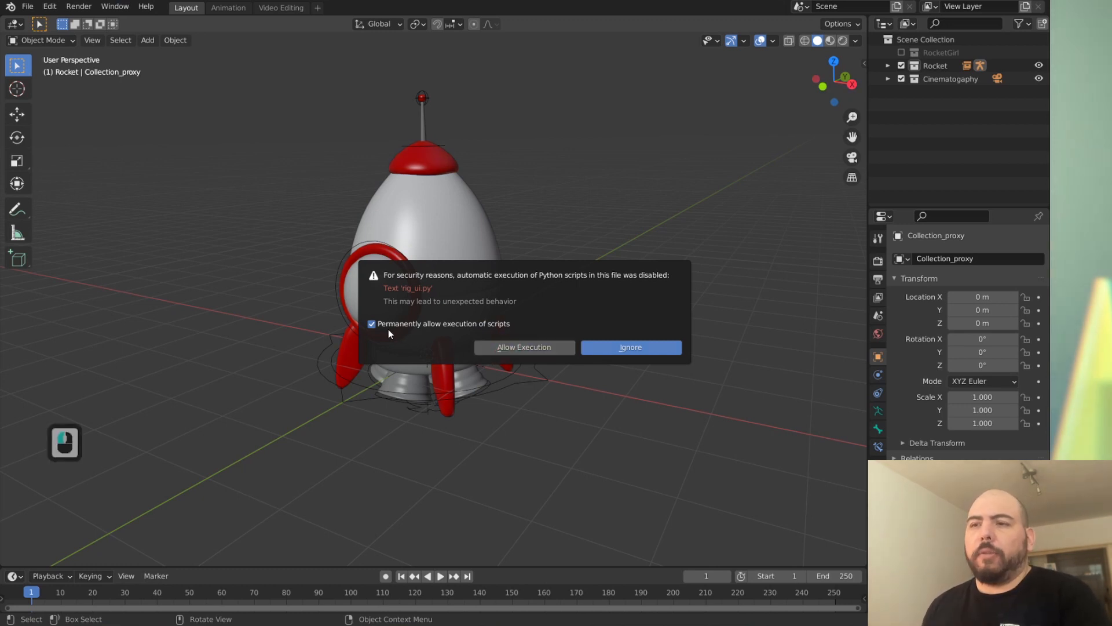
click(26, 7)
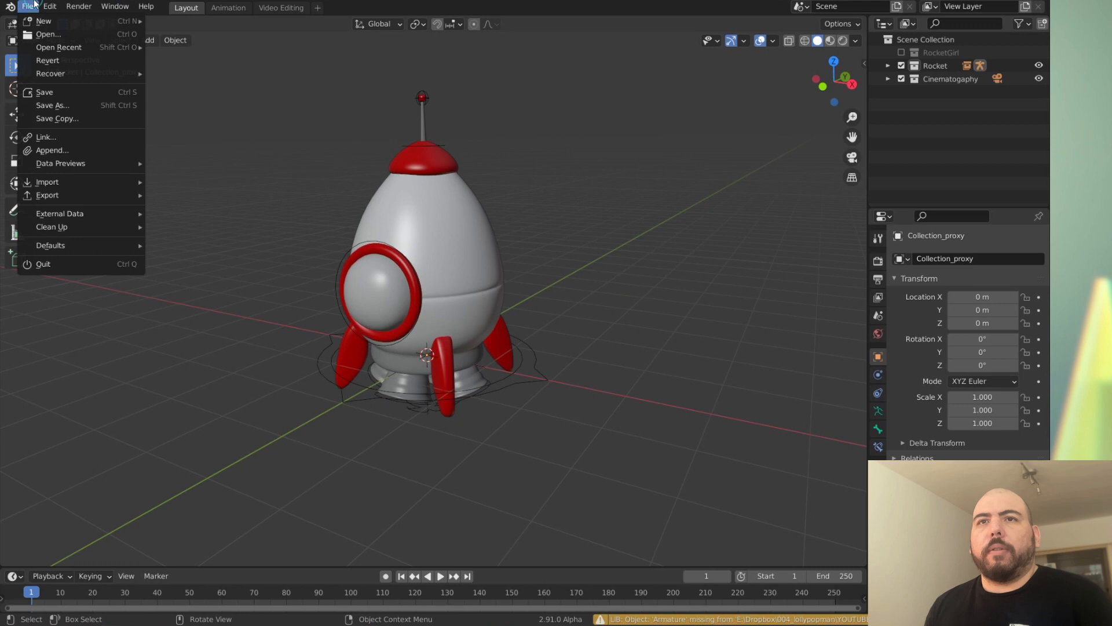
Step: Select the rocket's Collection_proxy and switch it into pose mode to show its controls, then back
click(303, 124)
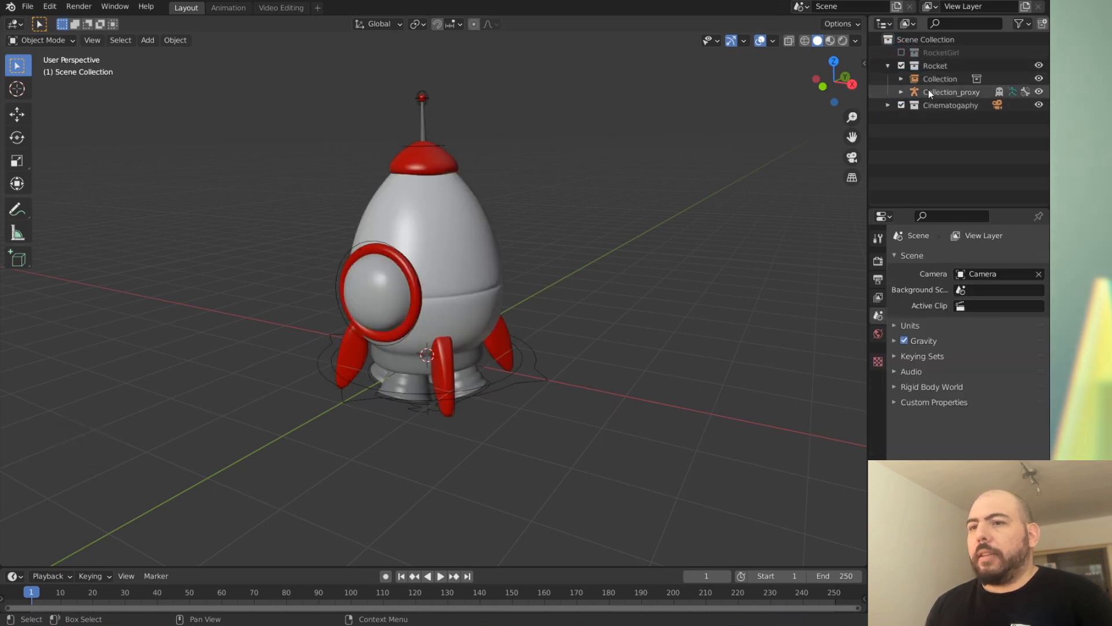
key(Tab)
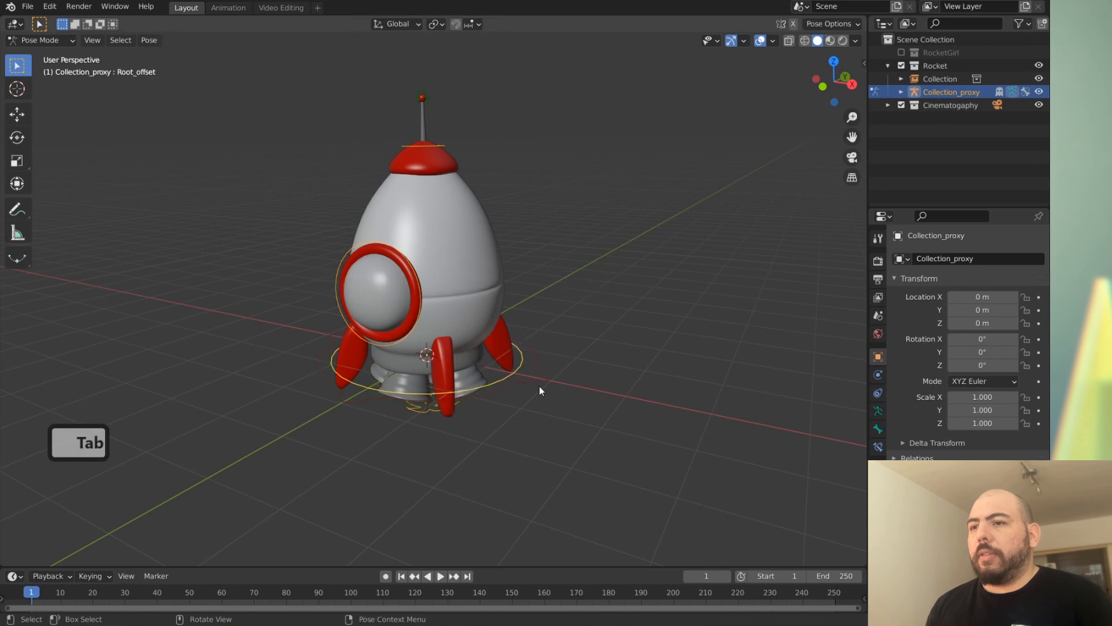
key(Tab)
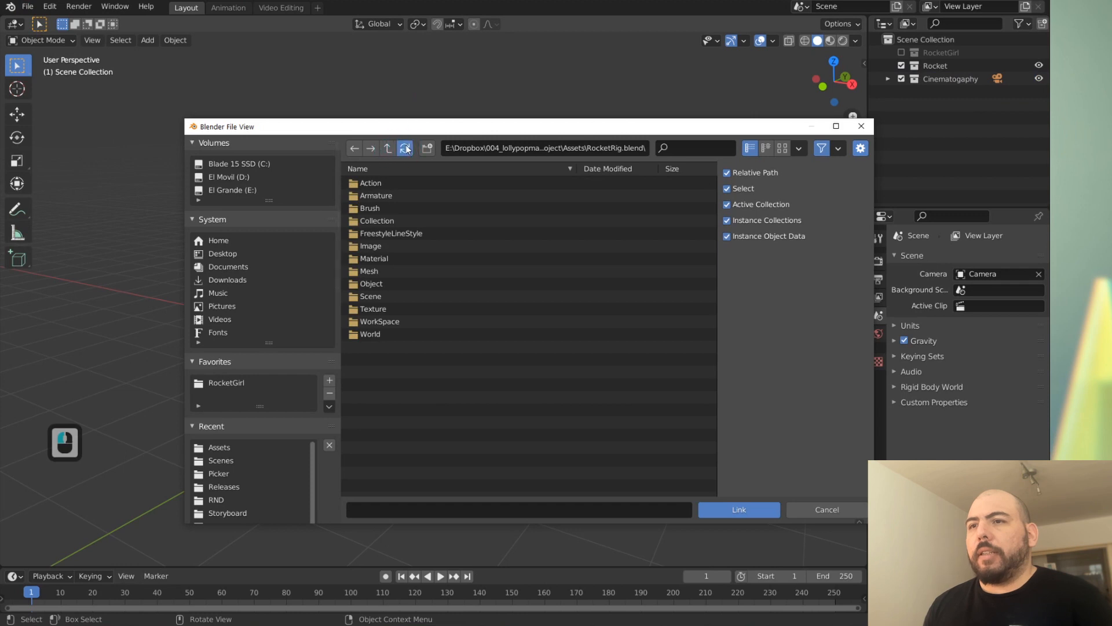
Step: Link the rocket Collection from RocketRig.blend and make a proxy of its Rocket_Rig armature
double_click(377, 221)
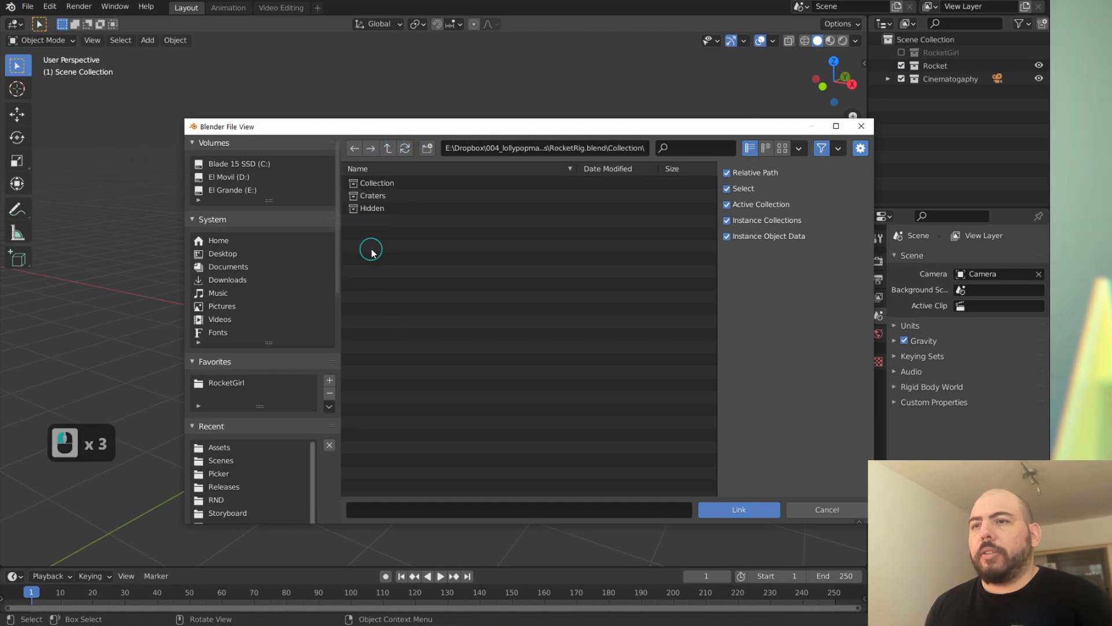
click(738, 510)
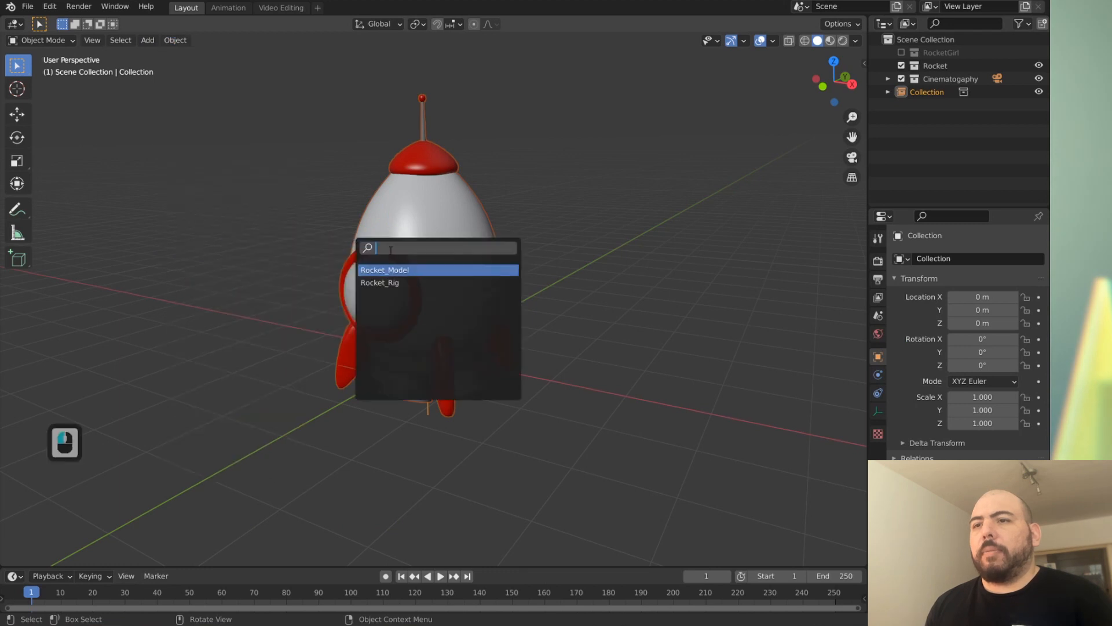
click(385, 270)
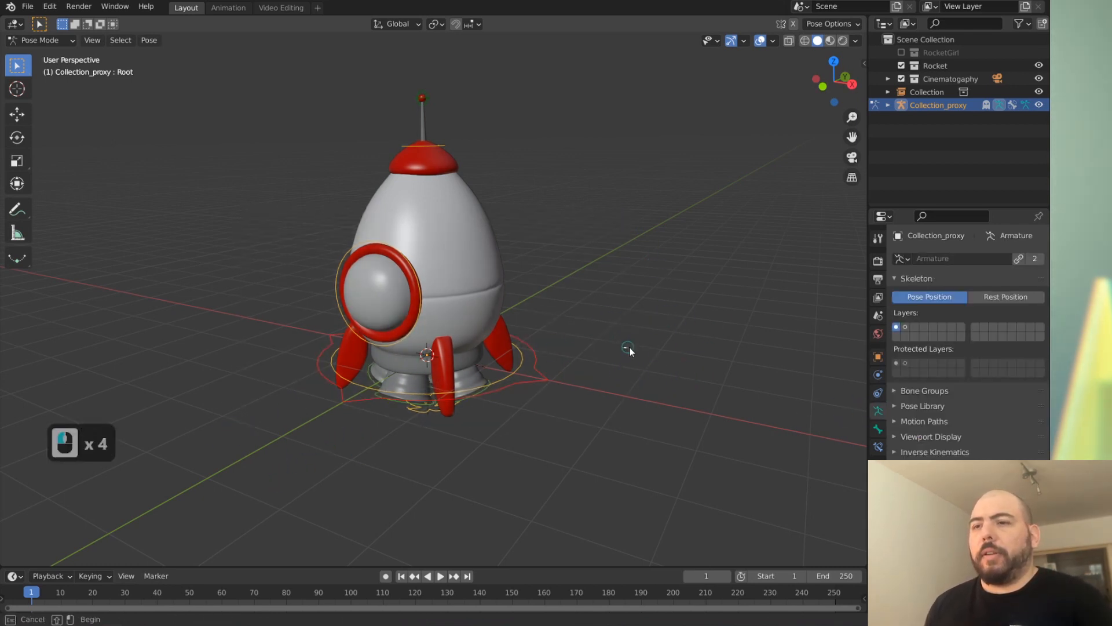
Step: Toggle the new Collection_proxy in and out of pose mode, ending in object mode
key(Tab)
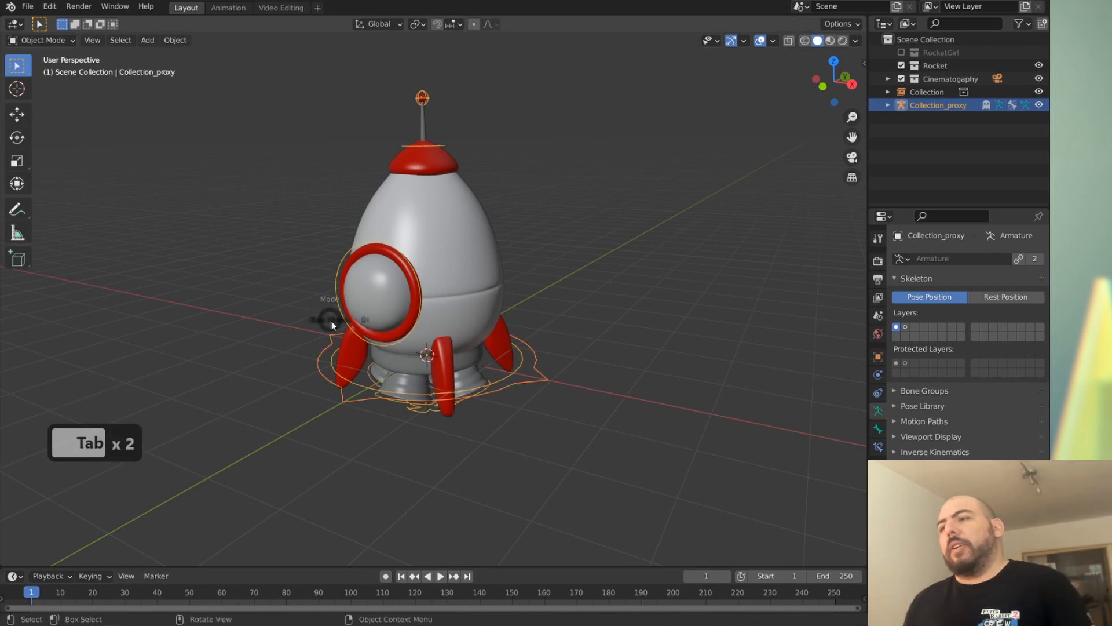
key(Tab)
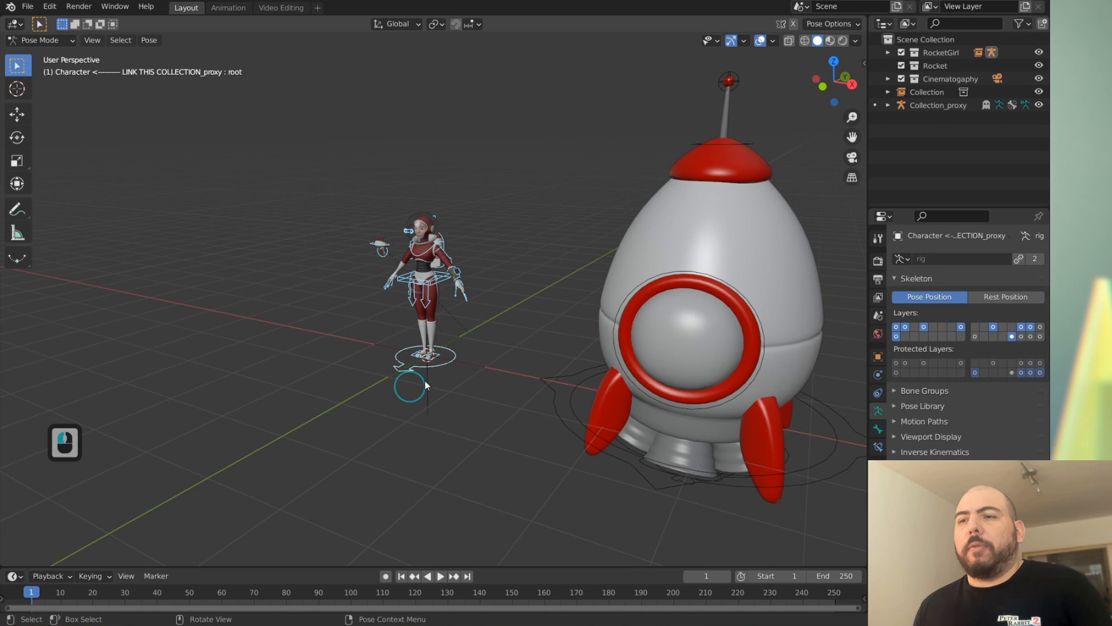
key(Tab)
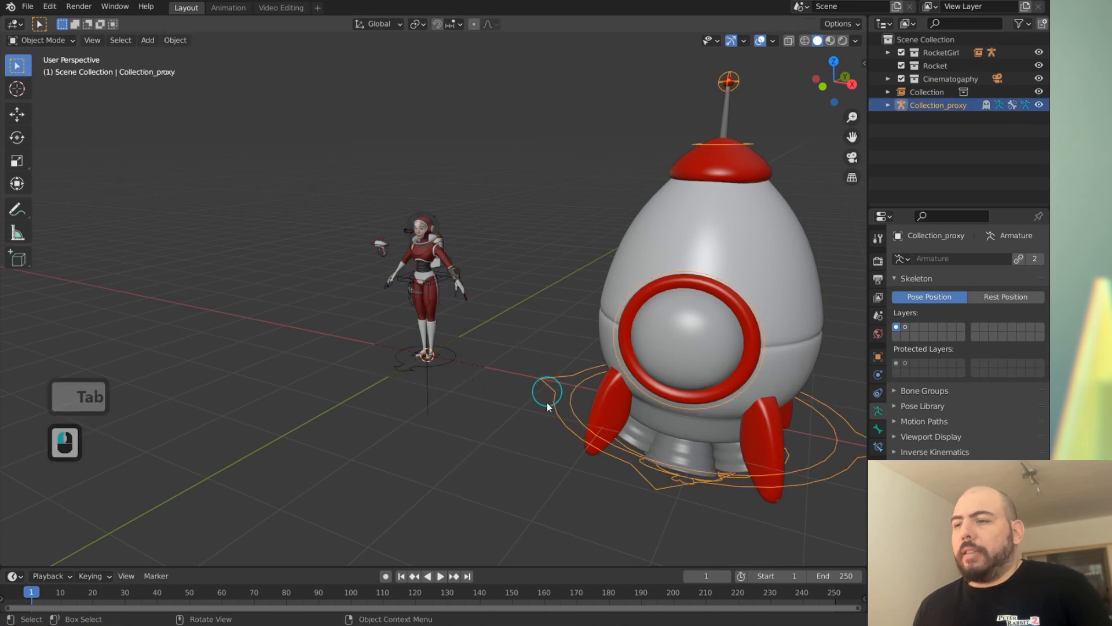
key(Tab)
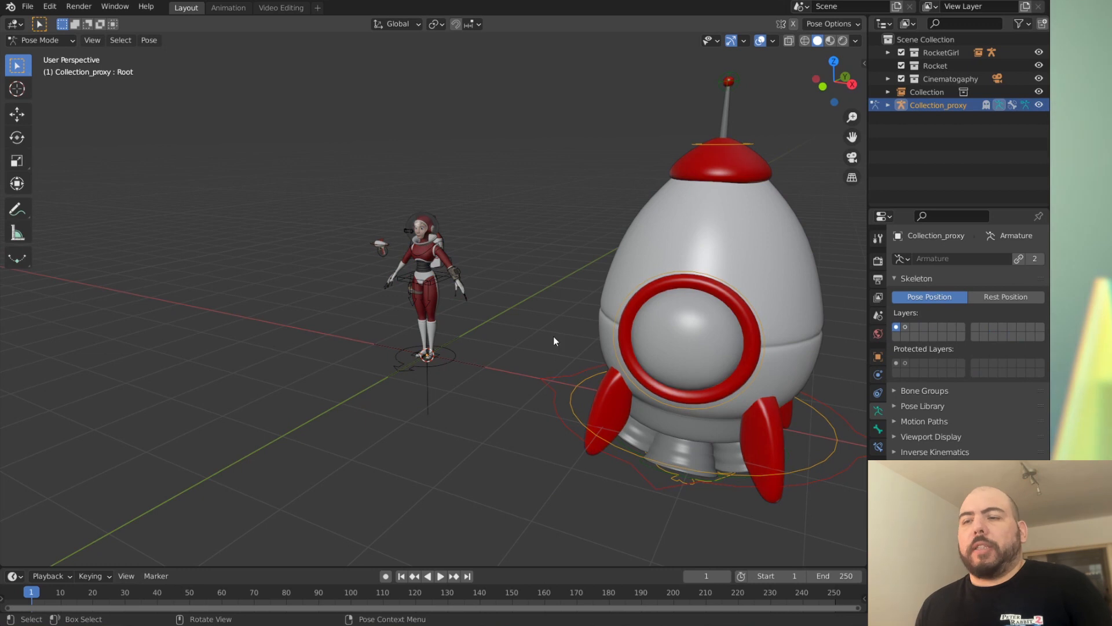
key(alt+r)
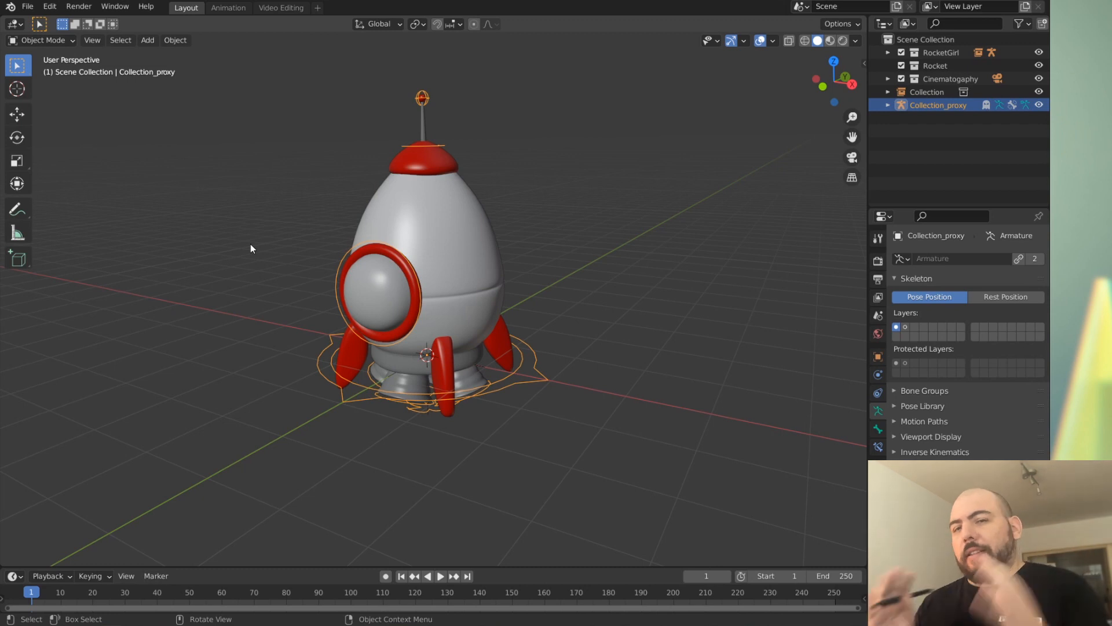
mouse_move(390, 384)
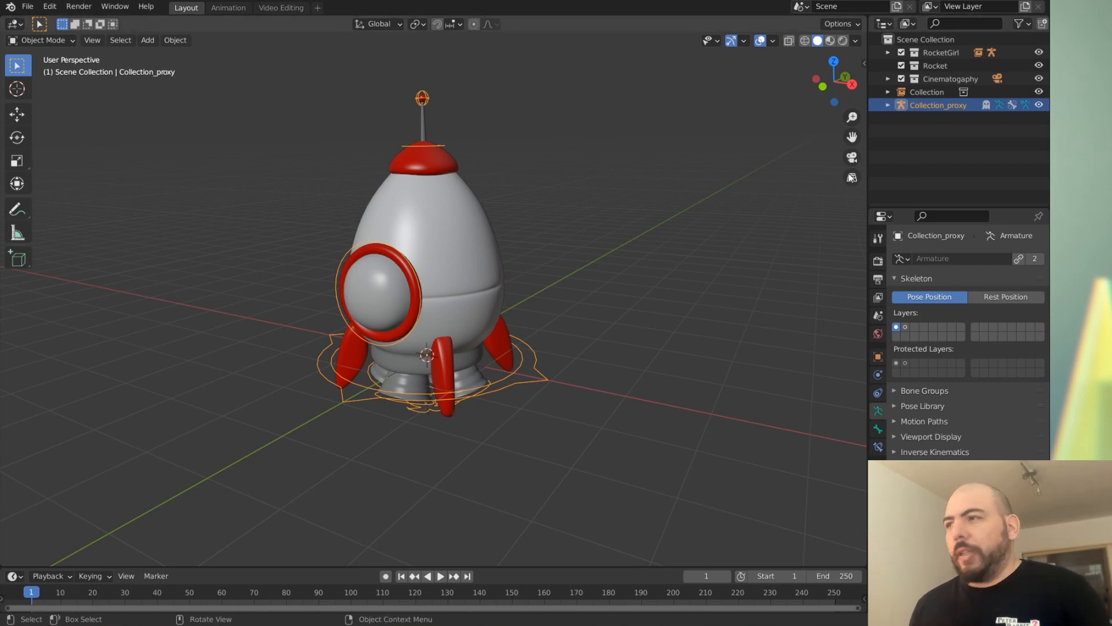
Step: Delete the relinked Collection and its Collection_proxy, then reopen RocketRig.blend
click(927, 91)
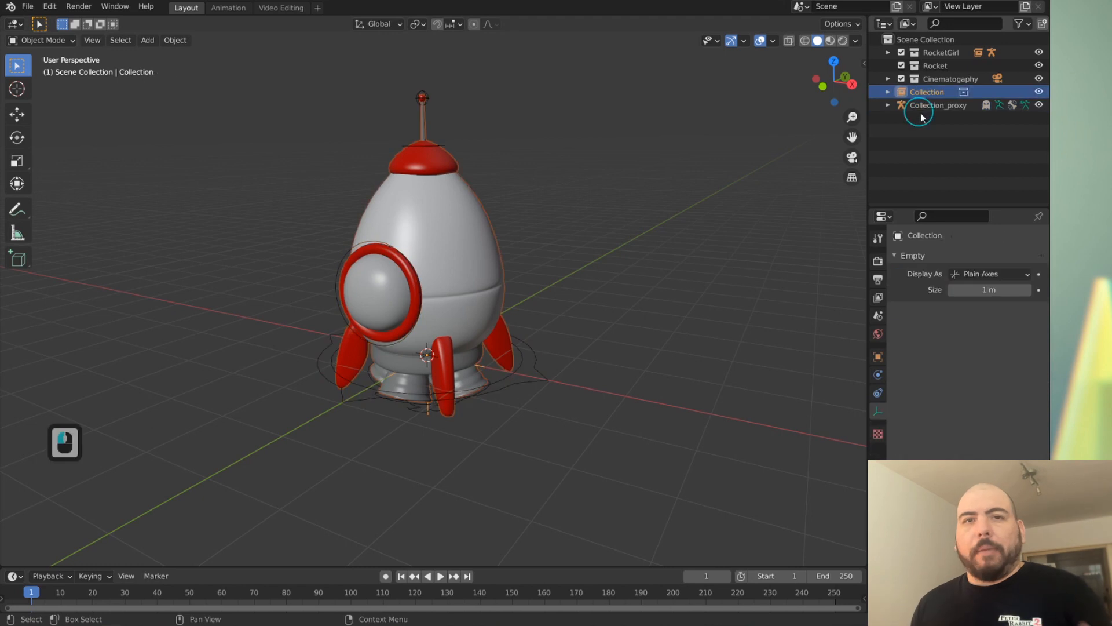
click(936, 106)
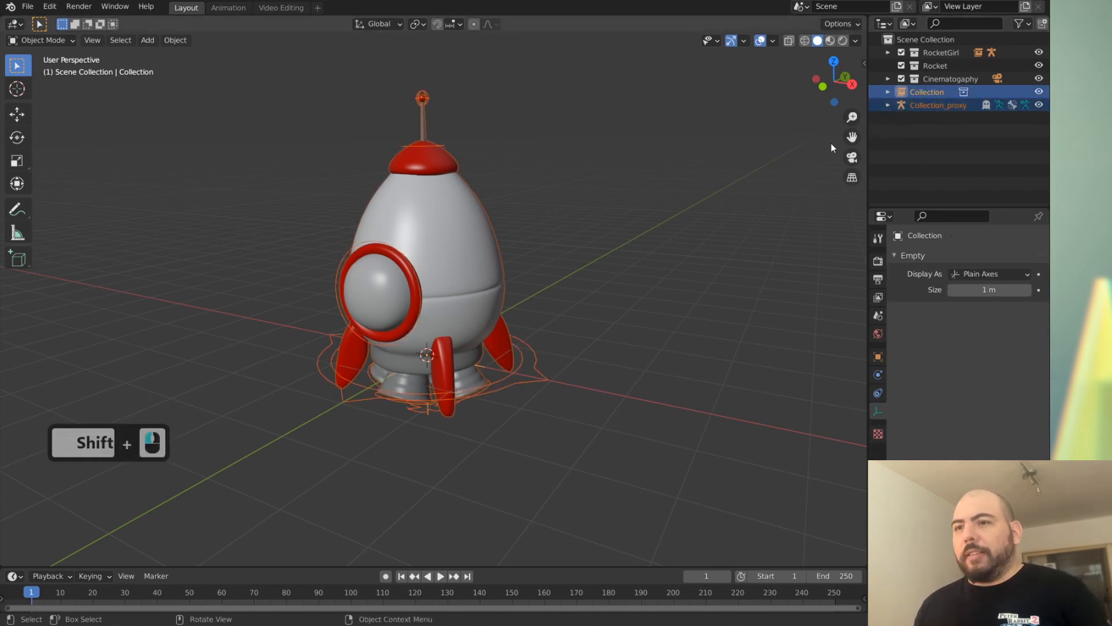
click(937, 105)
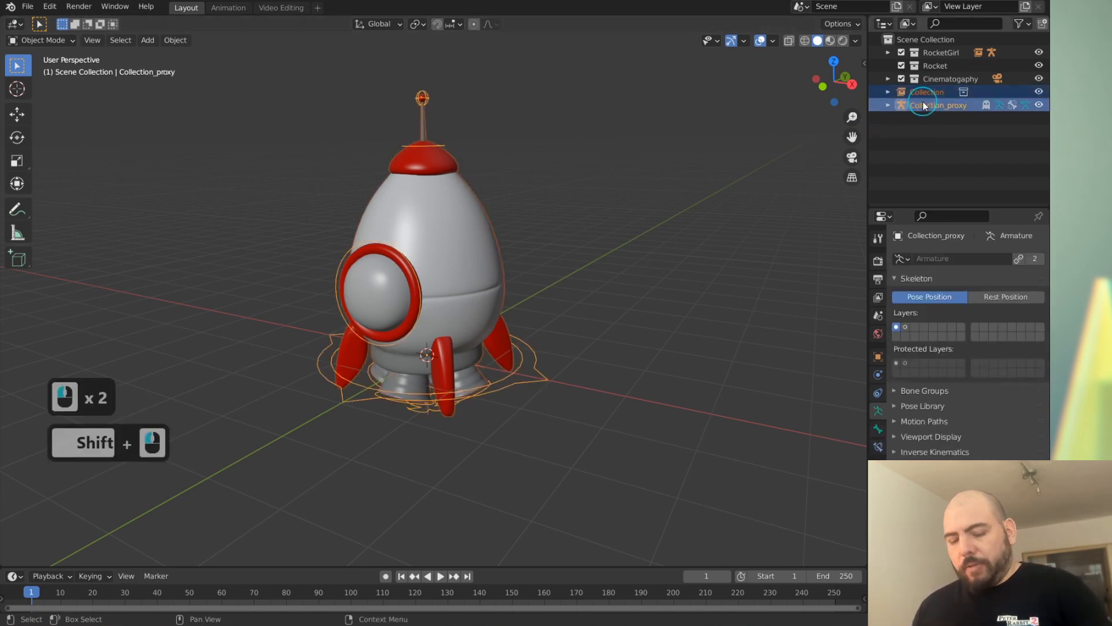
click(926, 92)
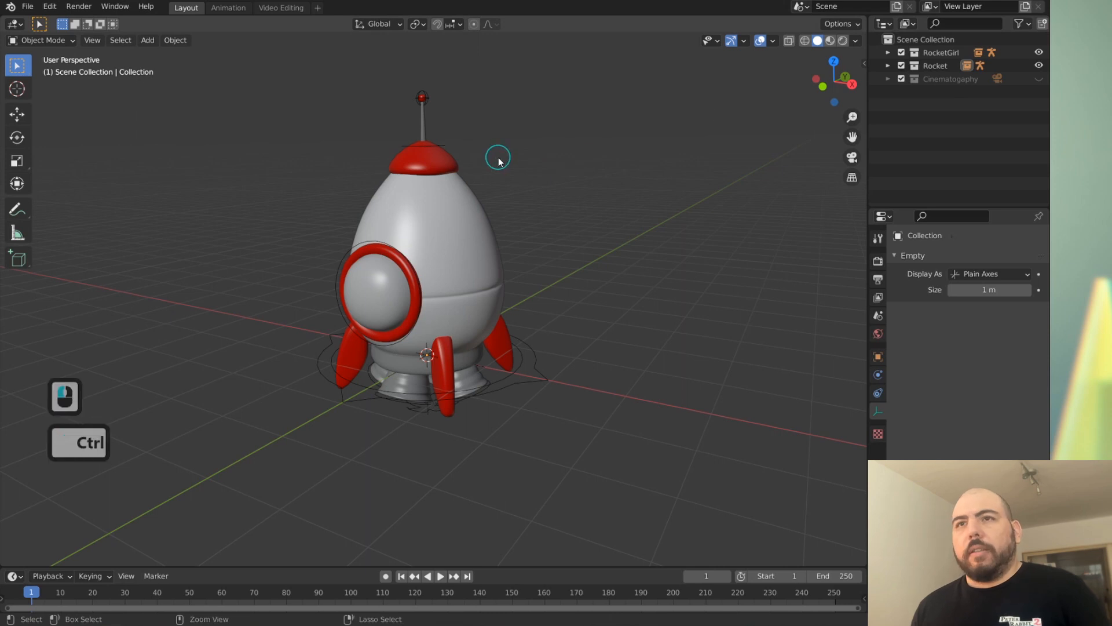
click(27, 7)
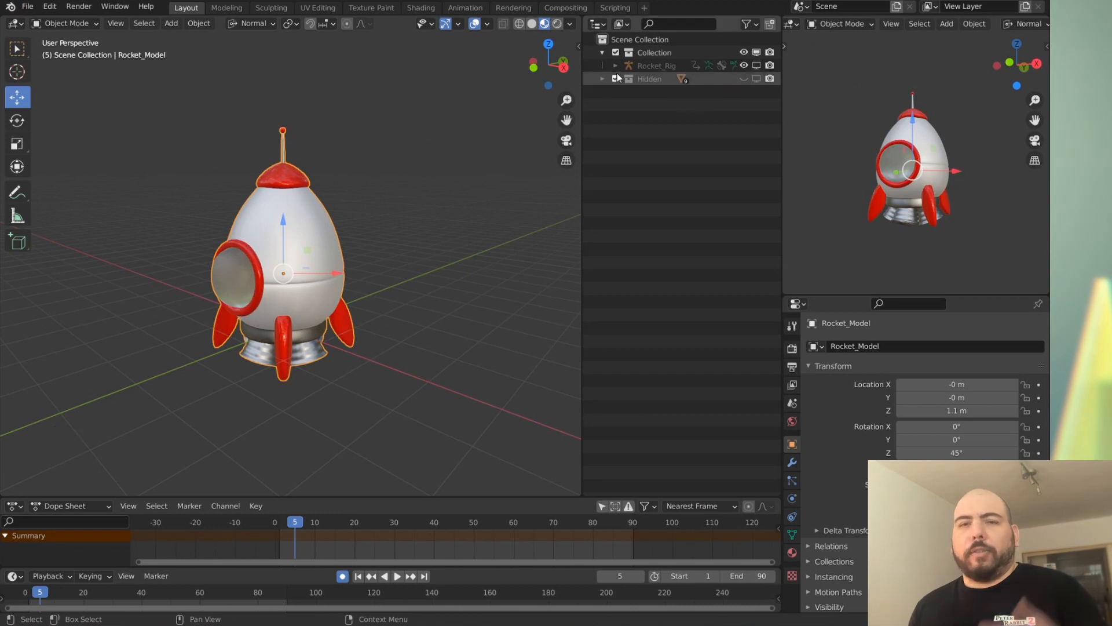
Step: Rename the rig file's main collection to 'RocketRig <------ LINK THIS' and select Rocket_Rig
click(614, 65)
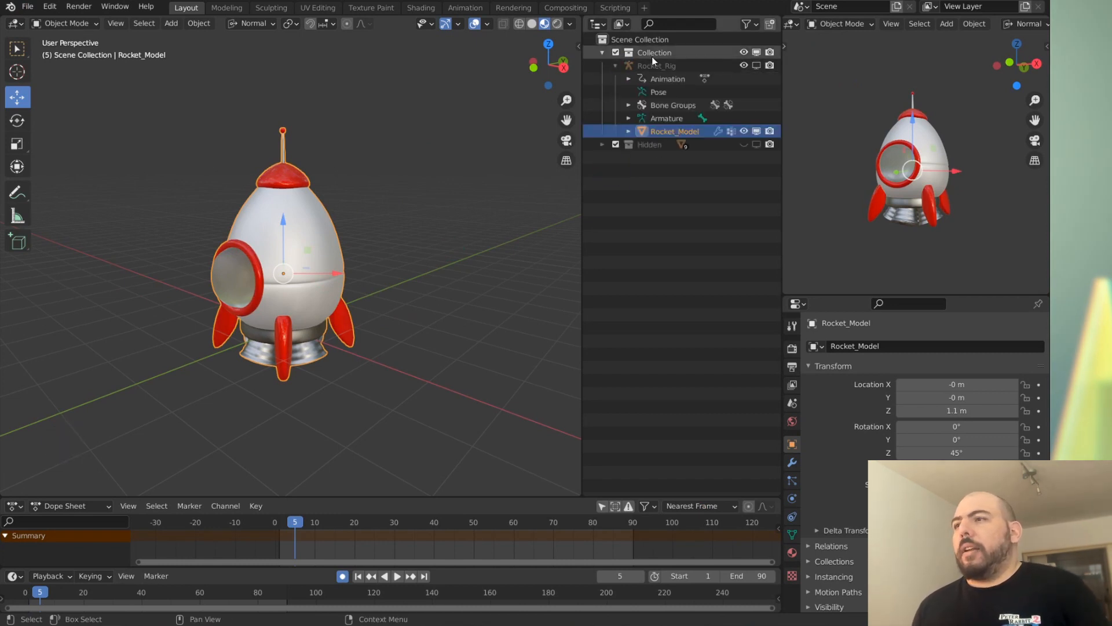
double_click(653, 52)
text(RocketRig <----- LINK THIS)
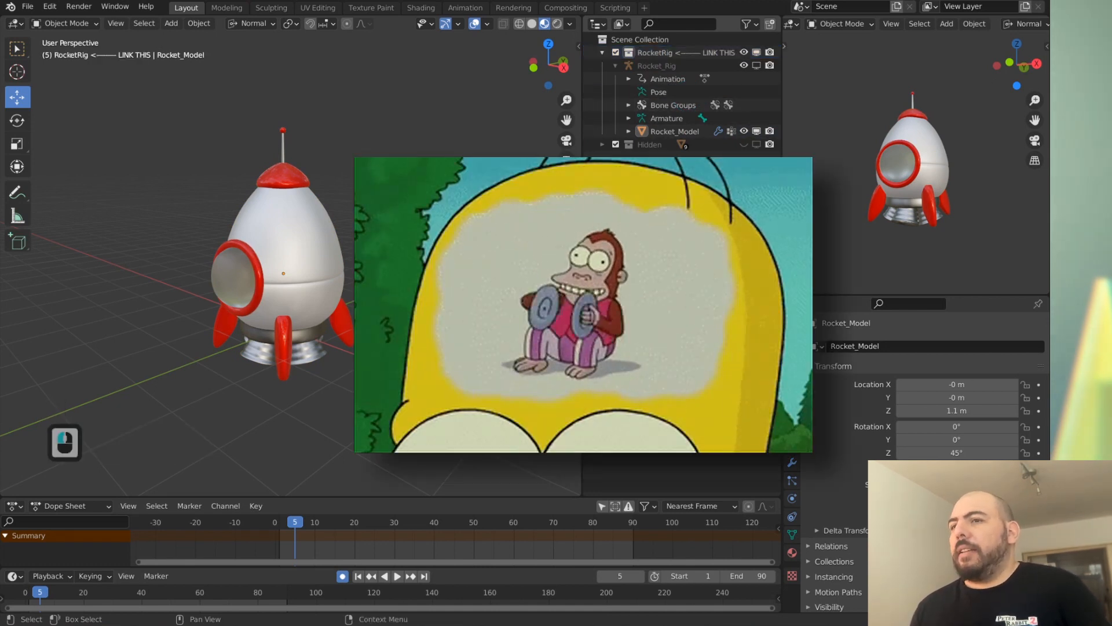
click(674, 131)
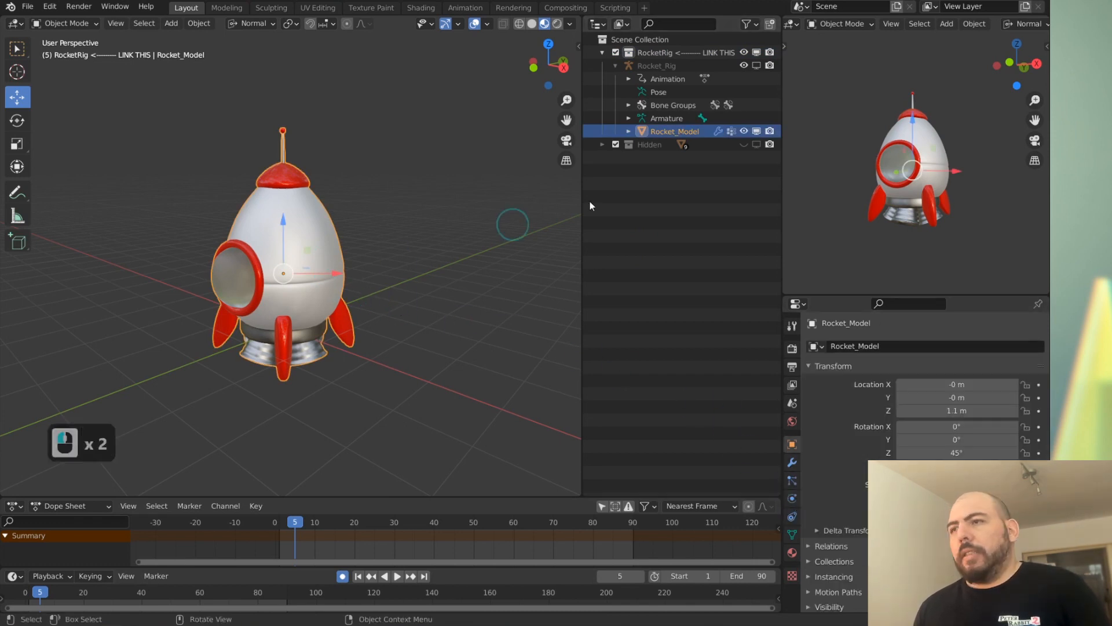
click(656, 65)
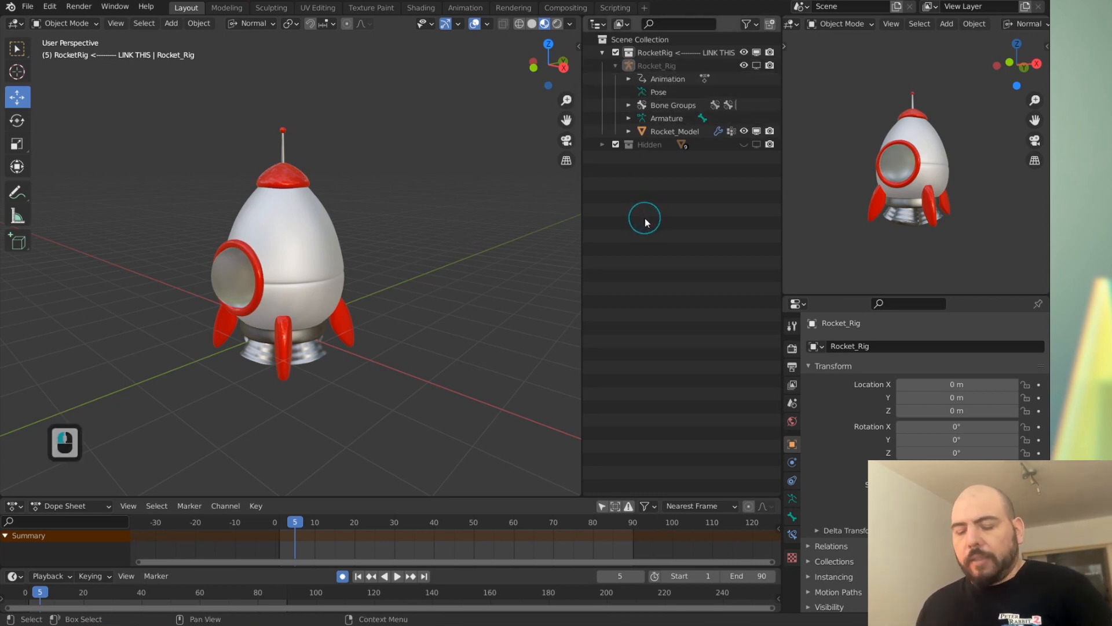
Step: Move Rocket_Rig into a new Local collection with M
key(m)
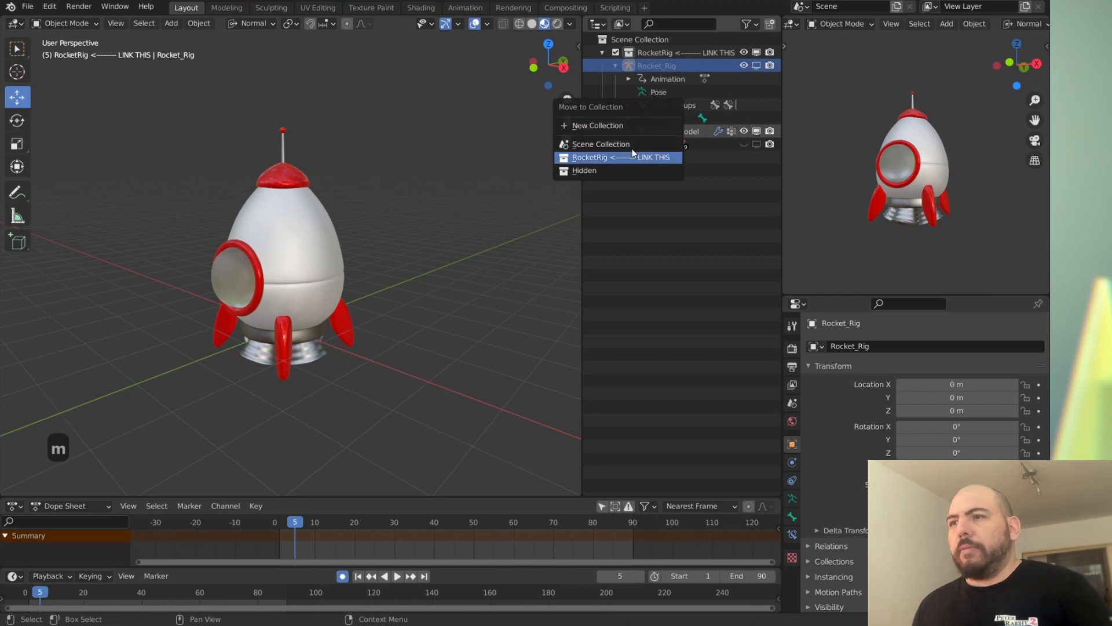
click(618, 156)
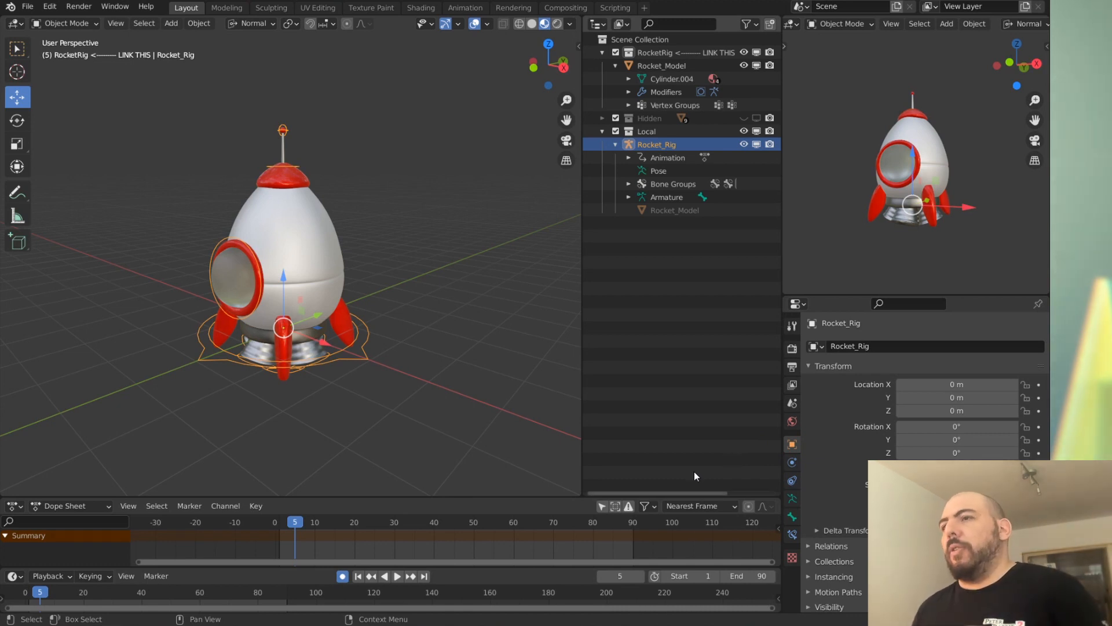
click(661, 64)
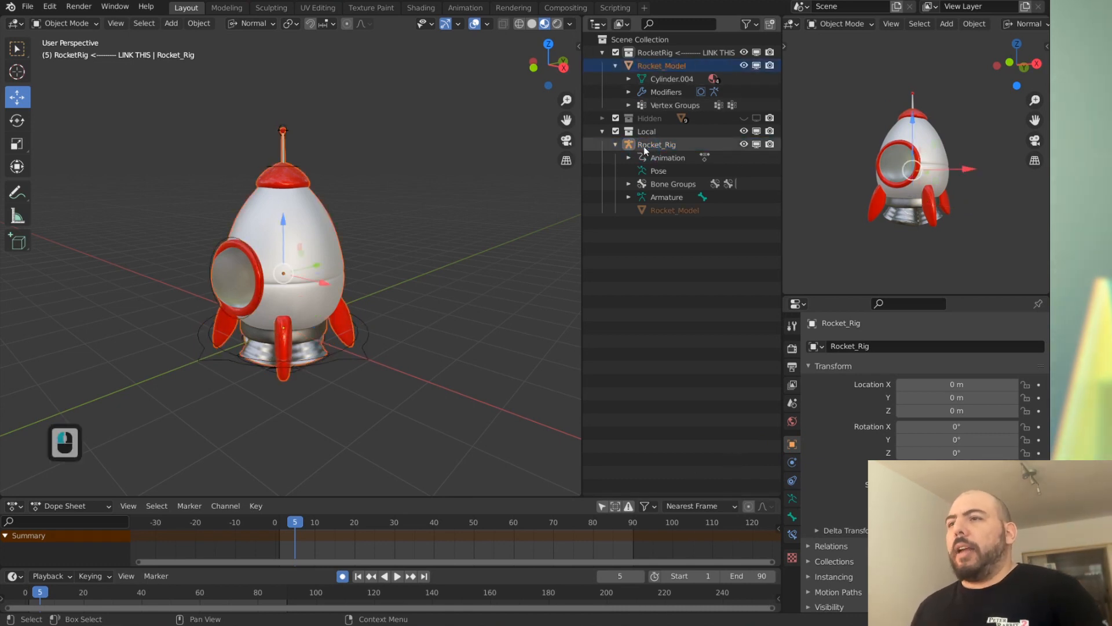
click(656, 144)
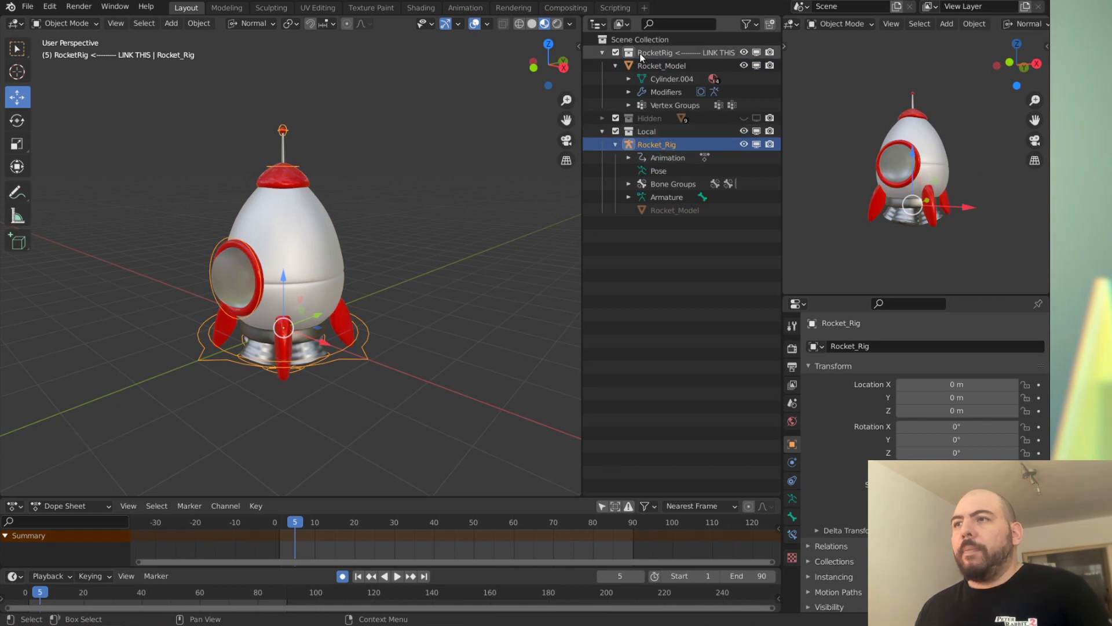
Step: In Object Properties > Collections, also add Rocket_Rig to the 'RocketRig <------ LINK THIS' collection
click(655, 52)
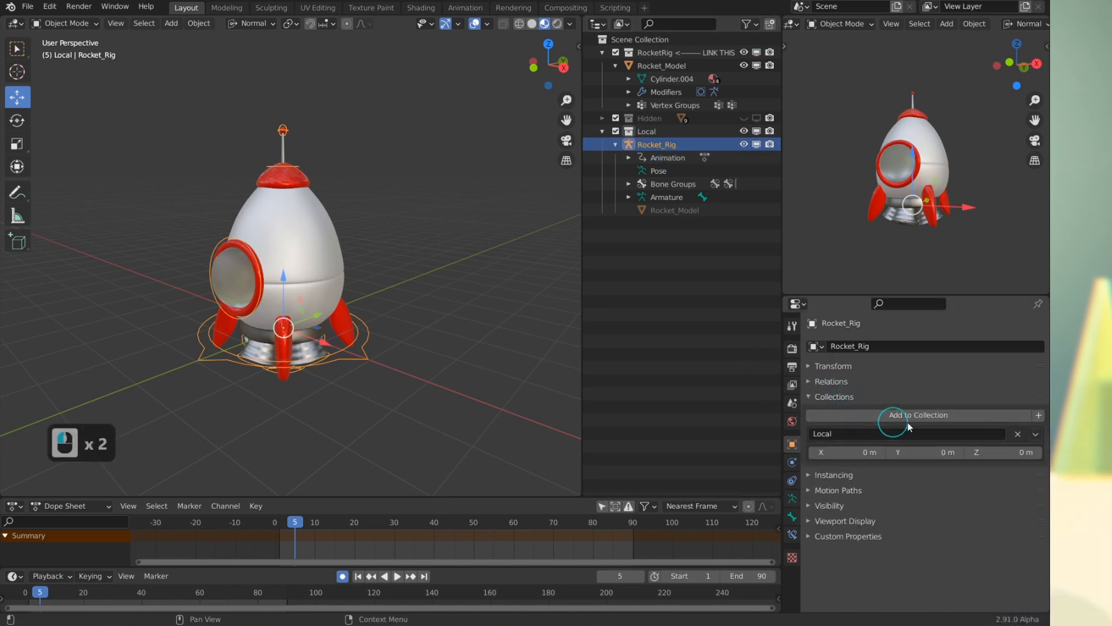
click(917, 415)
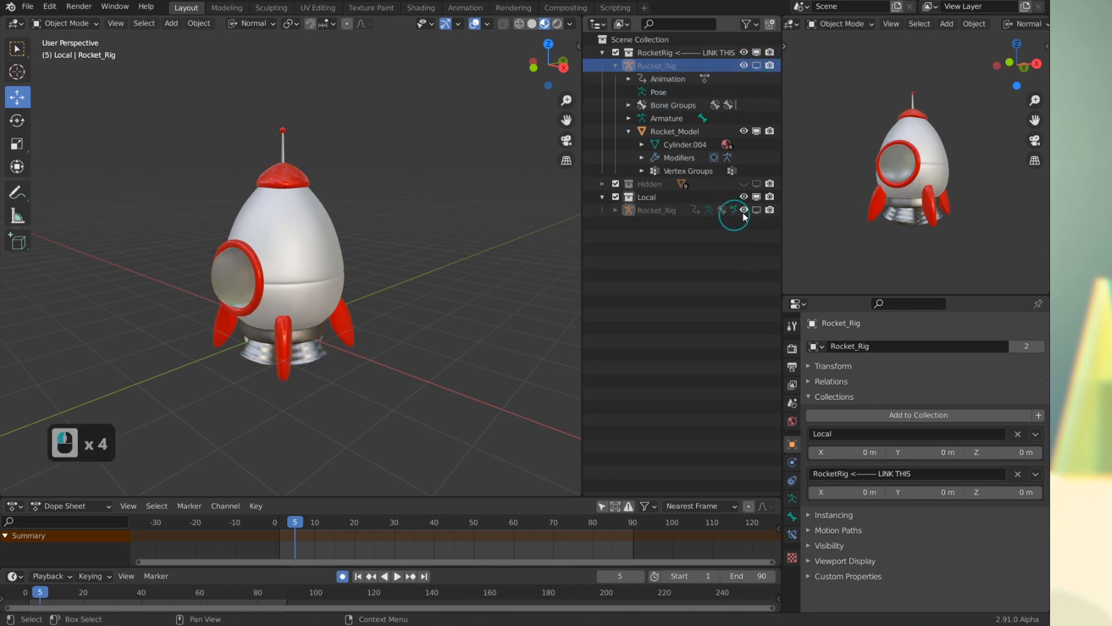
click(656, 65)
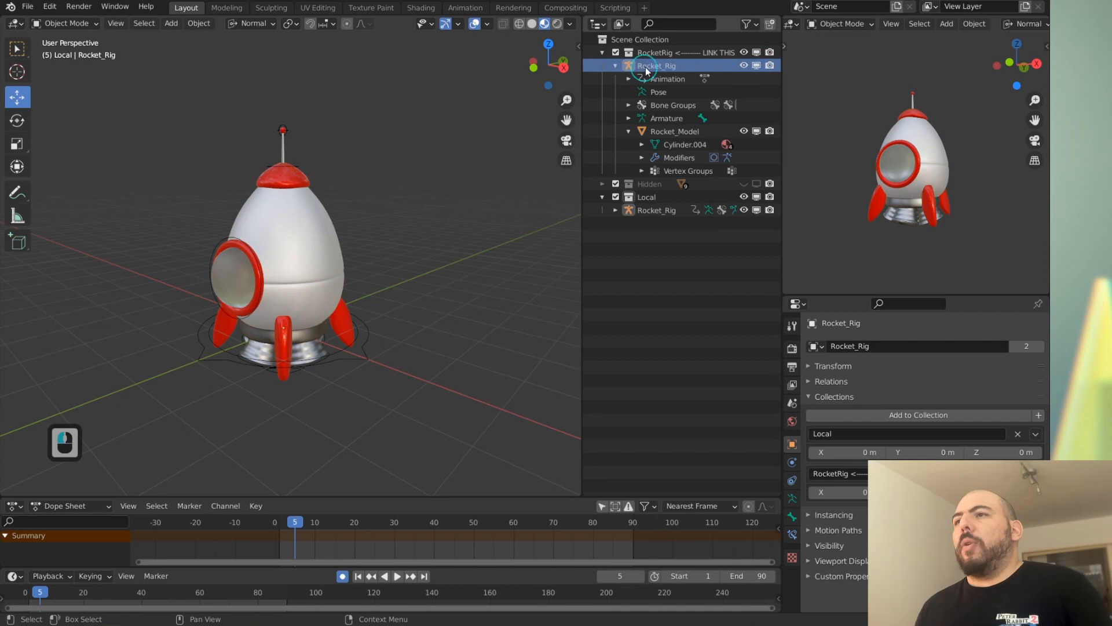
click(656, 65)
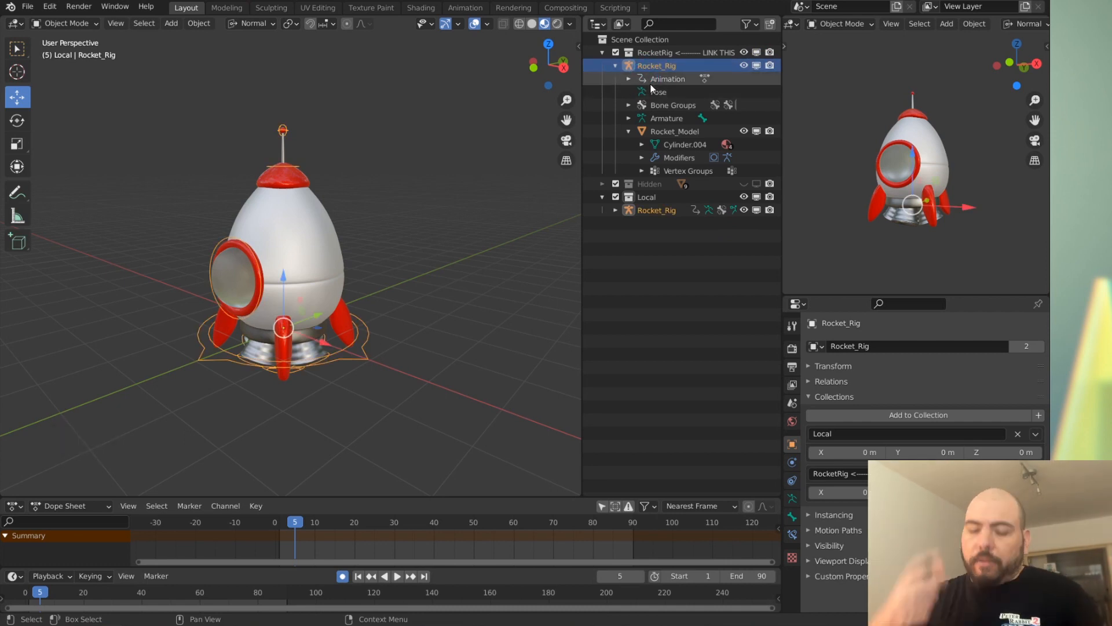
Step: Move the rig into a new Rig collection inside RocketRig, hide it, and exclude the Hidden collection
key(m)
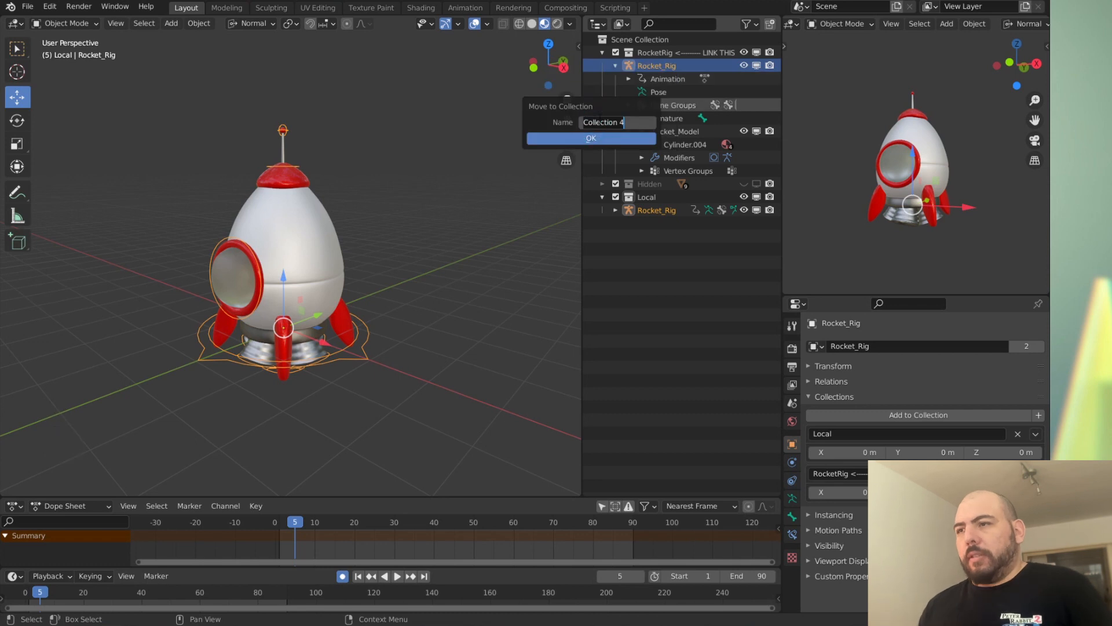
click(591, 138)
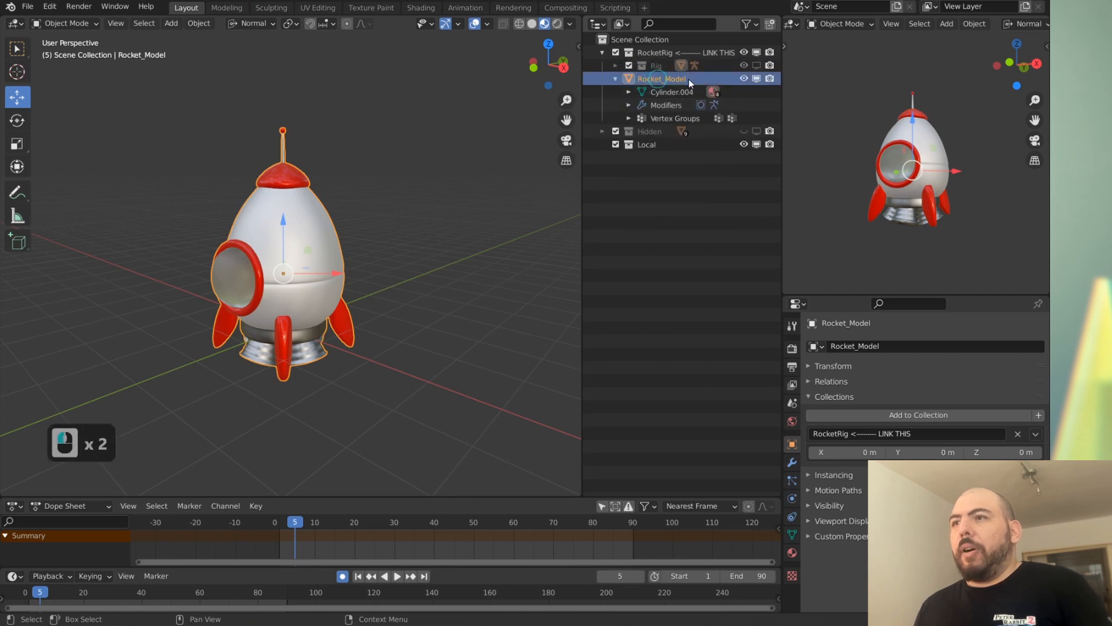
click(615, 78)
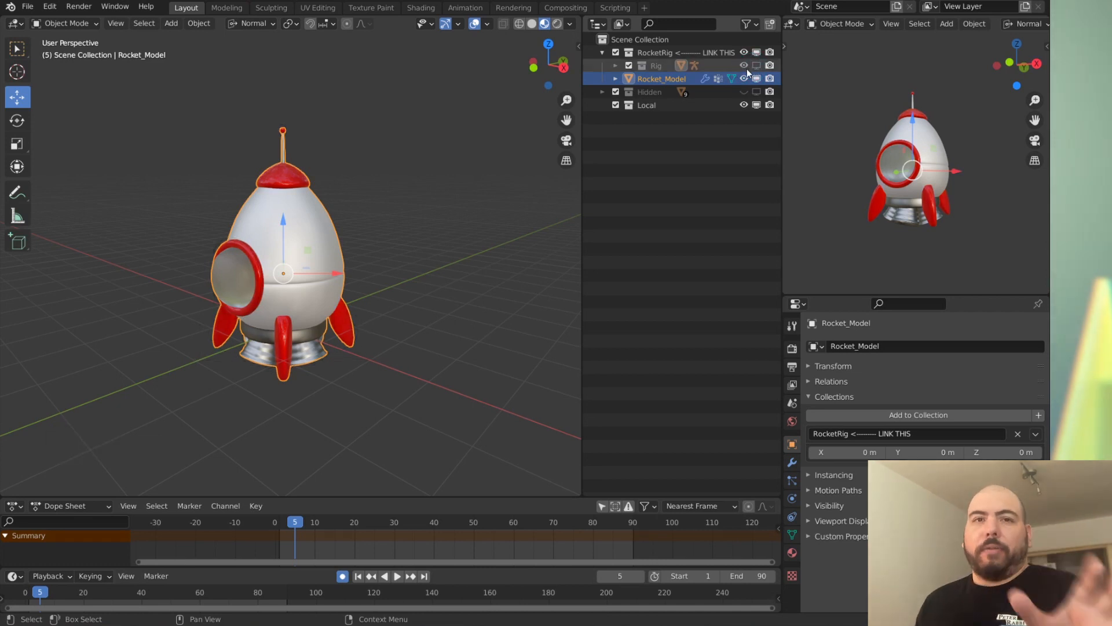
click(647, 105)
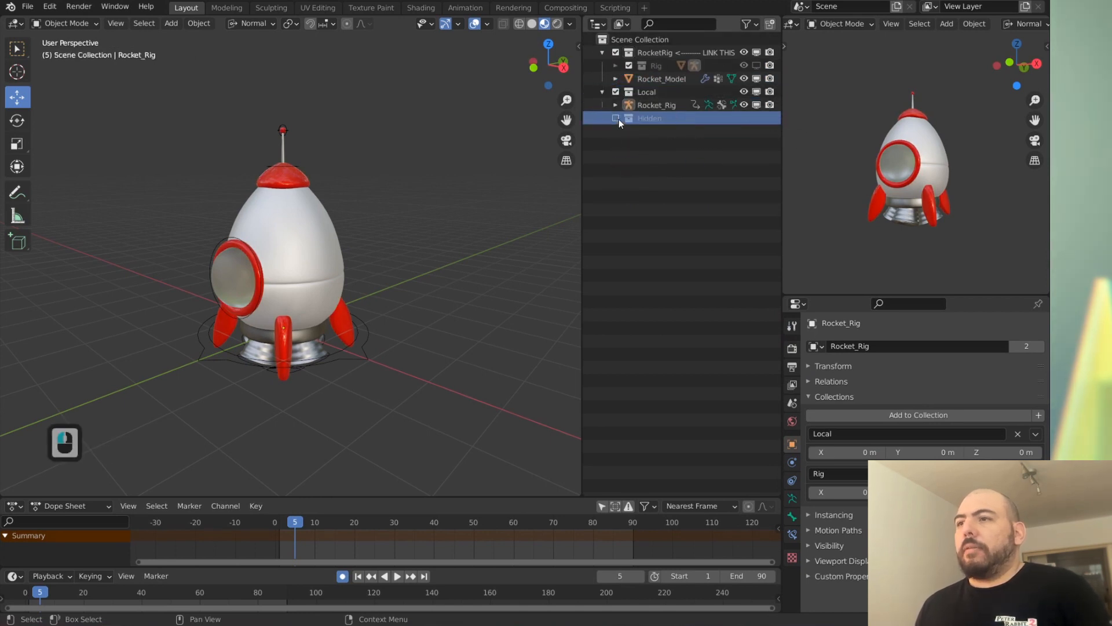
click(645, 92)
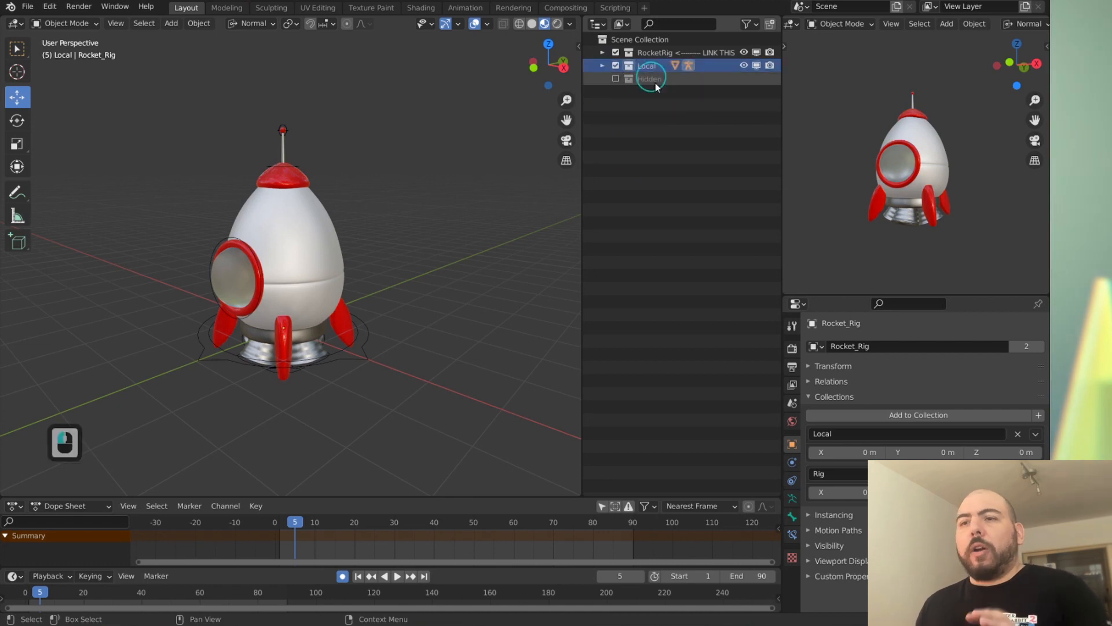
Step: Select Rocket_Rig under the Local collection and enter pose mode
click(603, 52)
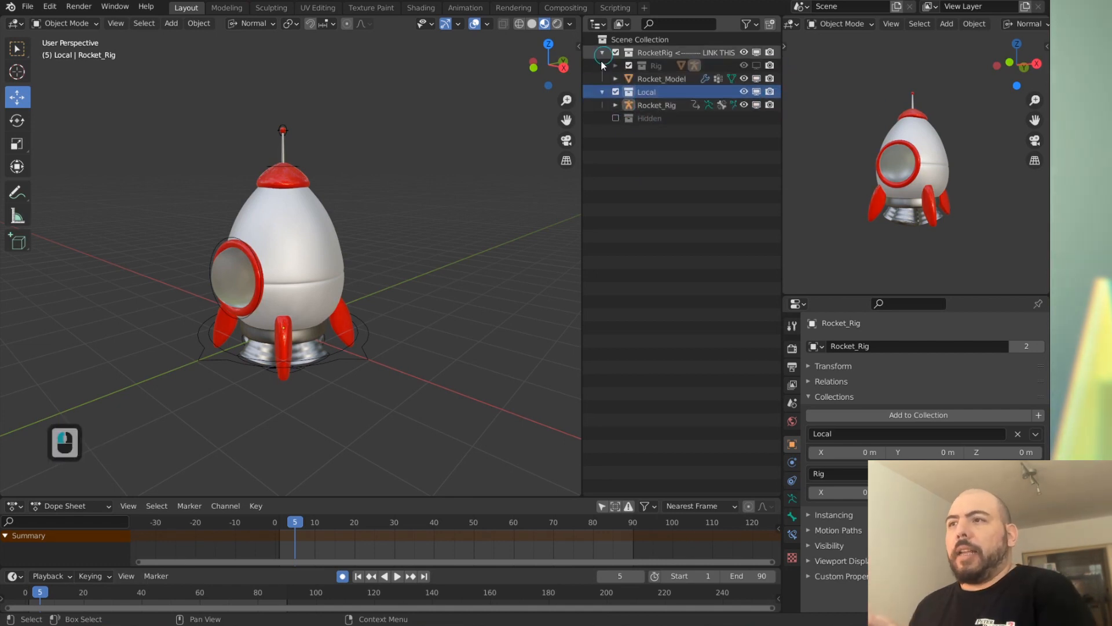
click(654, 64)
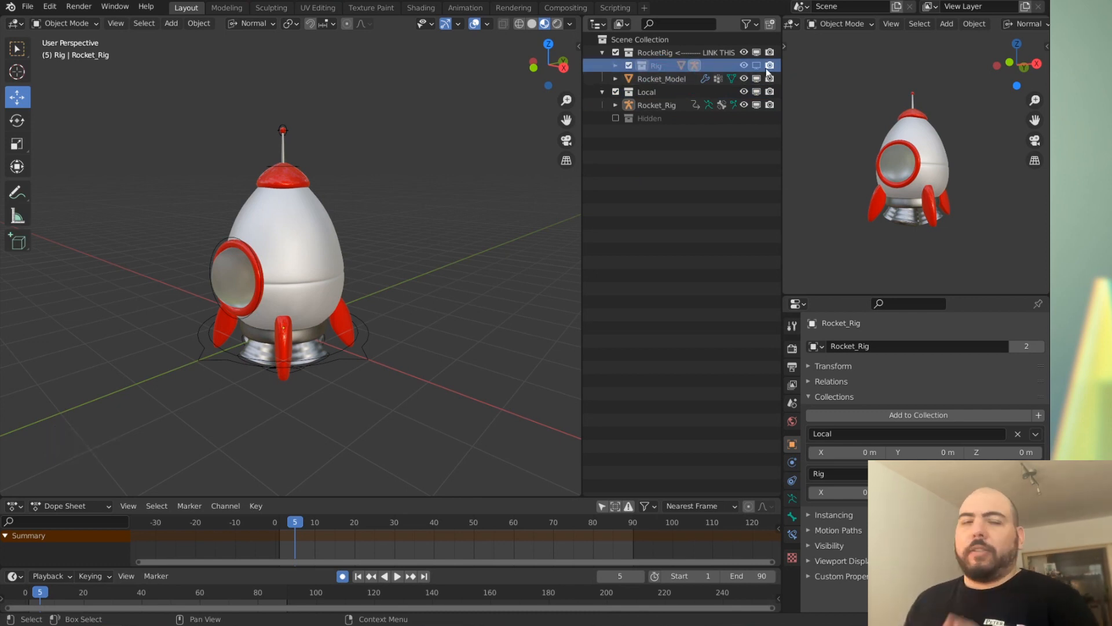
click(656, 105)
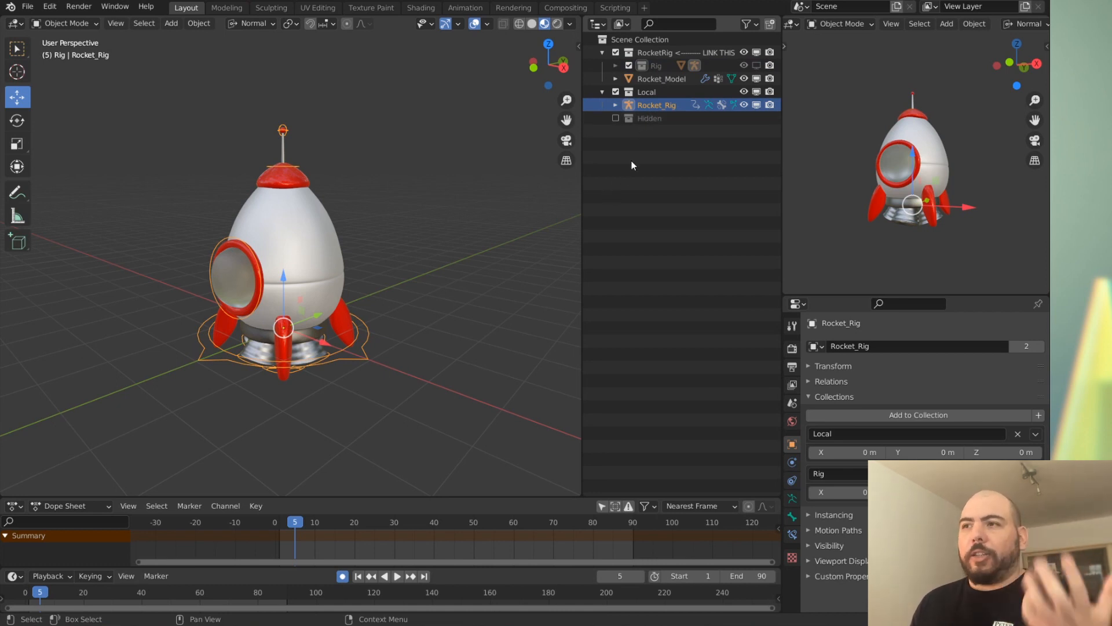
mouse_move(603, 147)
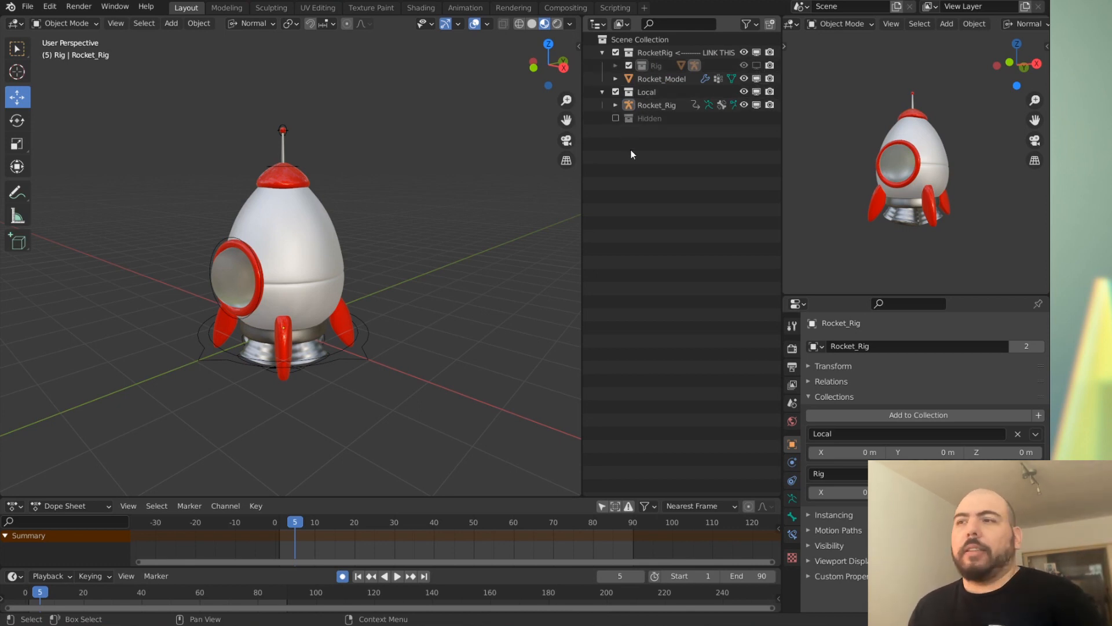
key(Tab)
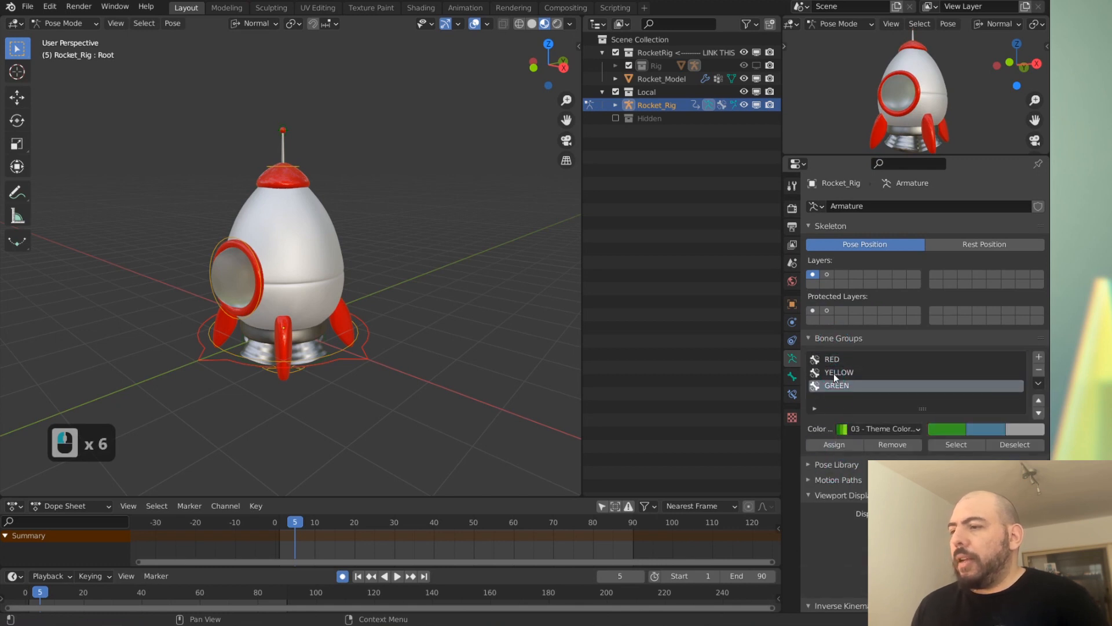
Step: Set the RED and GREEN bone groups to Custom Color Set in Armature Properties
click(836, 358)
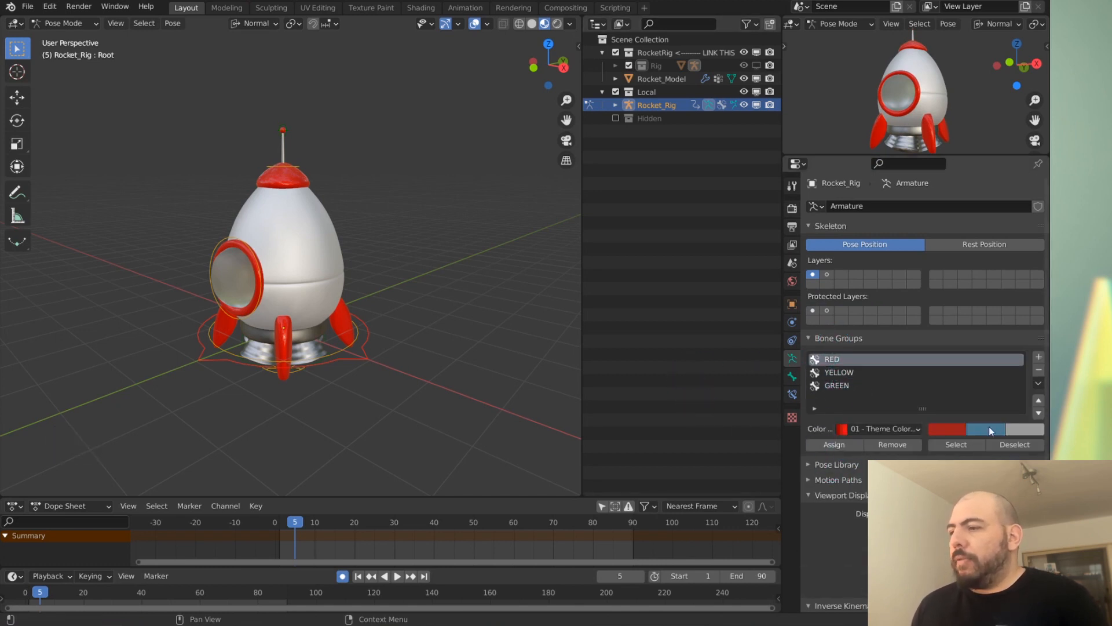
click(956, 444)
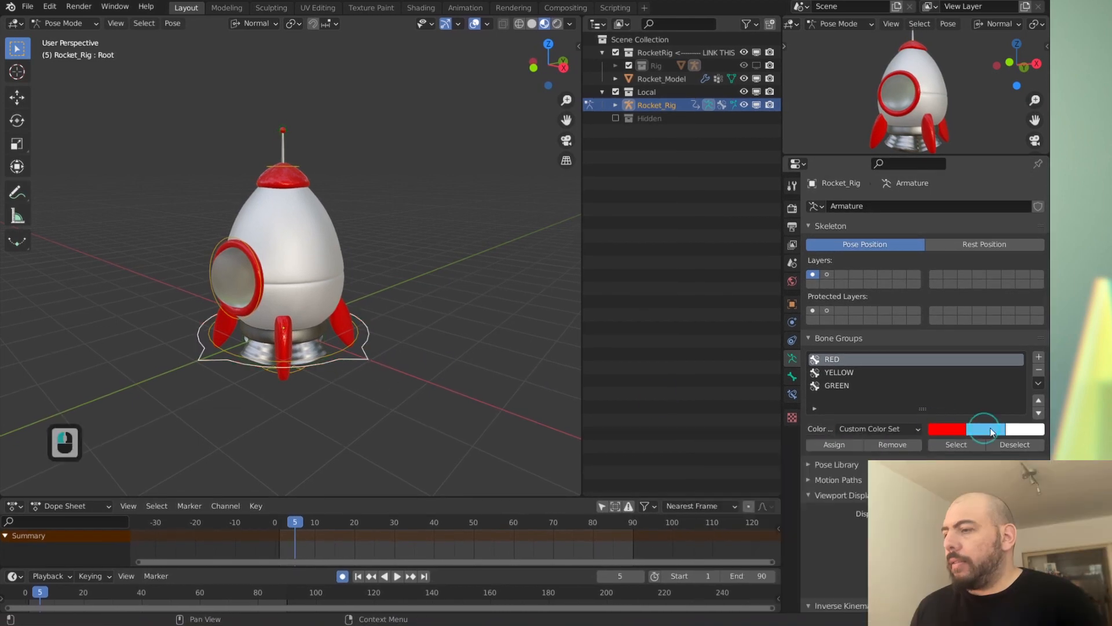
key(escape)
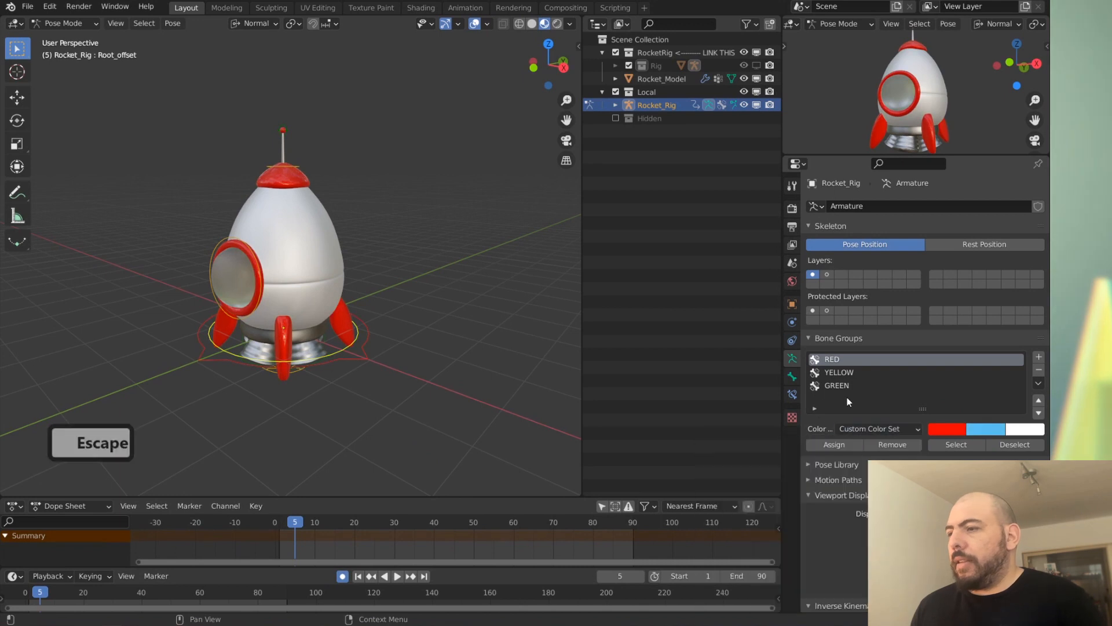
click(841, 372)
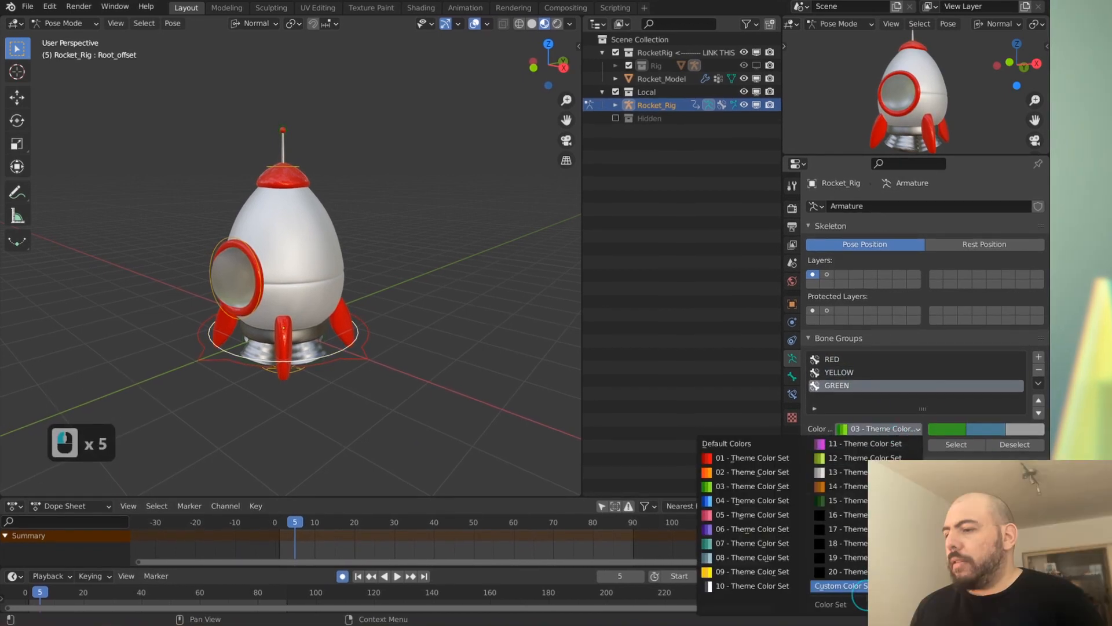
click(840, 585)
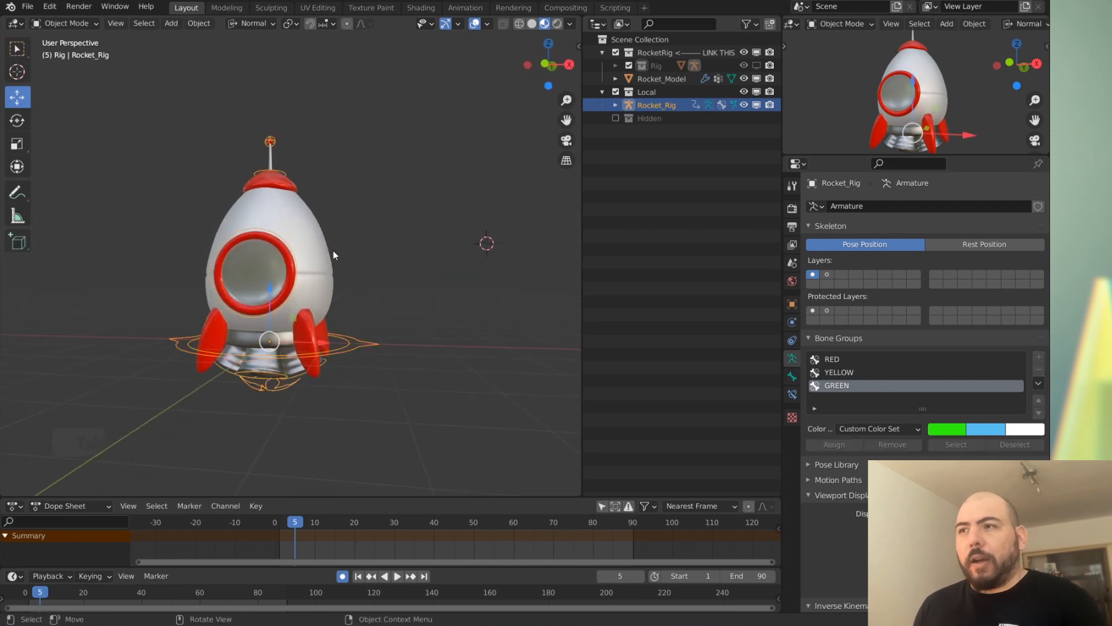
Step: Save the rig file and reopen Scene_v001.0001.blend from recent files
key(ctrl+s)
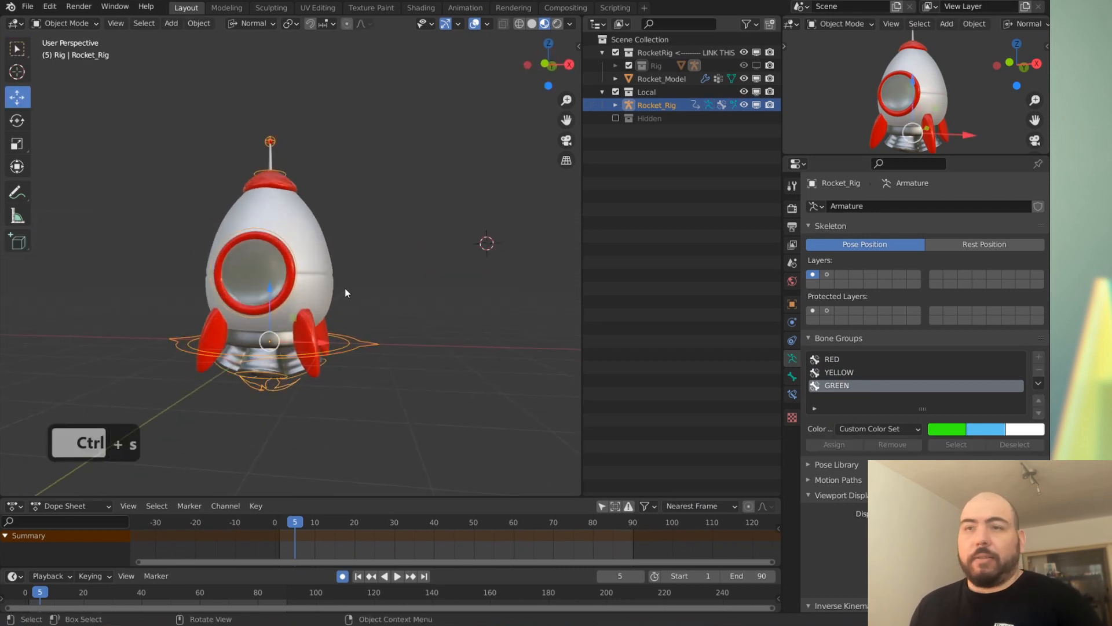
click(28, 7)
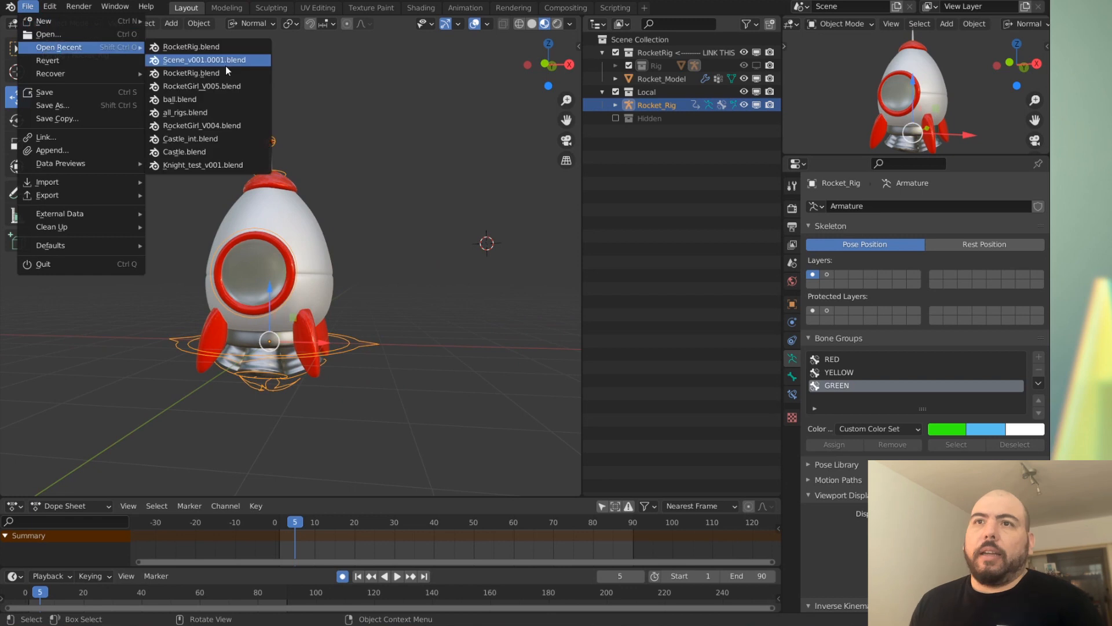
click(204, 59)
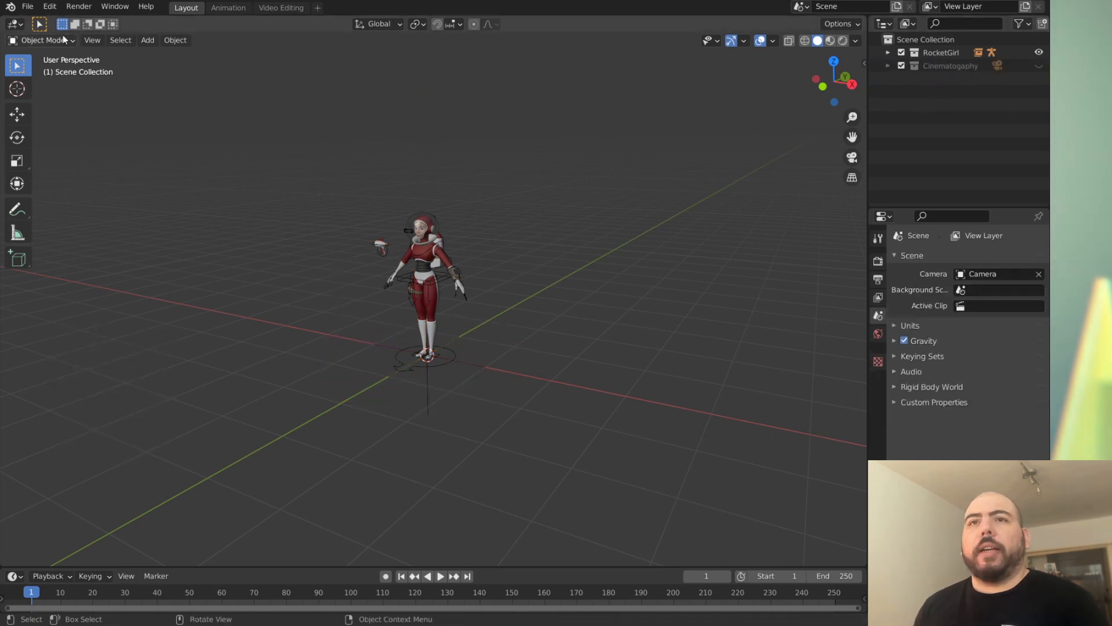
Step: Link the RocketRig collection from RocketRig.blend and make a proxy of its rig, ending in Object Mode
click(425, 233)
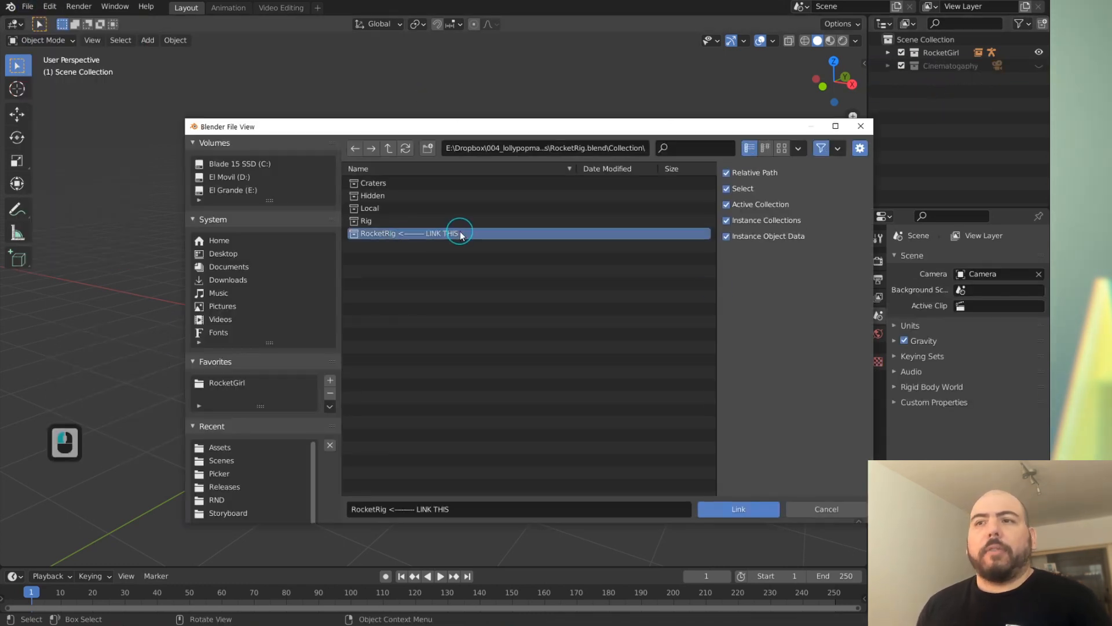
click(737, 508)
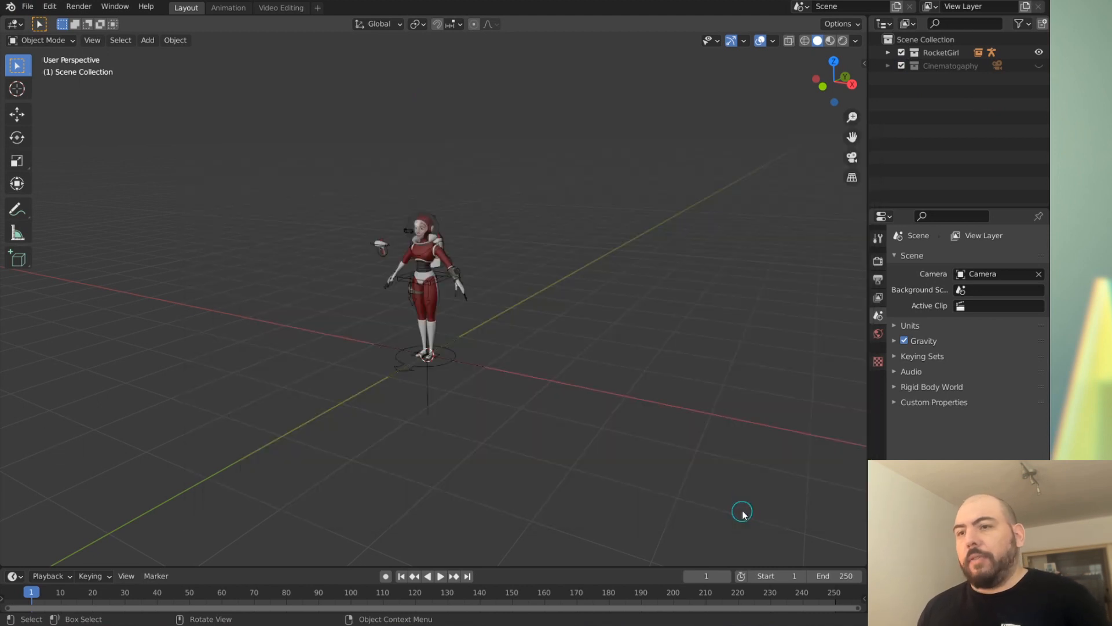
click(175, 39)
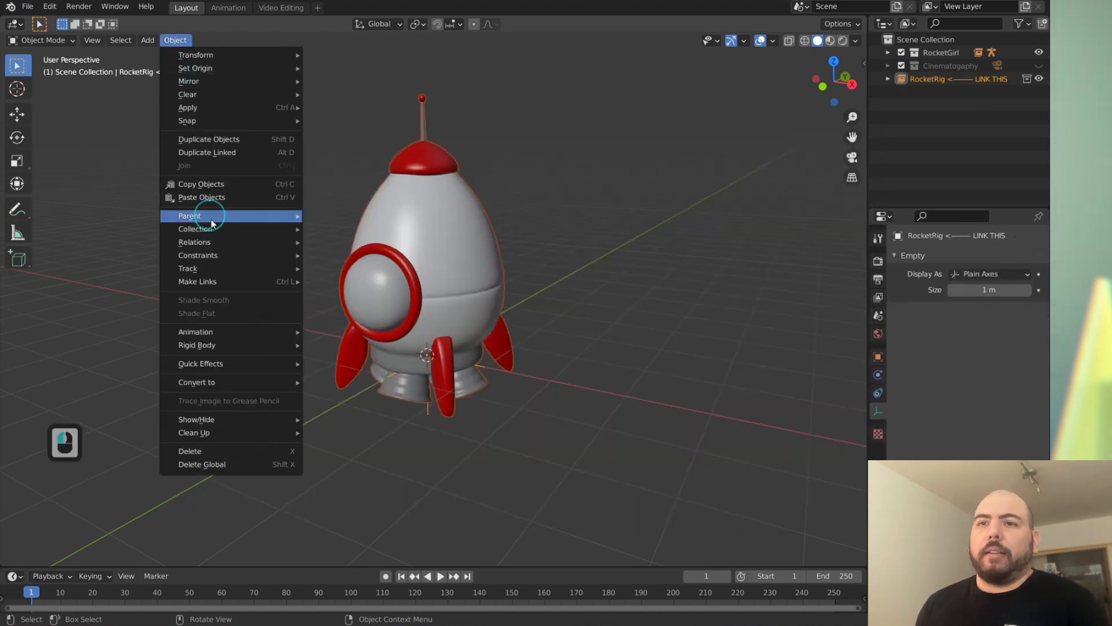
mouse_move(198, 255)
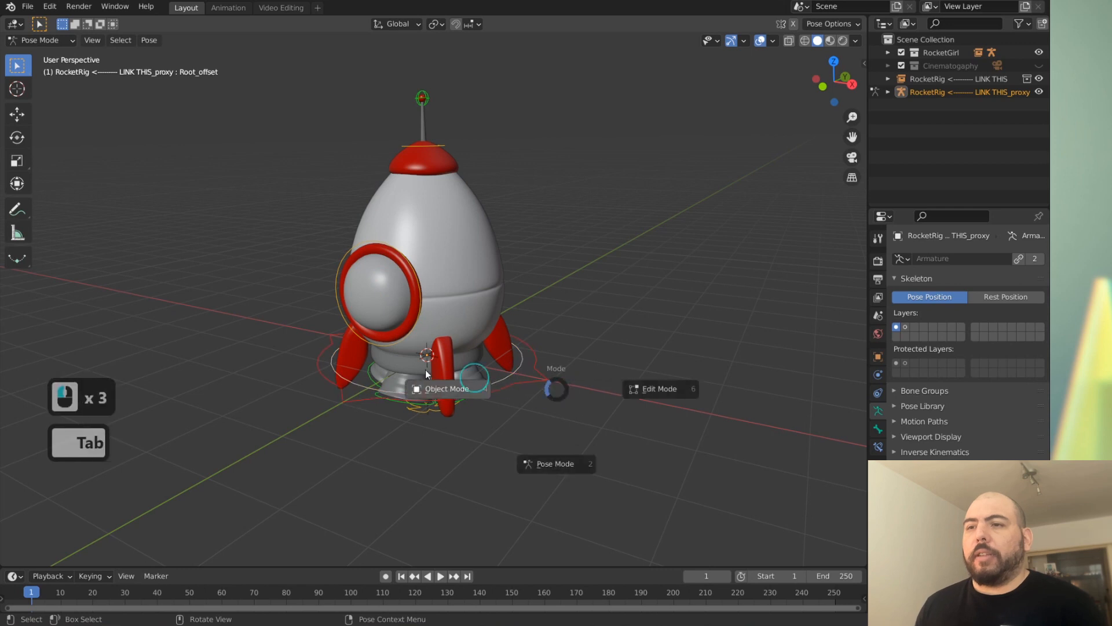
click(447, 388)
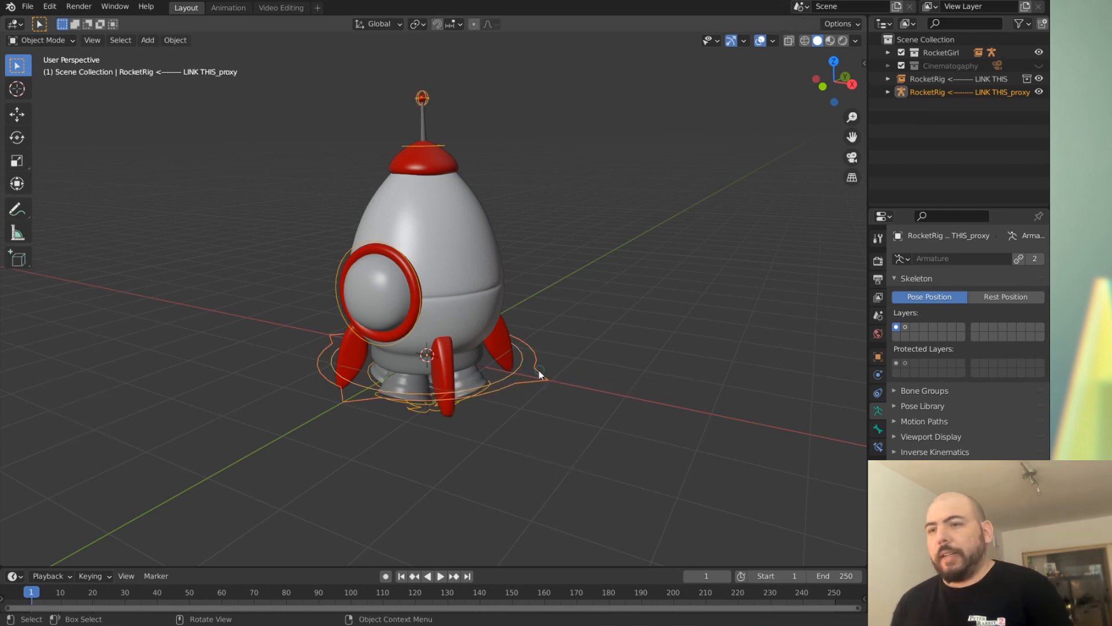